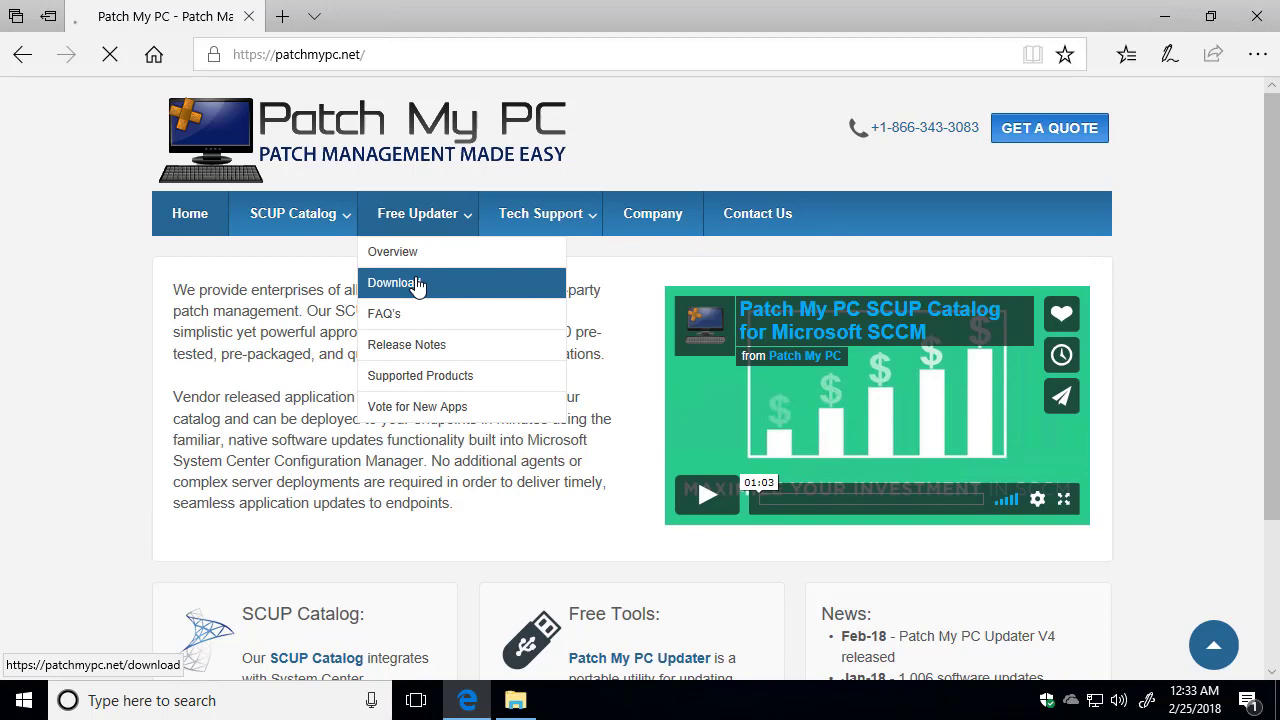
Download PatchMyPC.exe from the Free Updater page into Desktop\PatchMyPC and show it in its folder
click(393, 283)
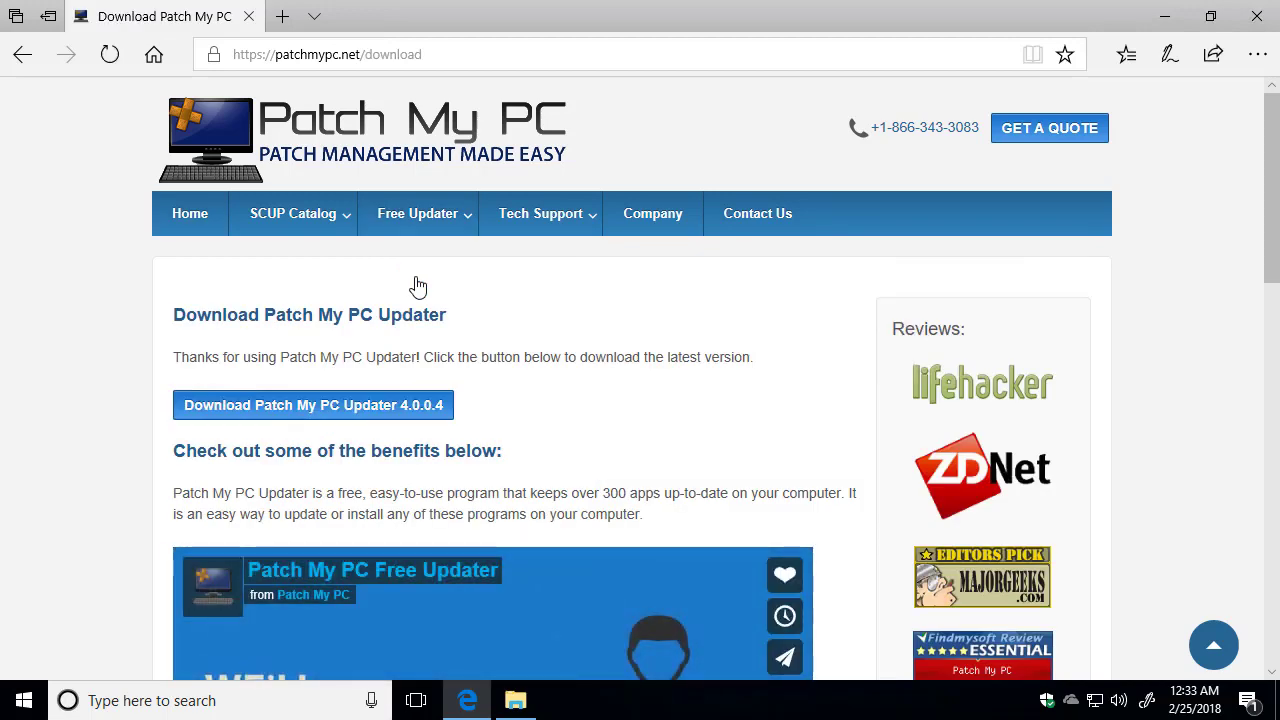
click(313, 405)
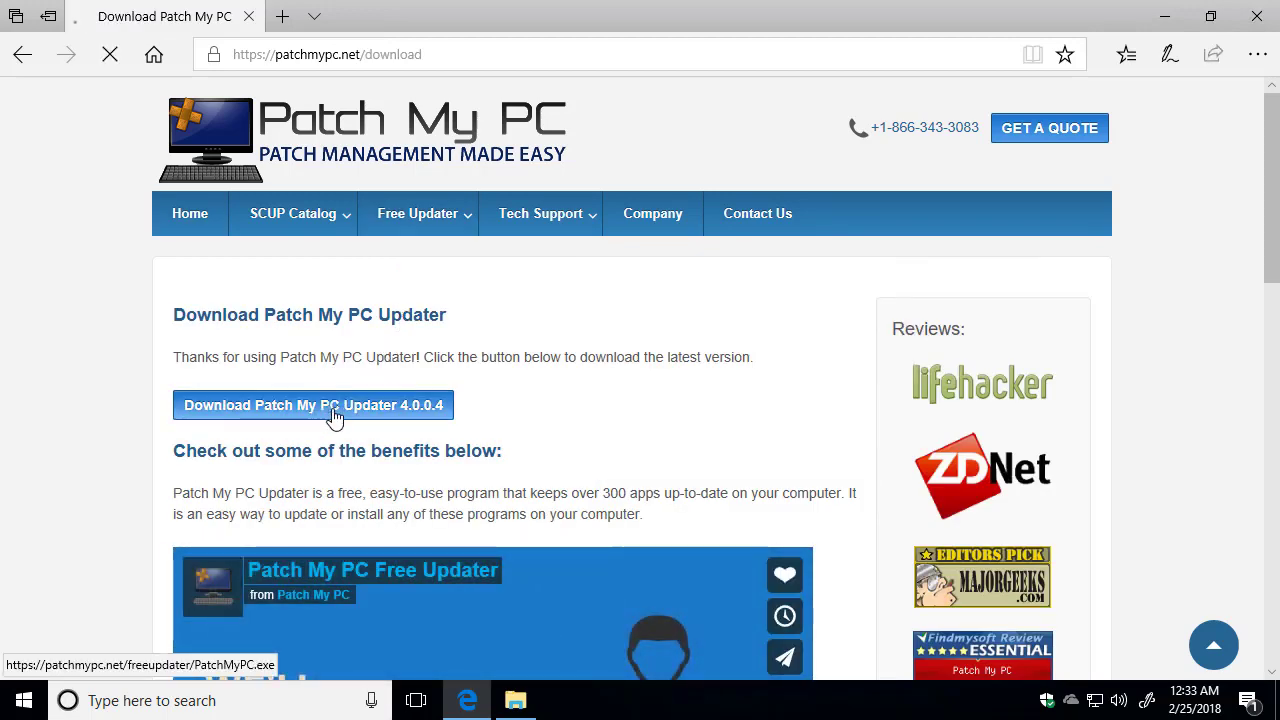
click(313, 405)
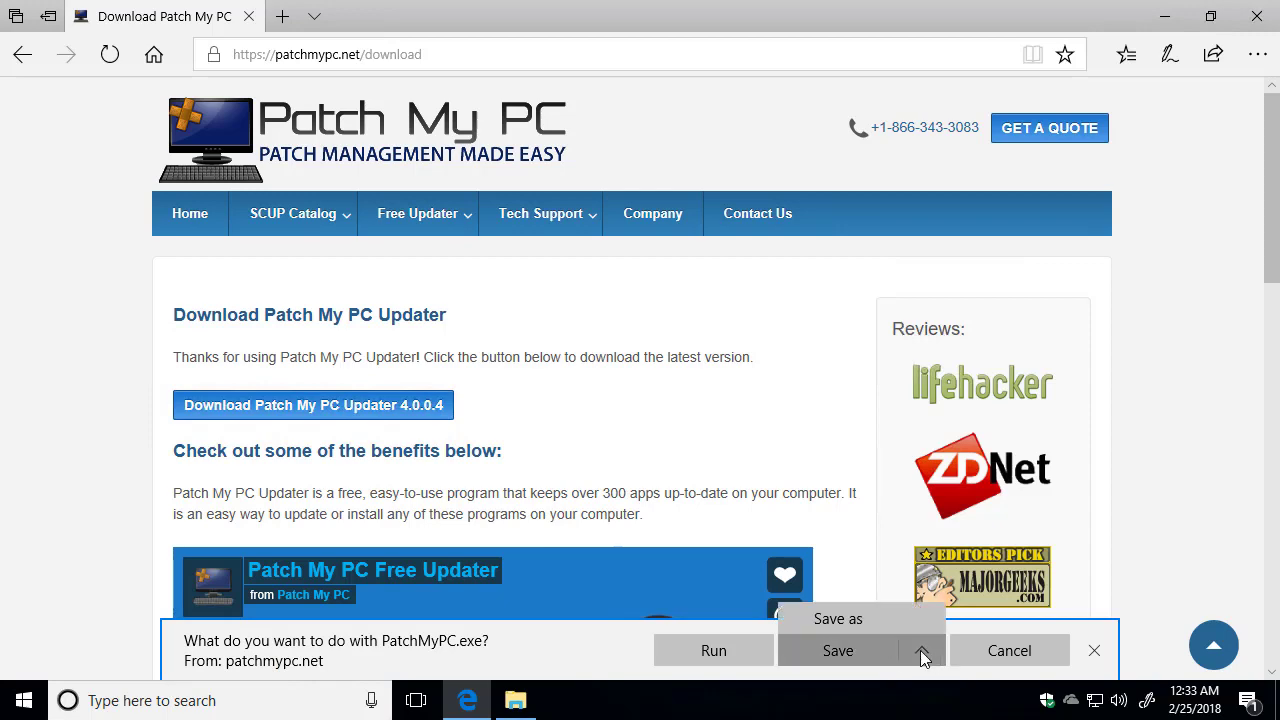
click(837, 618)
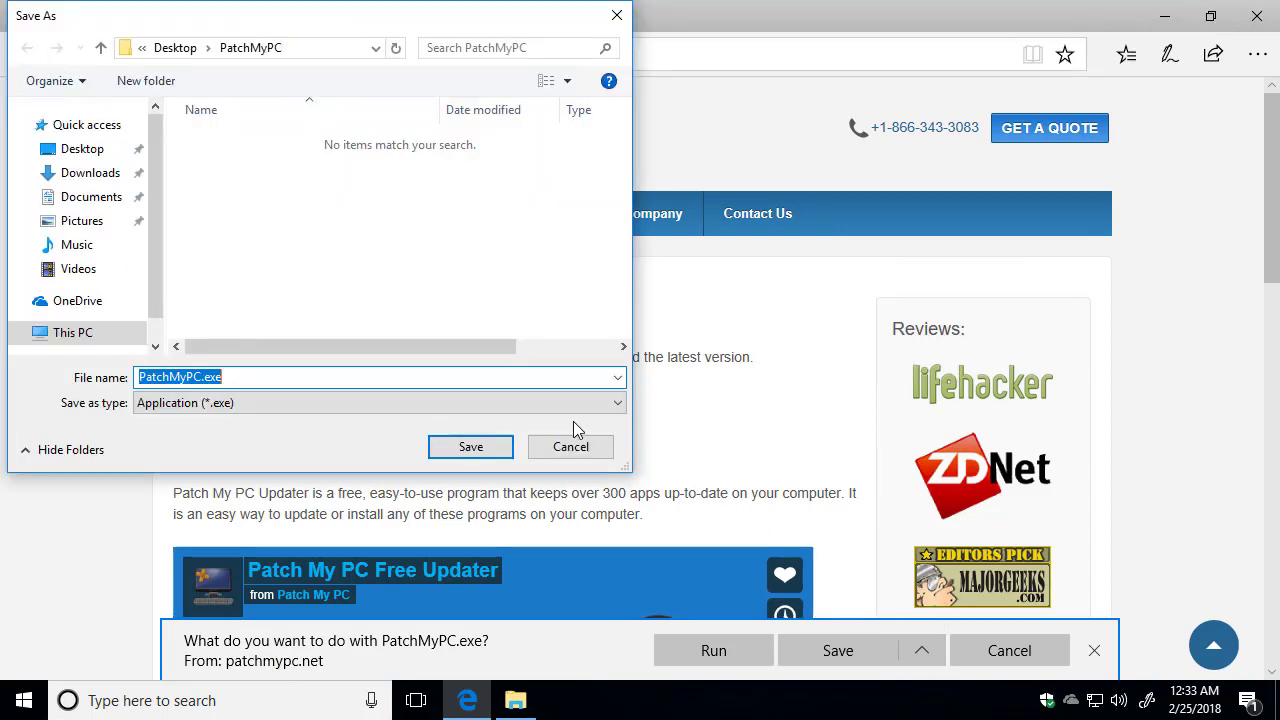
click(470, 446)
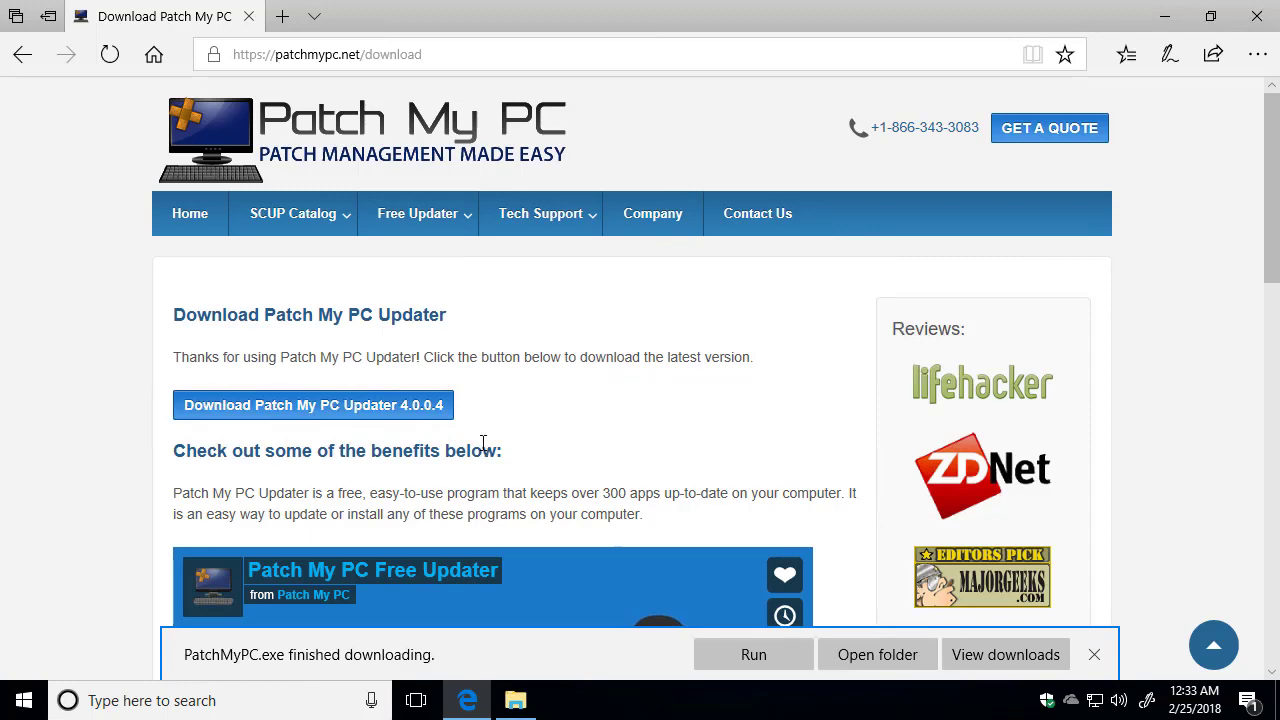
click(876, 654)
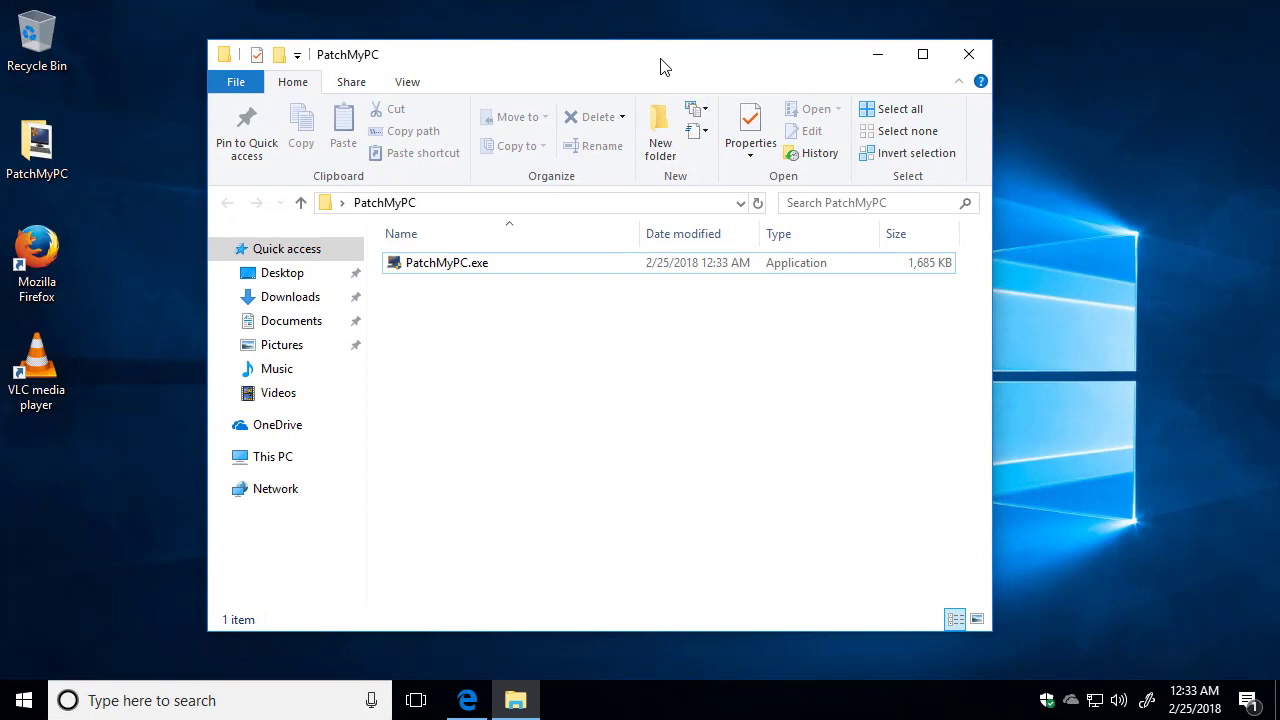
Run PatchMyPC.exe from the PatchMyPC folder and approve the User Account Control prompt
click(447, 262)
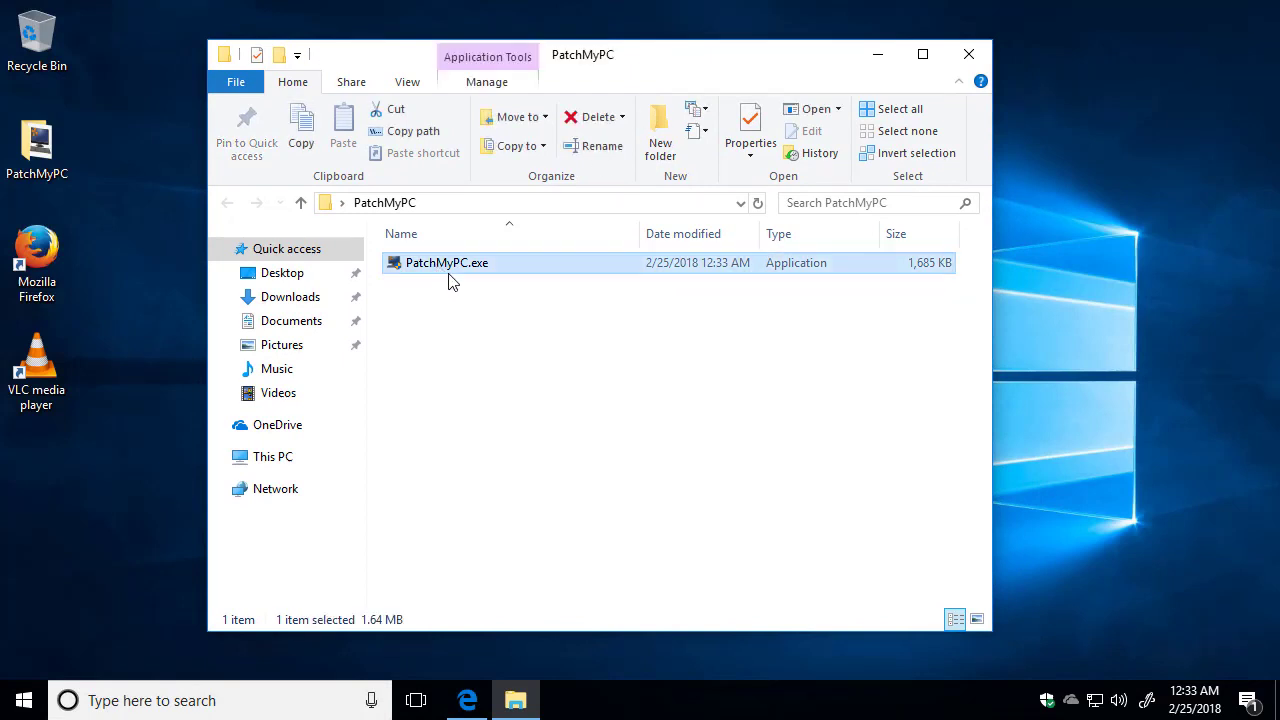
mouse_move(530, 264)
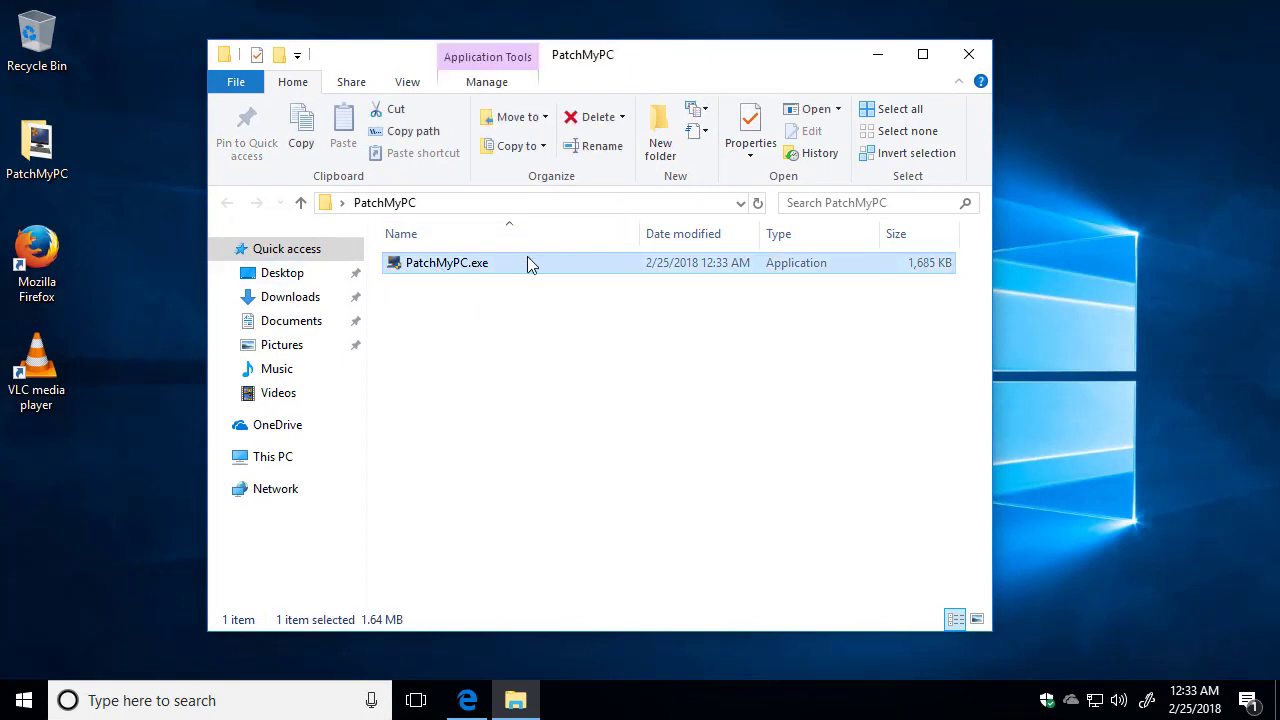
mouse_move(470, 336)
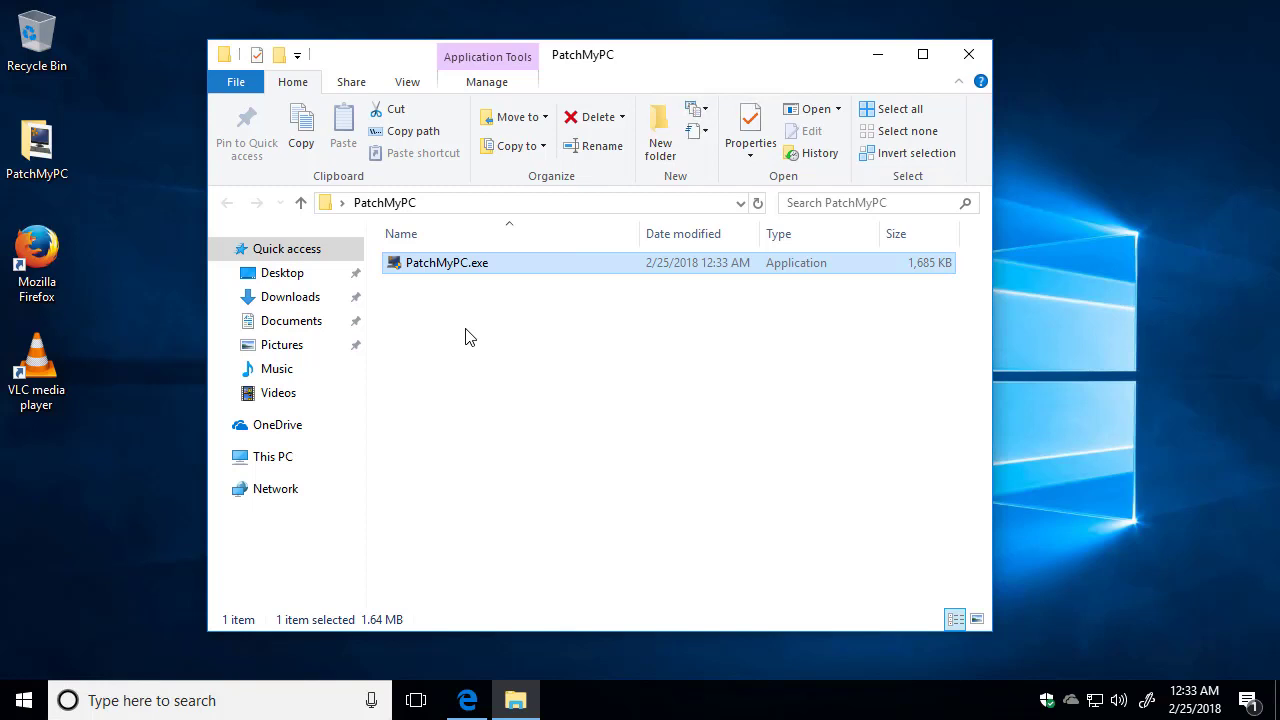
mouse_move(455, 272)
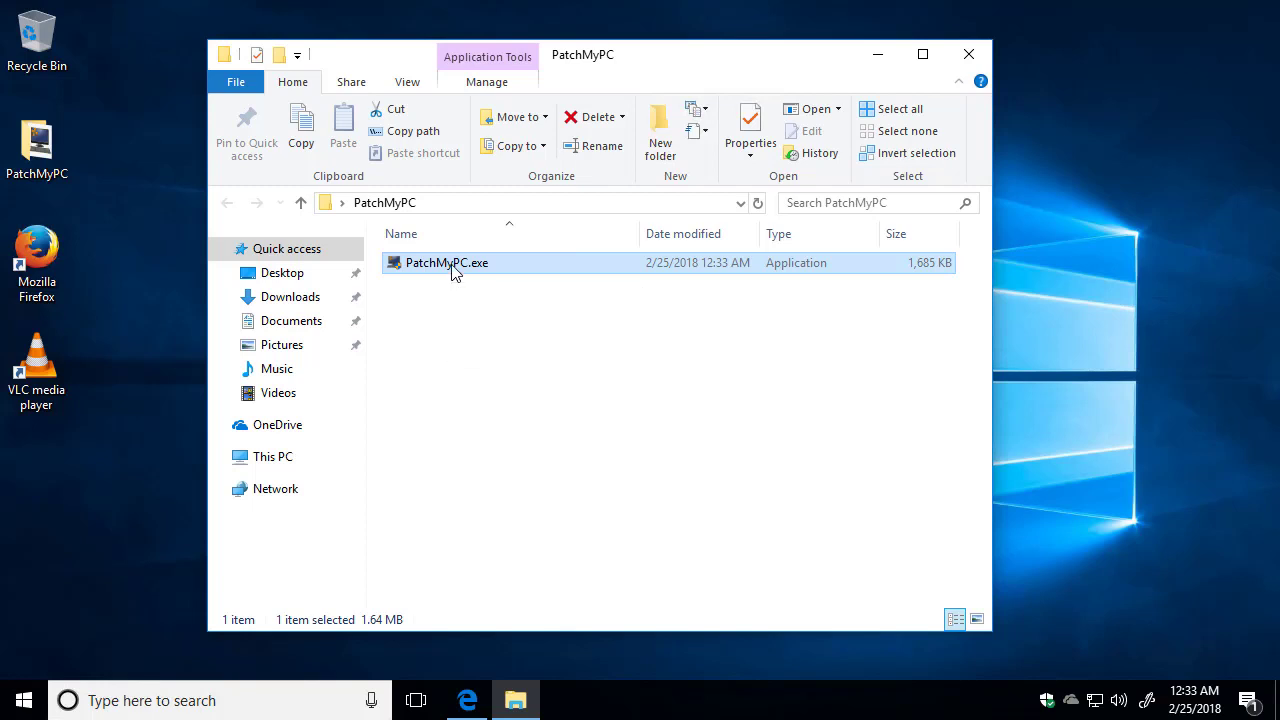
double_click(447, 262)
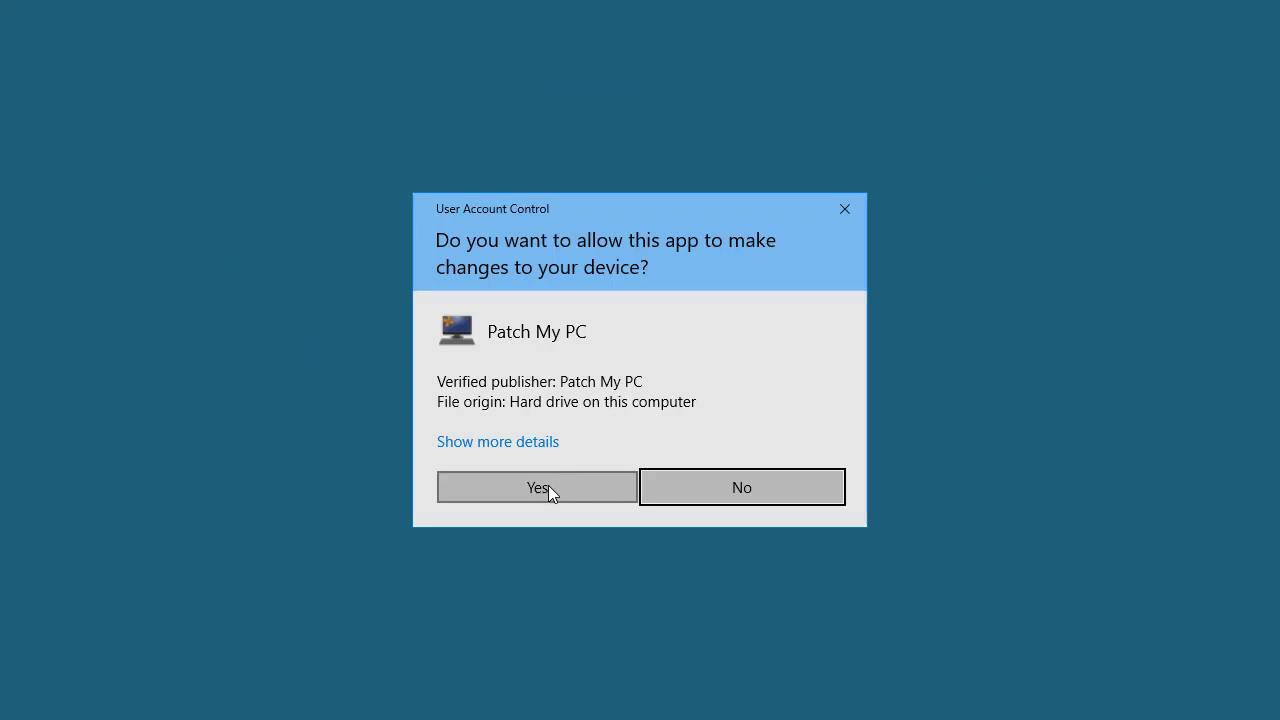
click(536, 487)
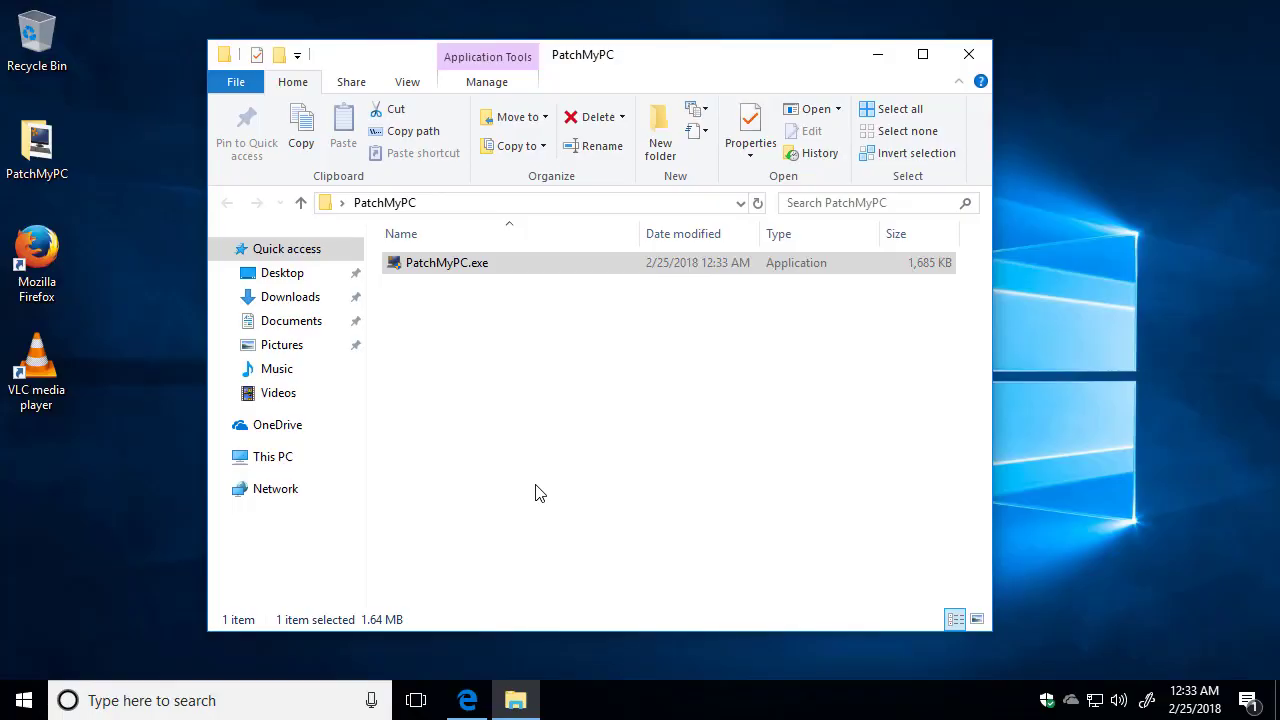
double_click(447, 262)
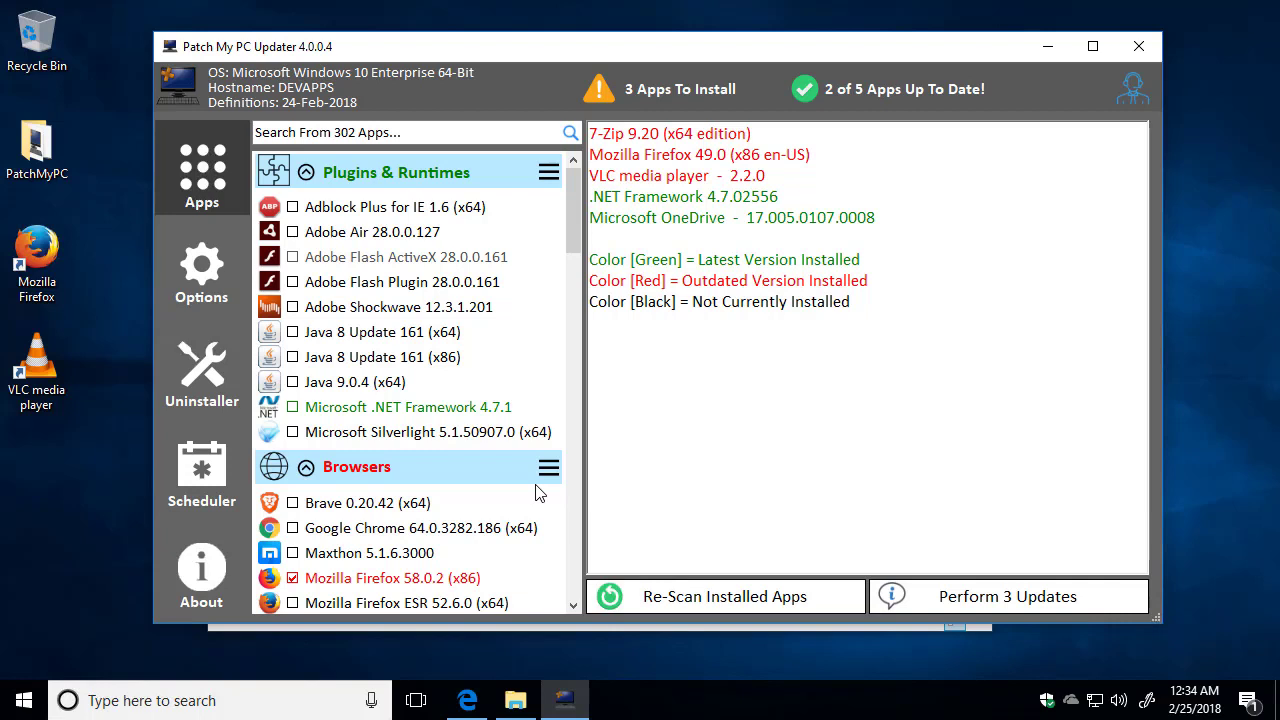
mouse_move(787, 216)
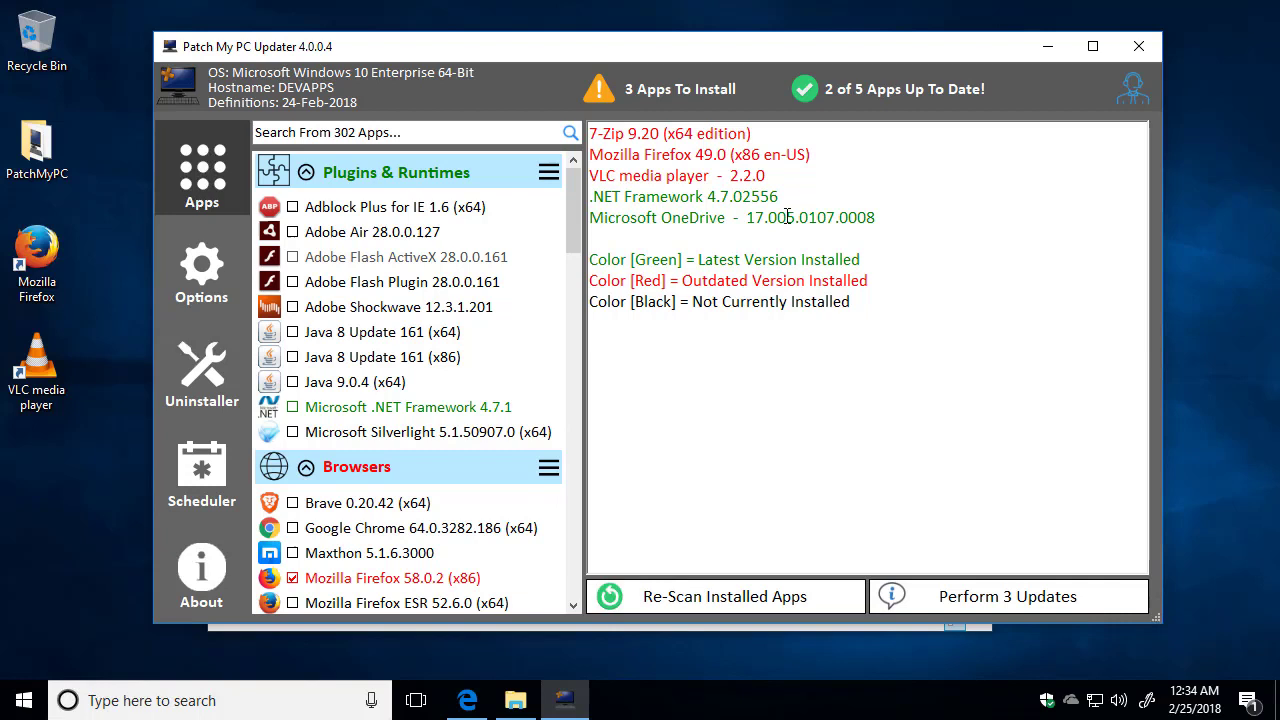
Highlight the outdated VLC 2.2.0 entry in the scan results showing three apps to install
drag(593, 133, 767, 175)
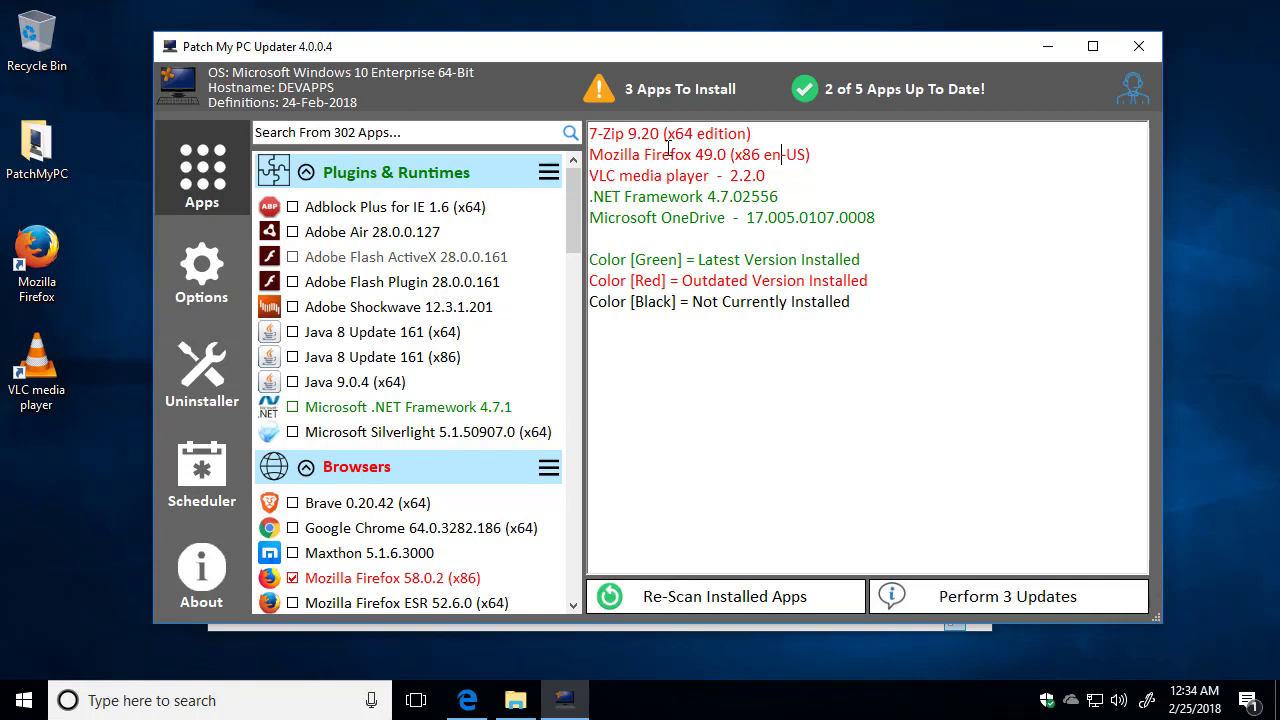
double_click(650, 133)
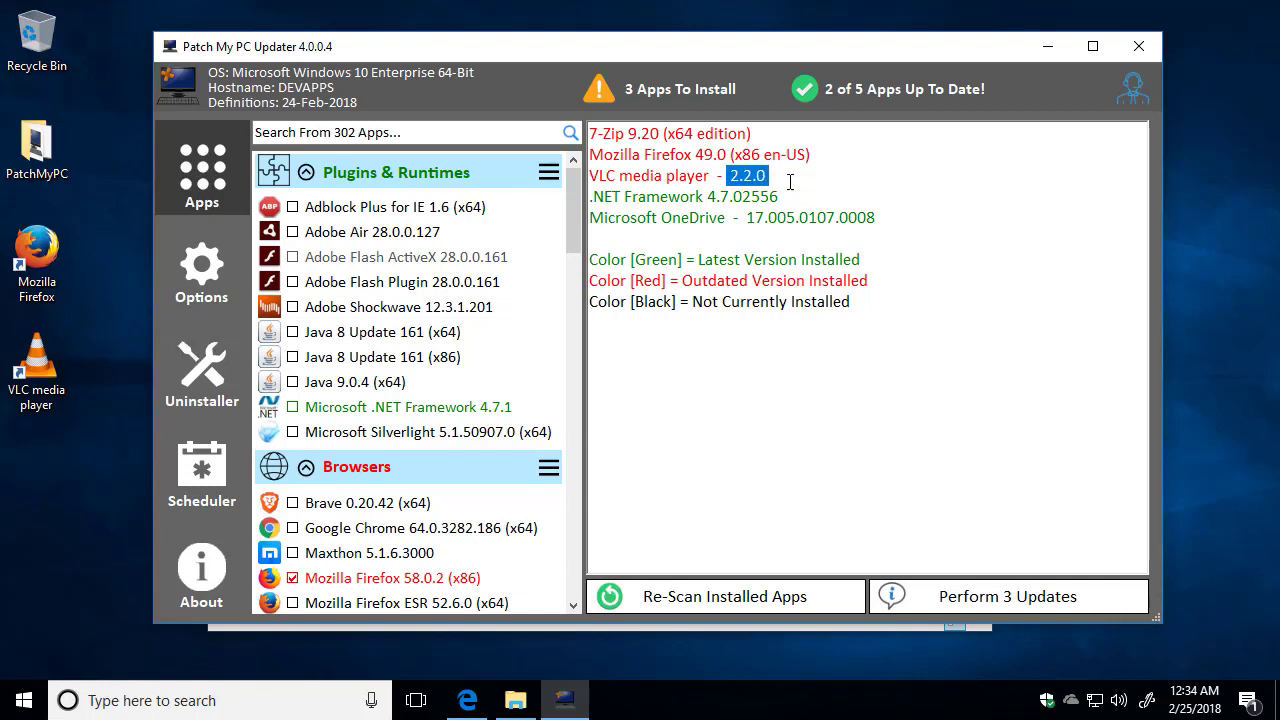
mouse_move(731, 208)
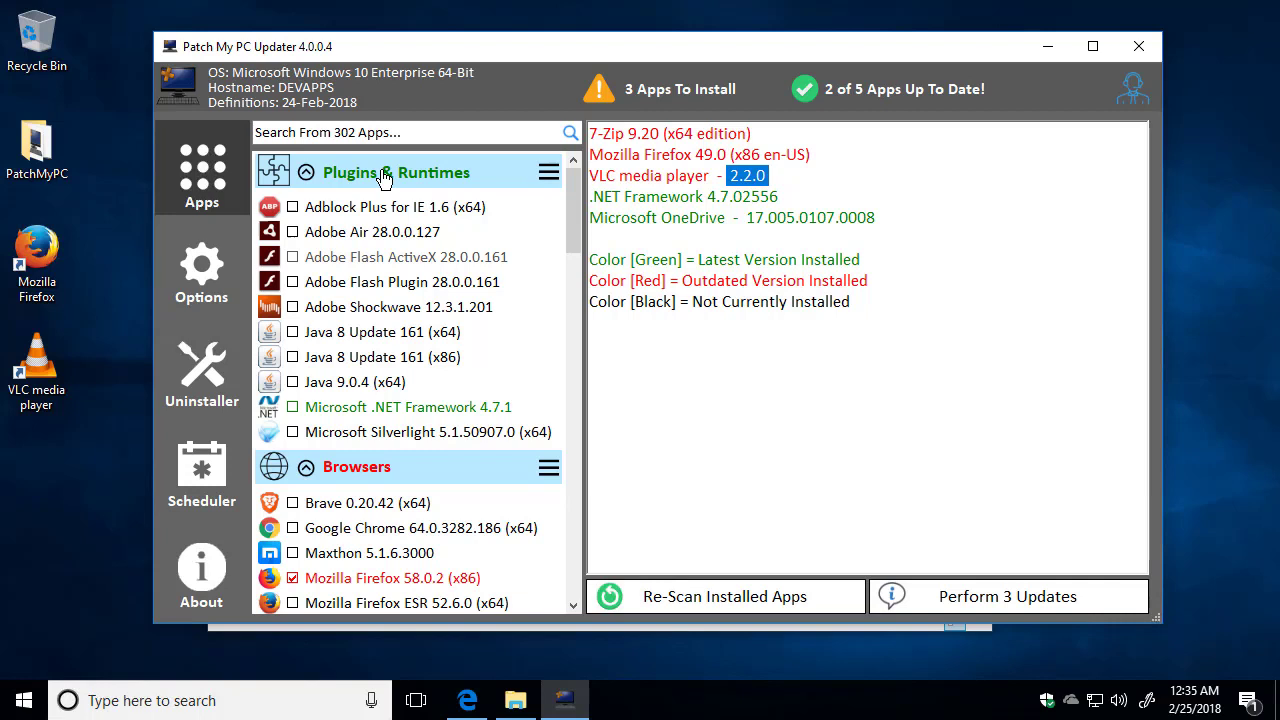
mouse_move(614, 181)
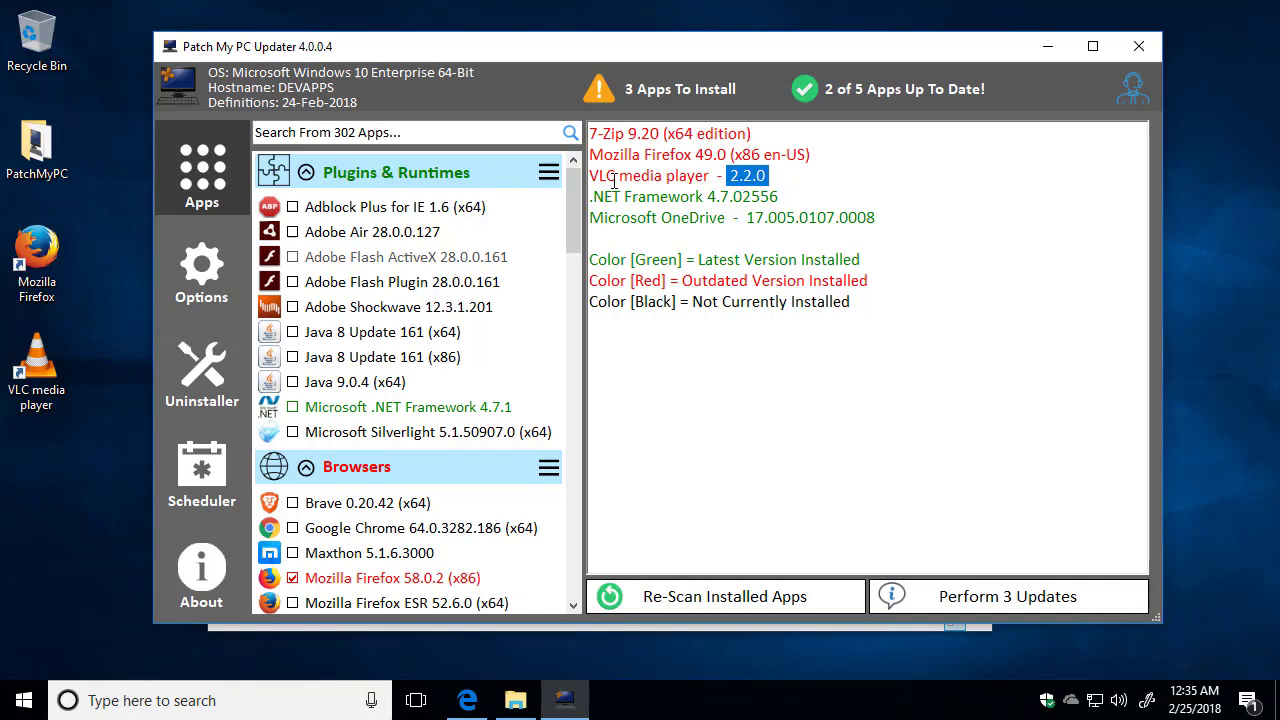
mouse_move(560, 232)
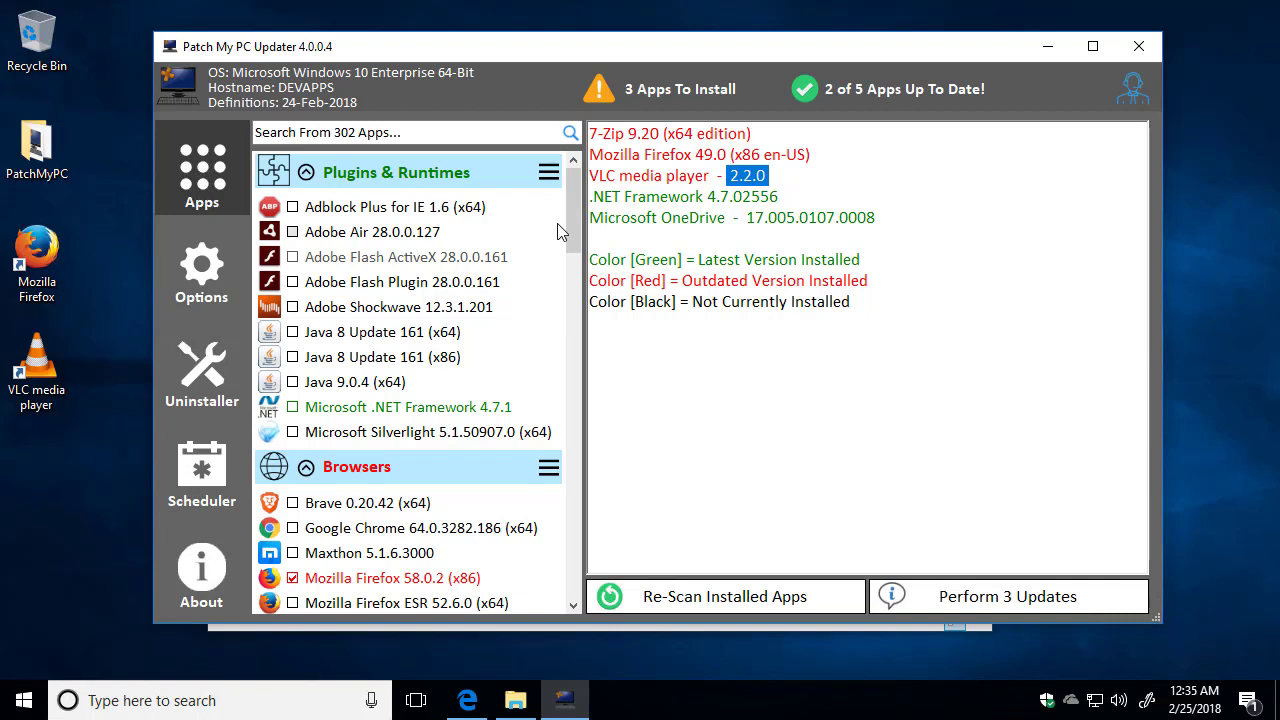
mouse_move(547, 232)
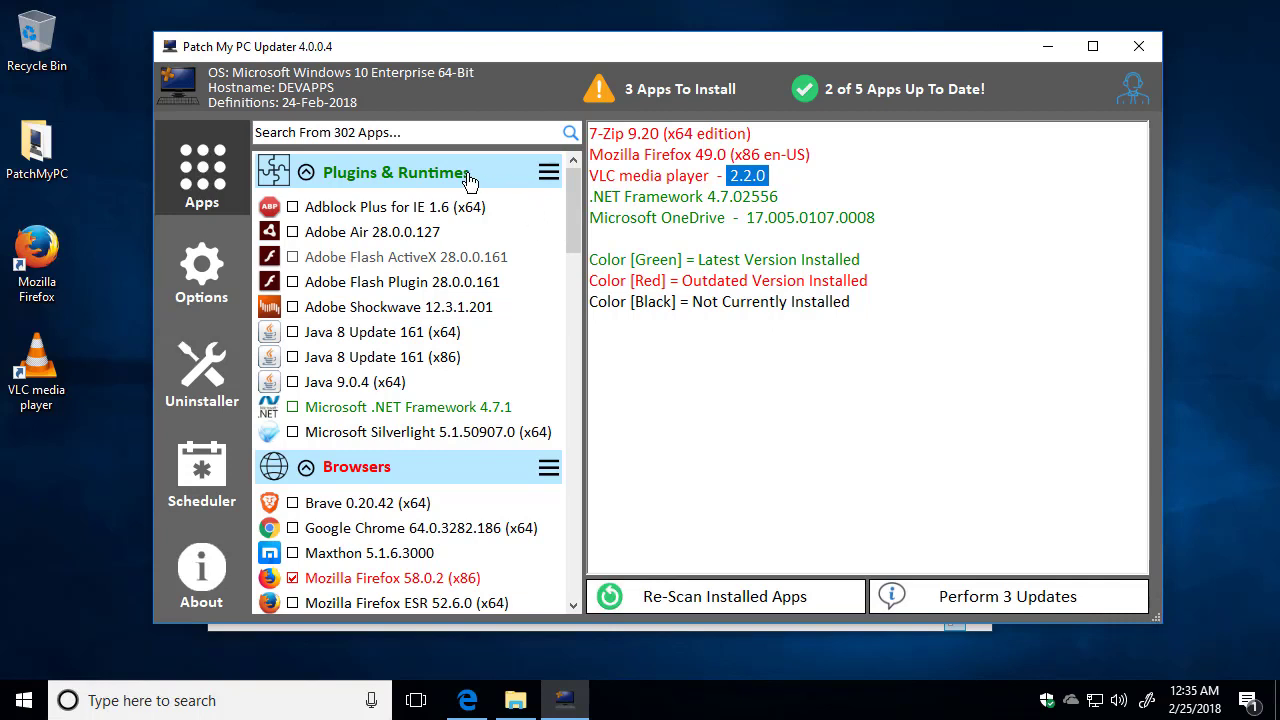
mouse_move(433, 177)
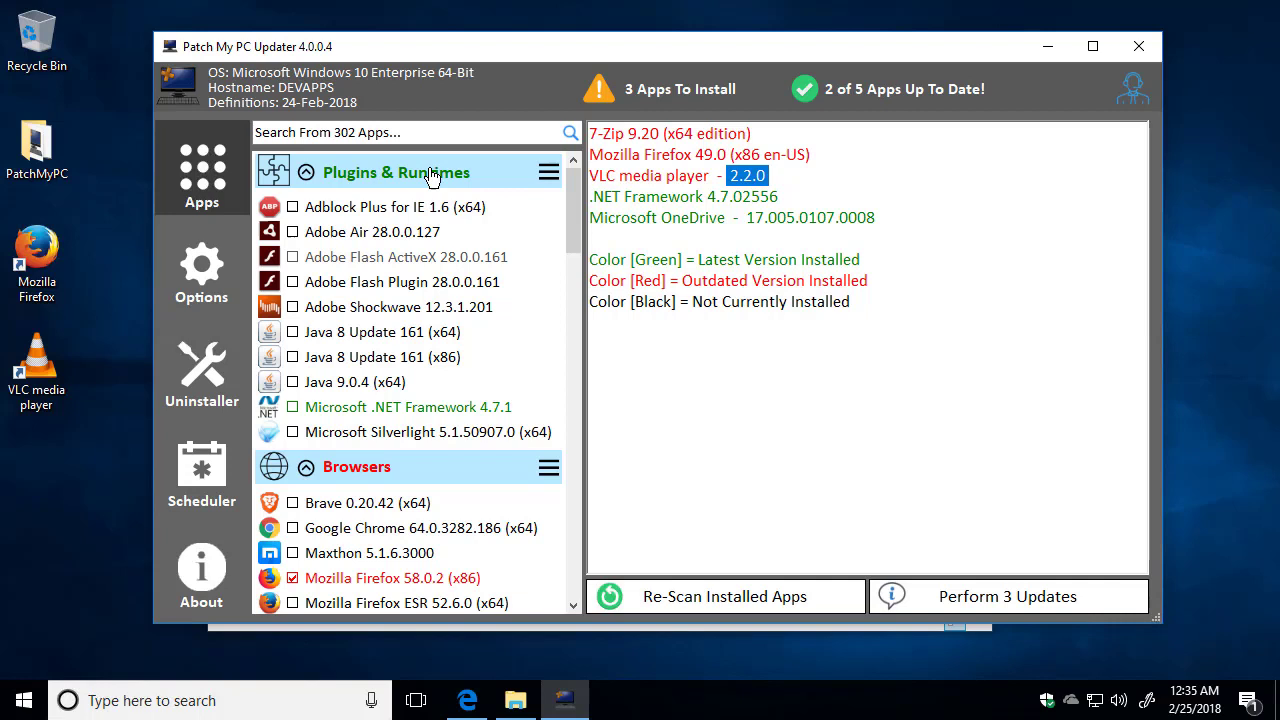
mouse_move(391, 193)
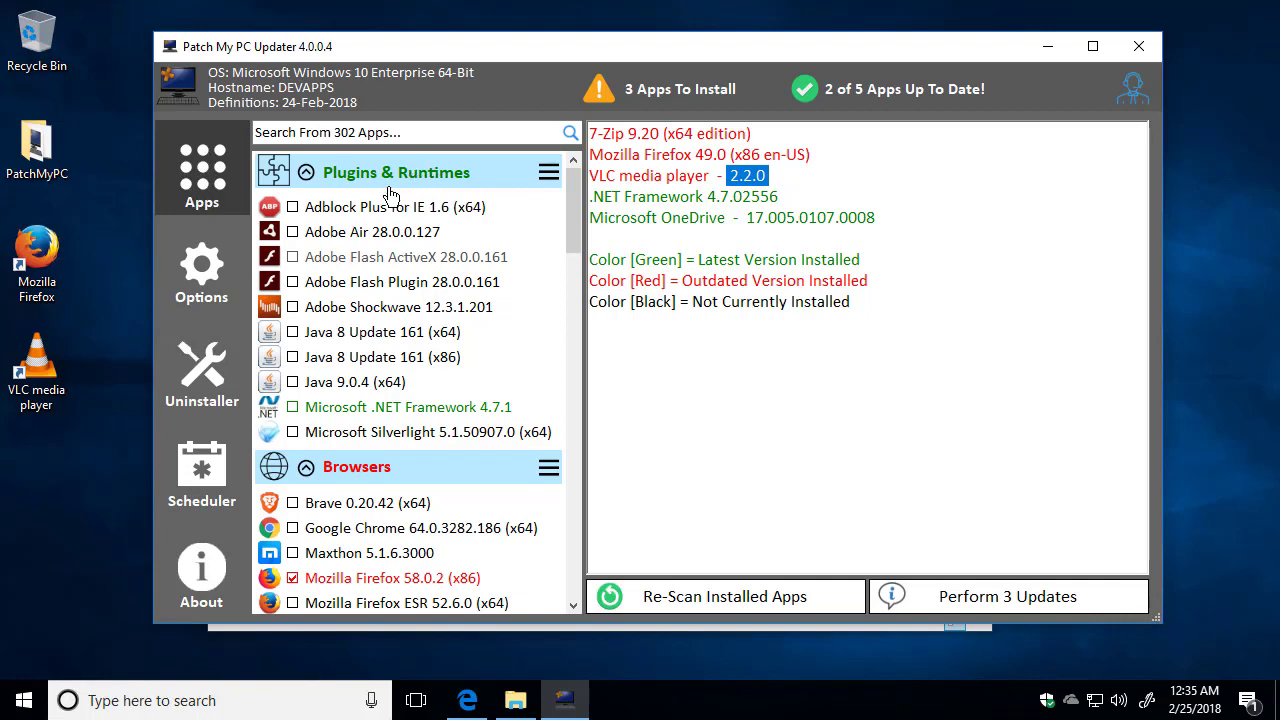
mouse_move(342, 395)
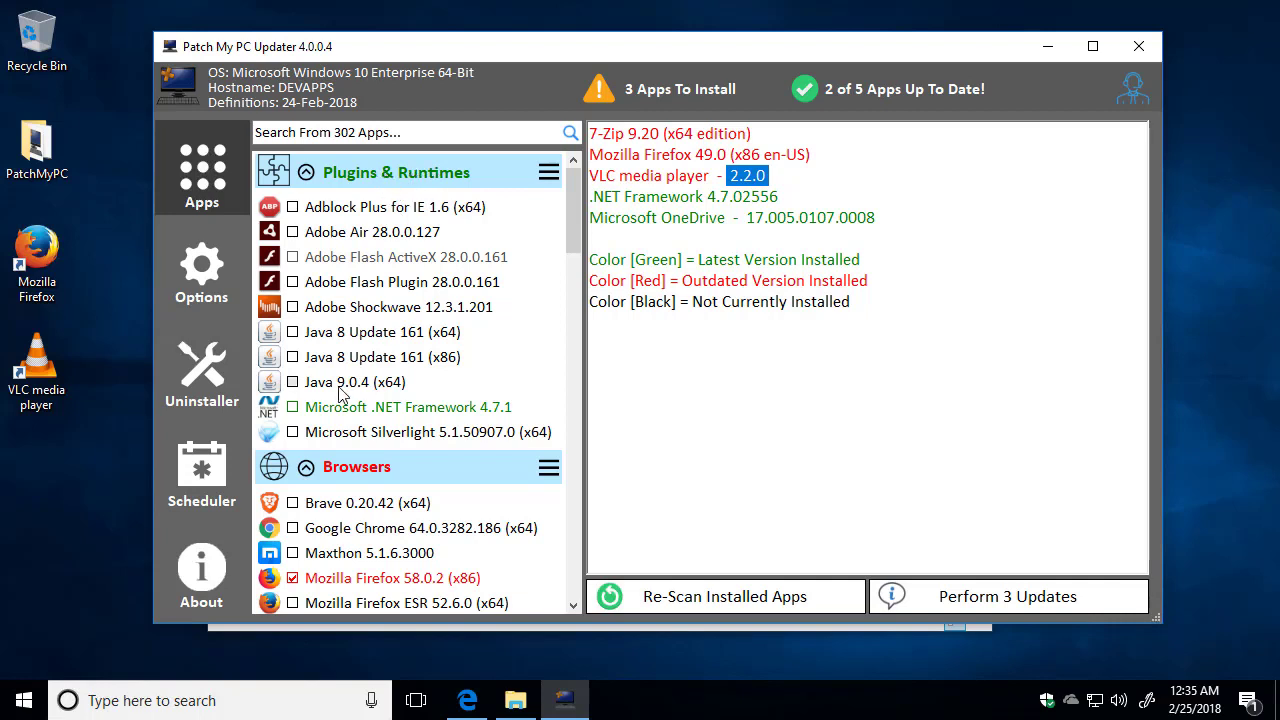
mouse_move(497, 425)
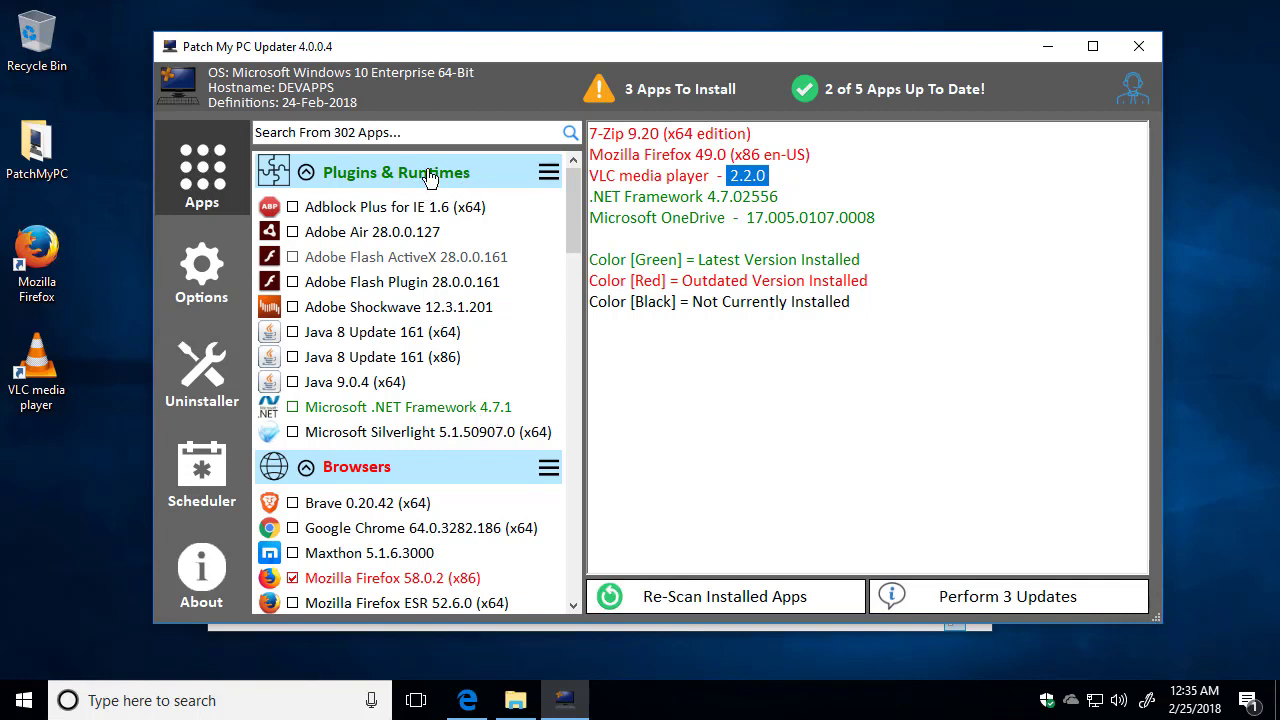
mouse_move(398, 178)
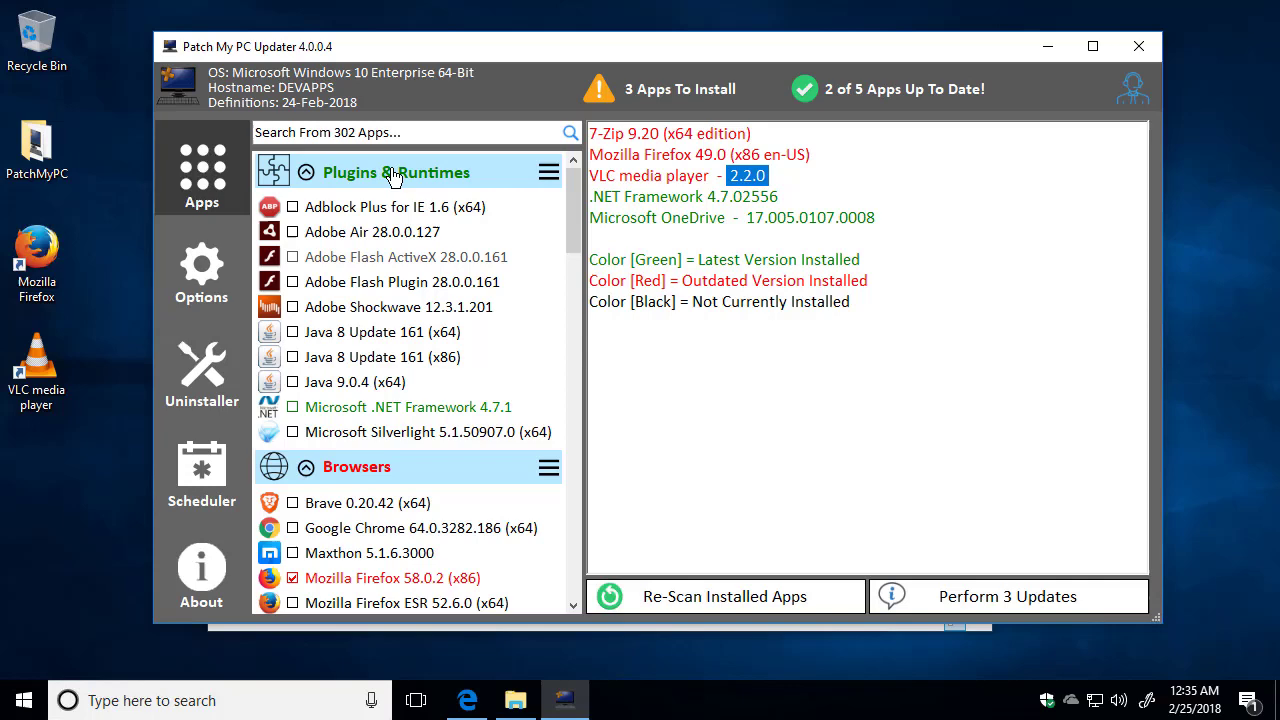
click(293, 172)
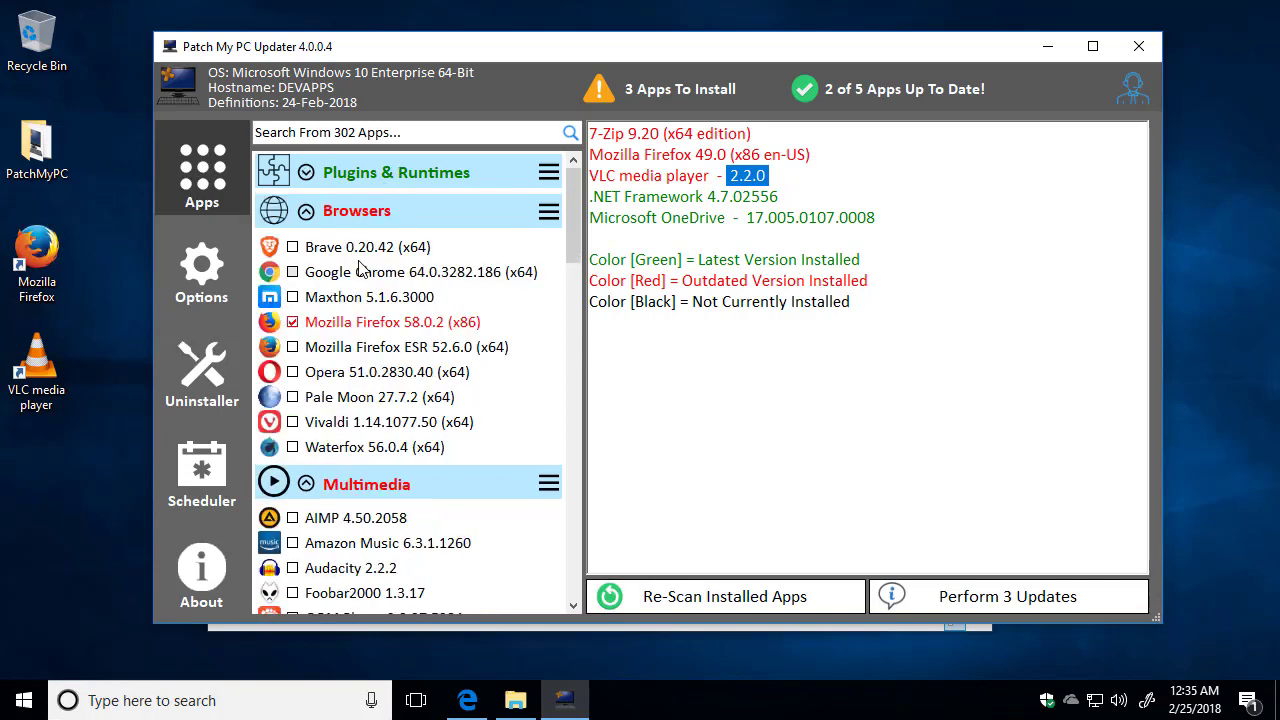
mouse_move(347, 197)
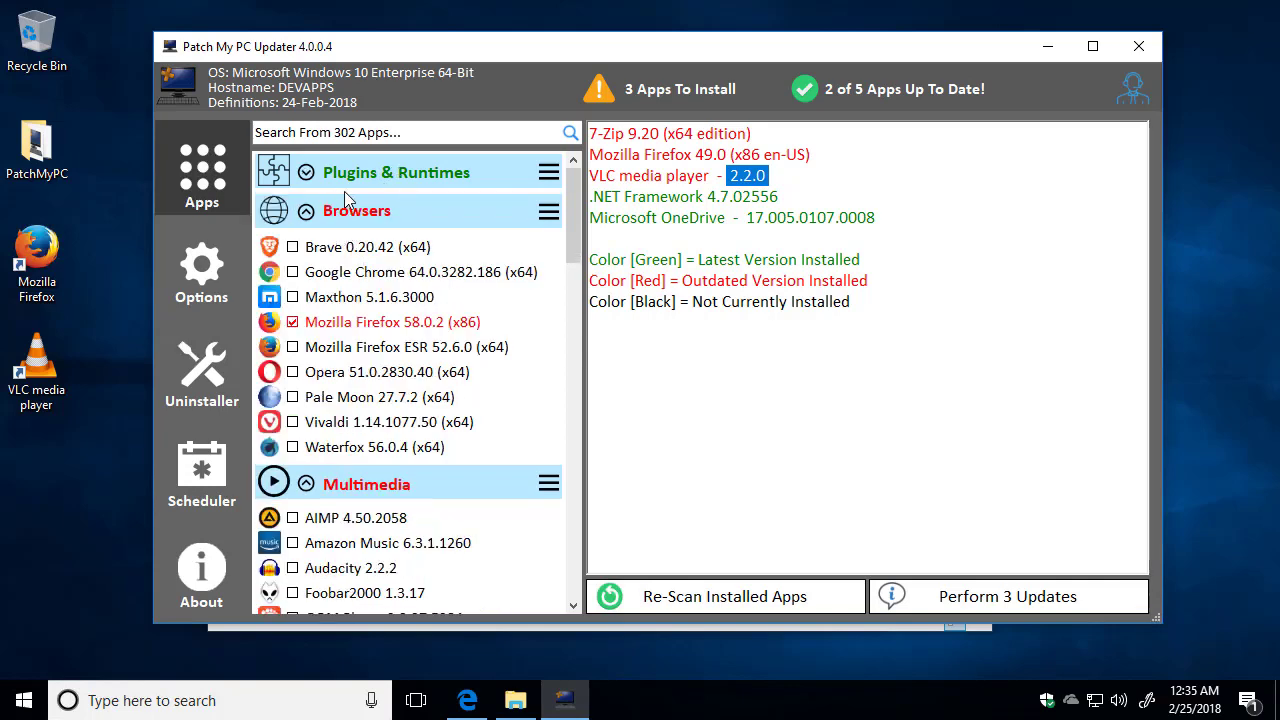
mouse_move(378, 246)
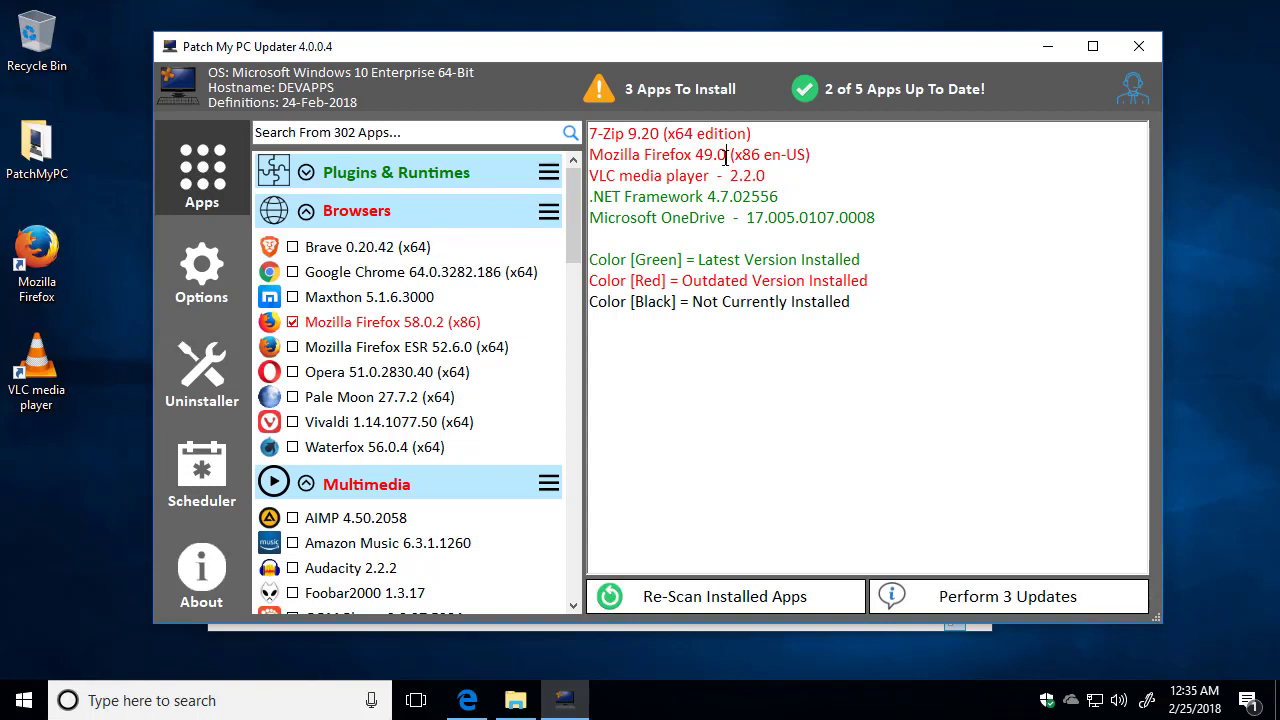
double_click(657, 154)
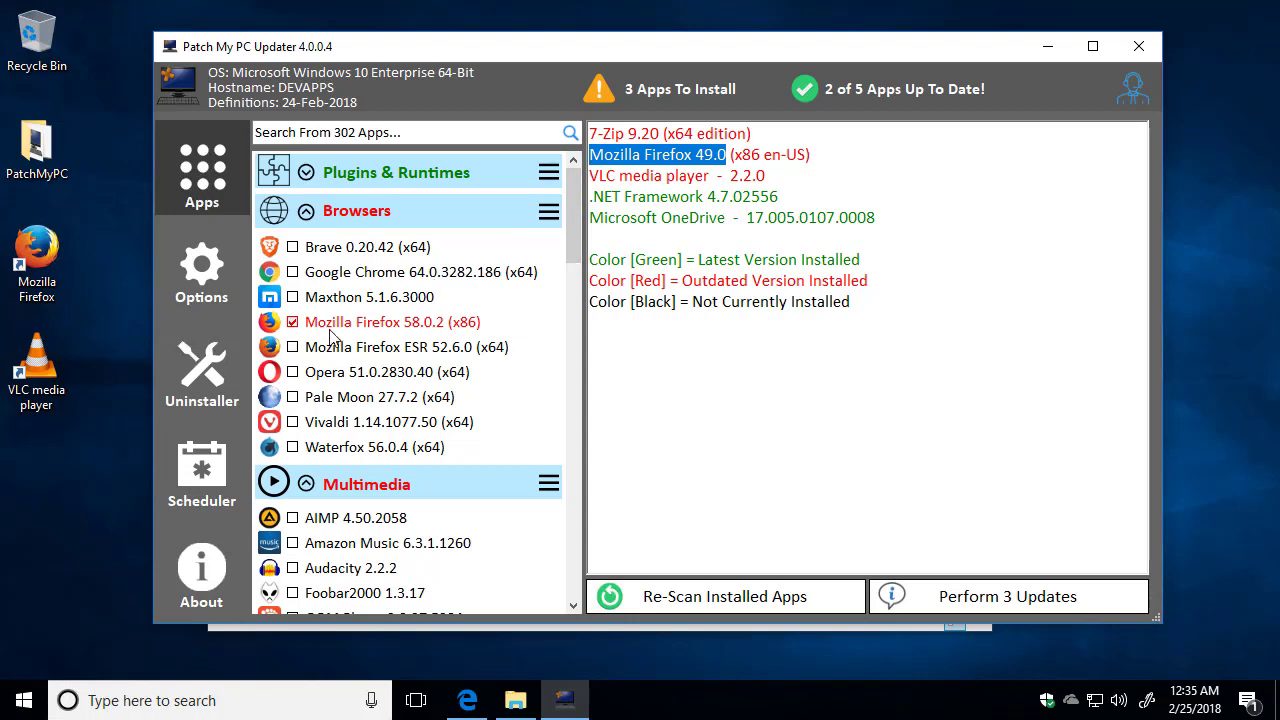
mouse_move(436, 341)
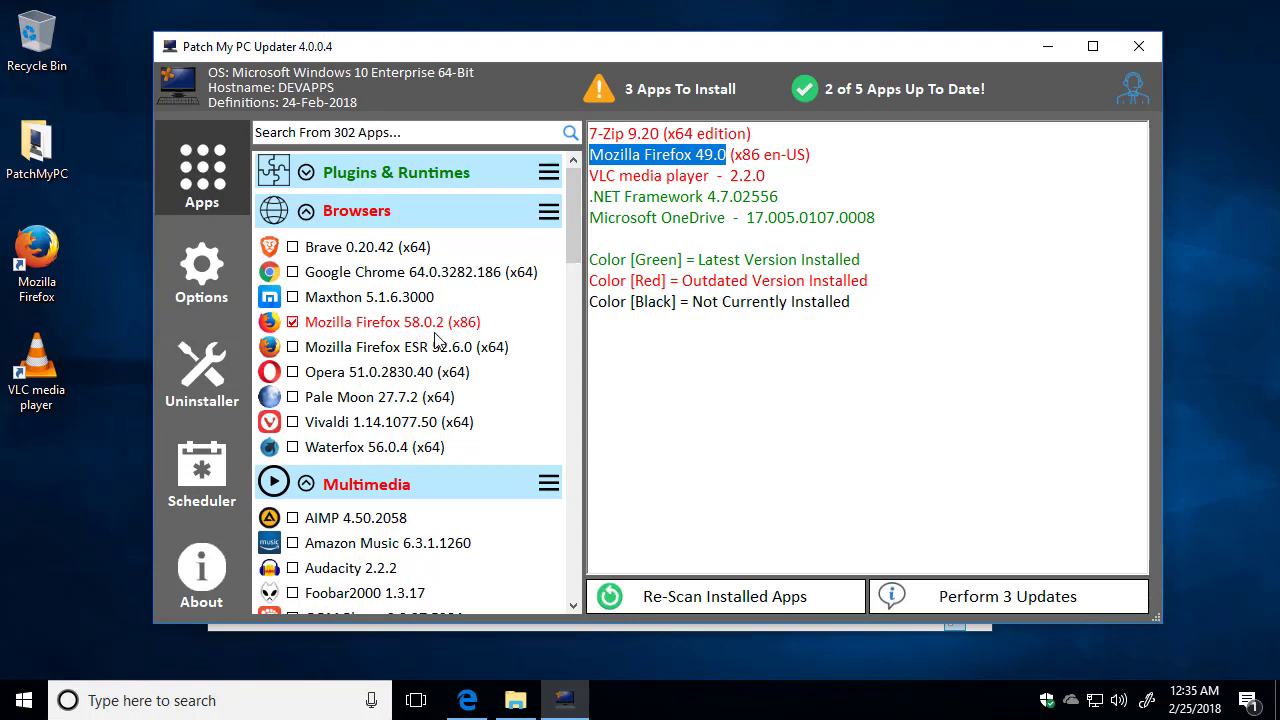
mouse_move(410, 322)
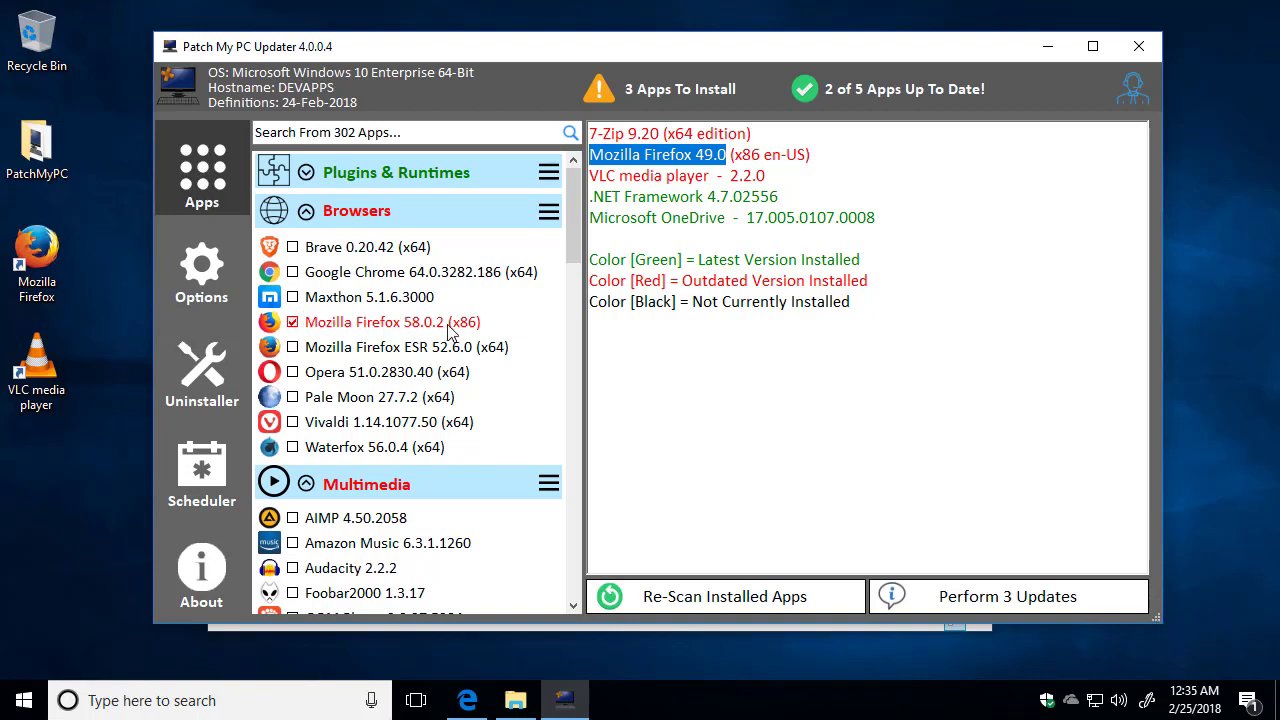
scroll(down, 3)
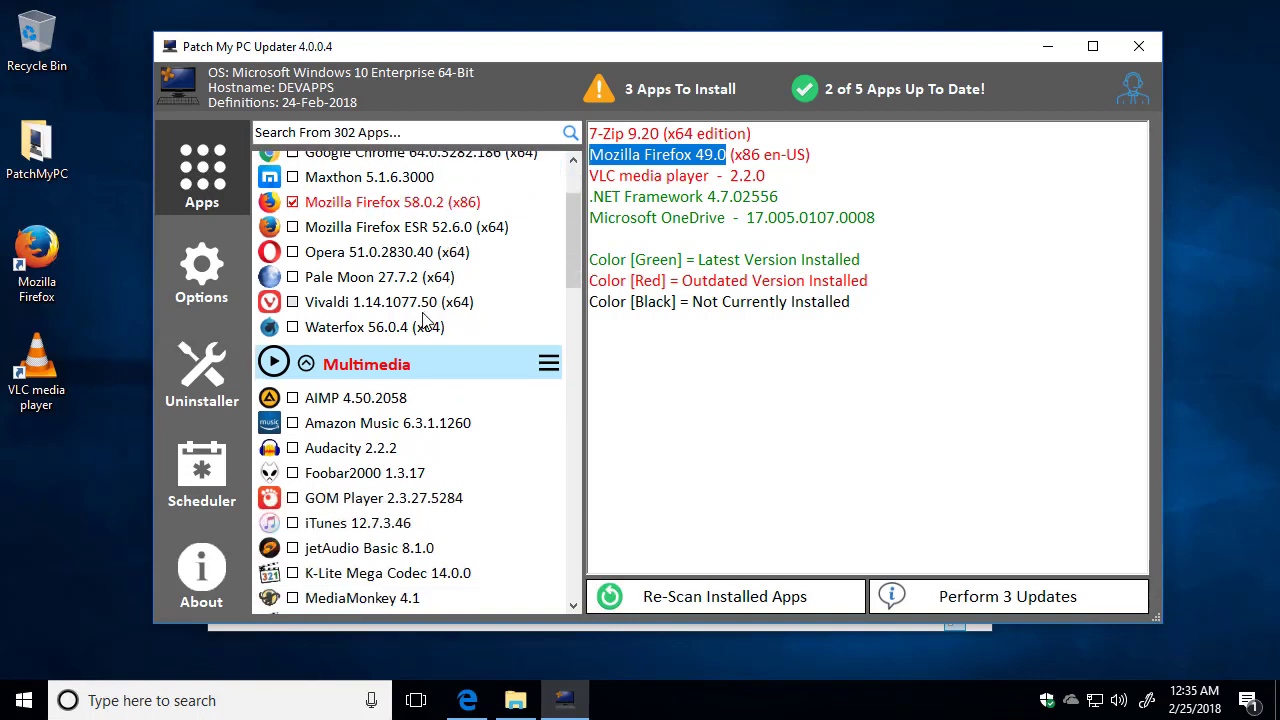
scroll(down, 3)
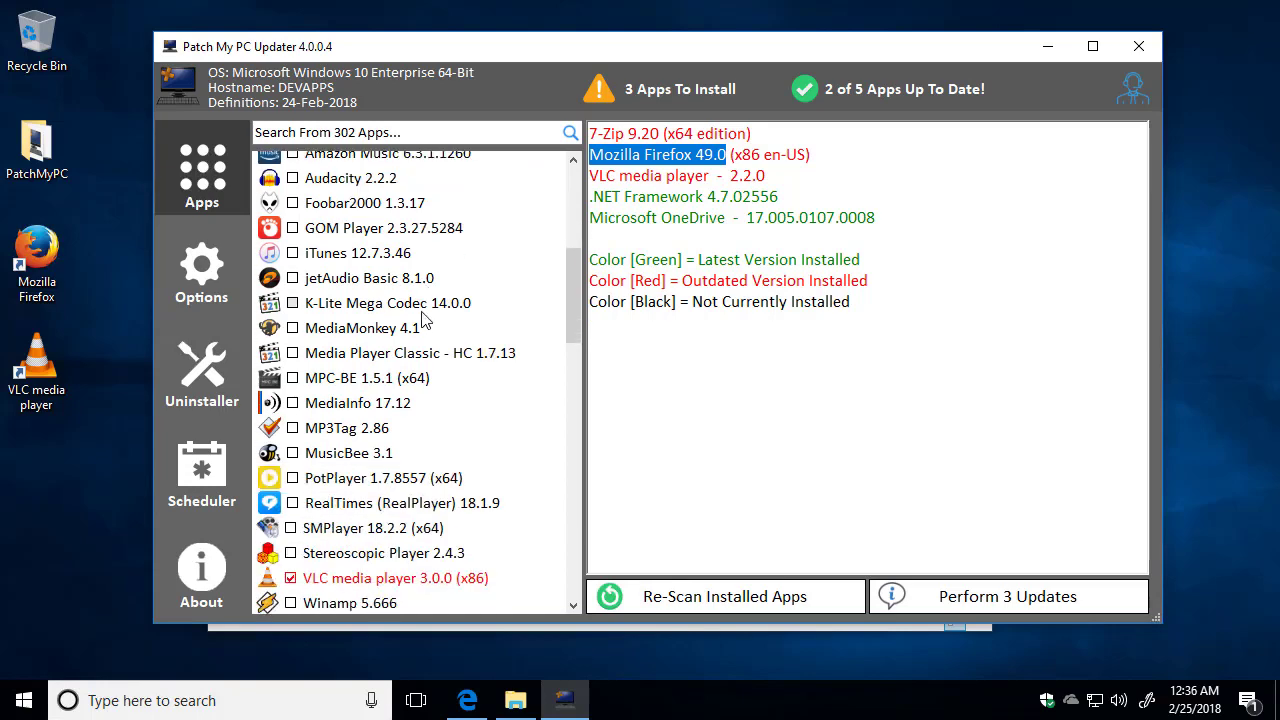
scroll(down, 3)
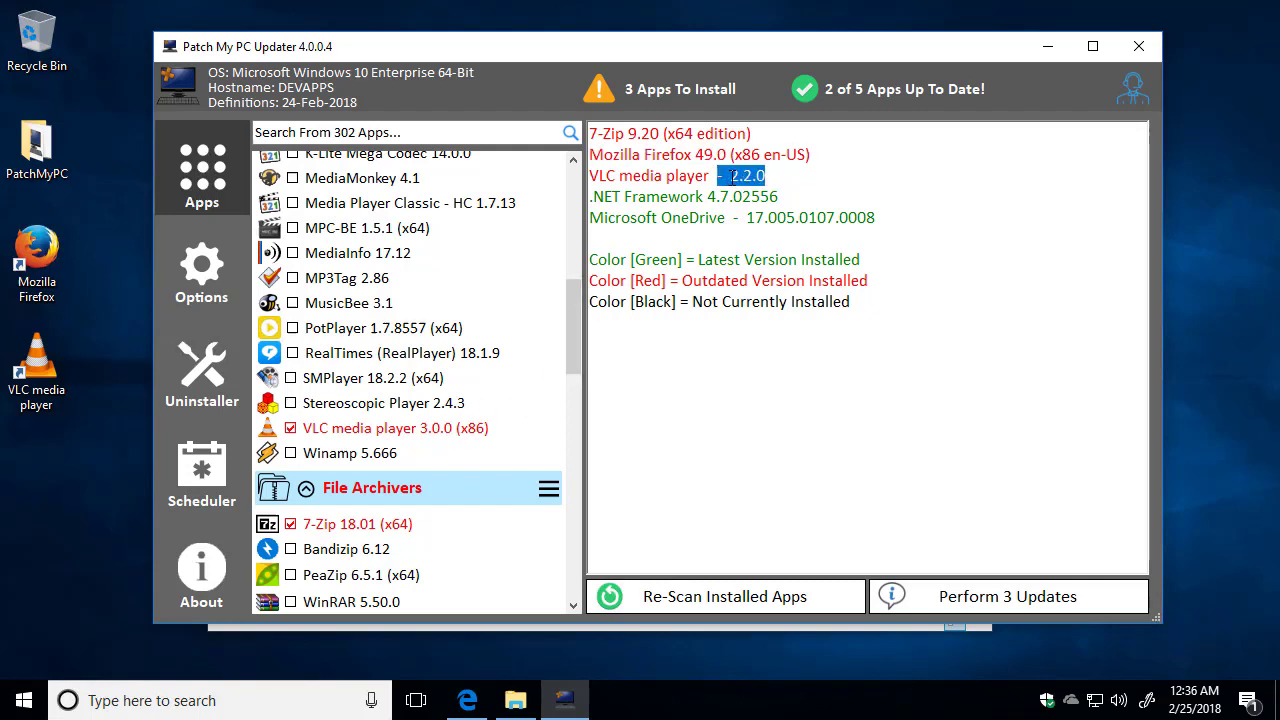
scroll(down, 3)
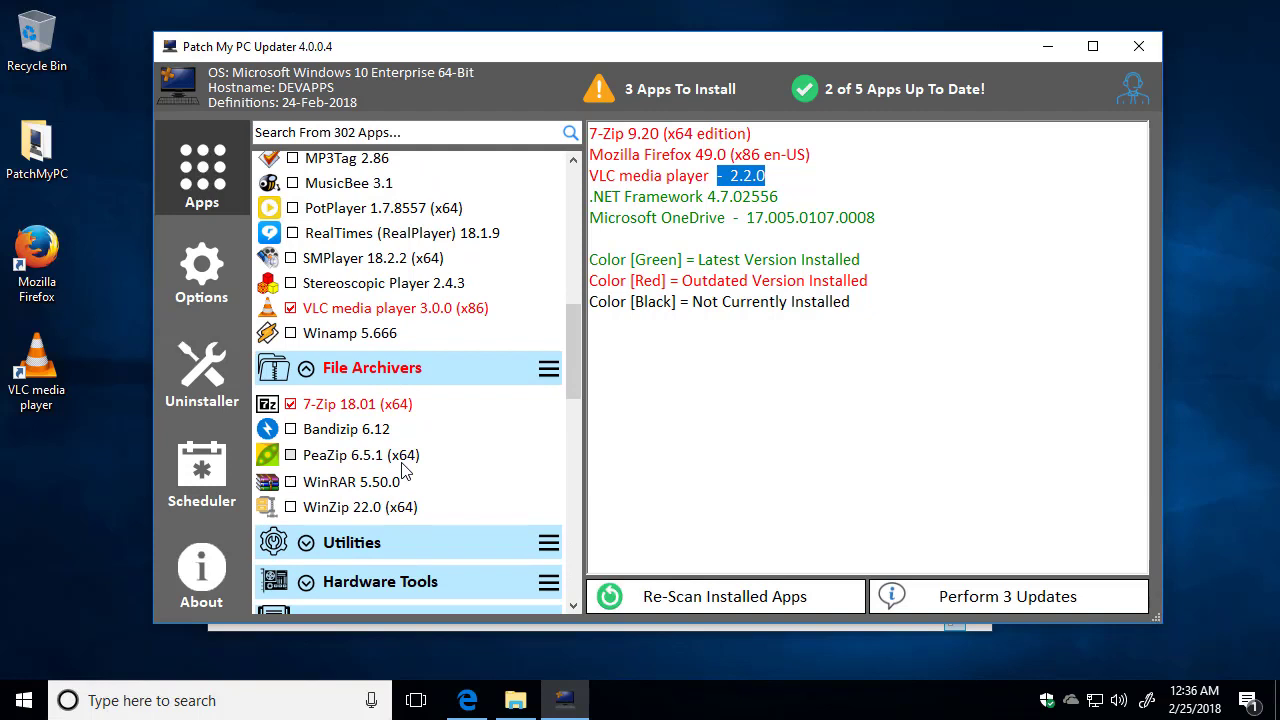
mouse_move(425, 363)
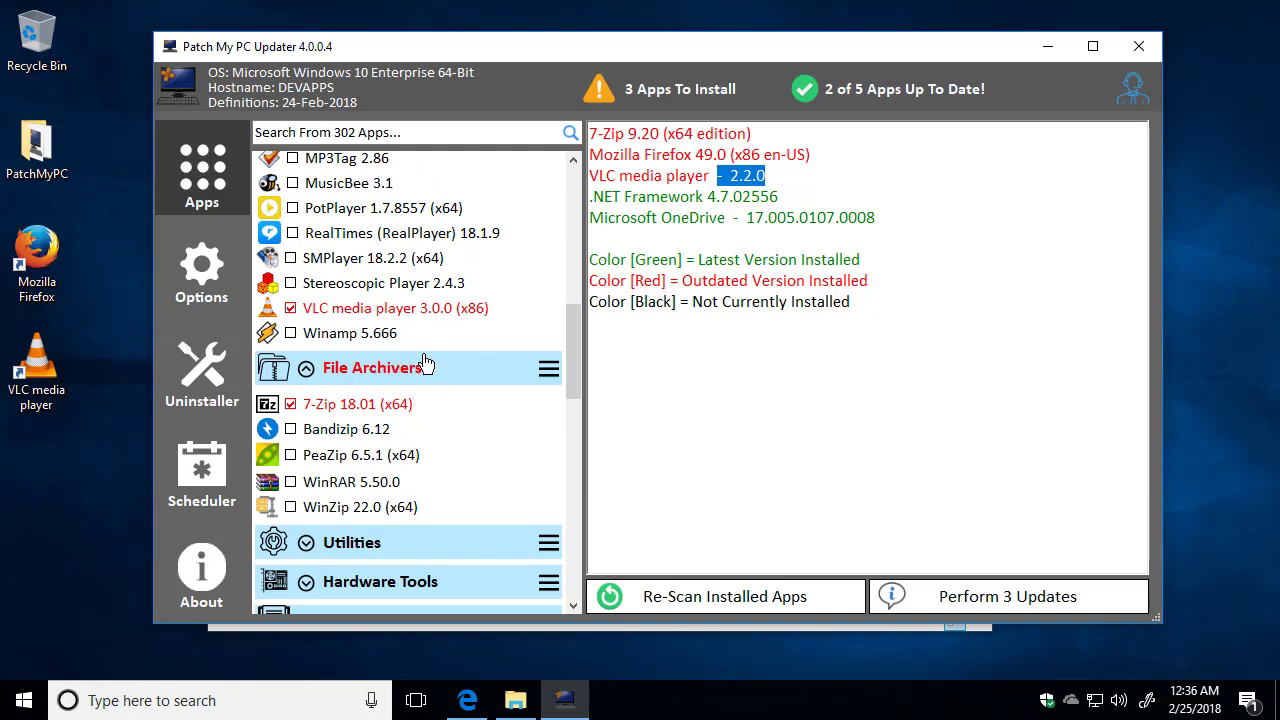
mouse_move(360, 410)
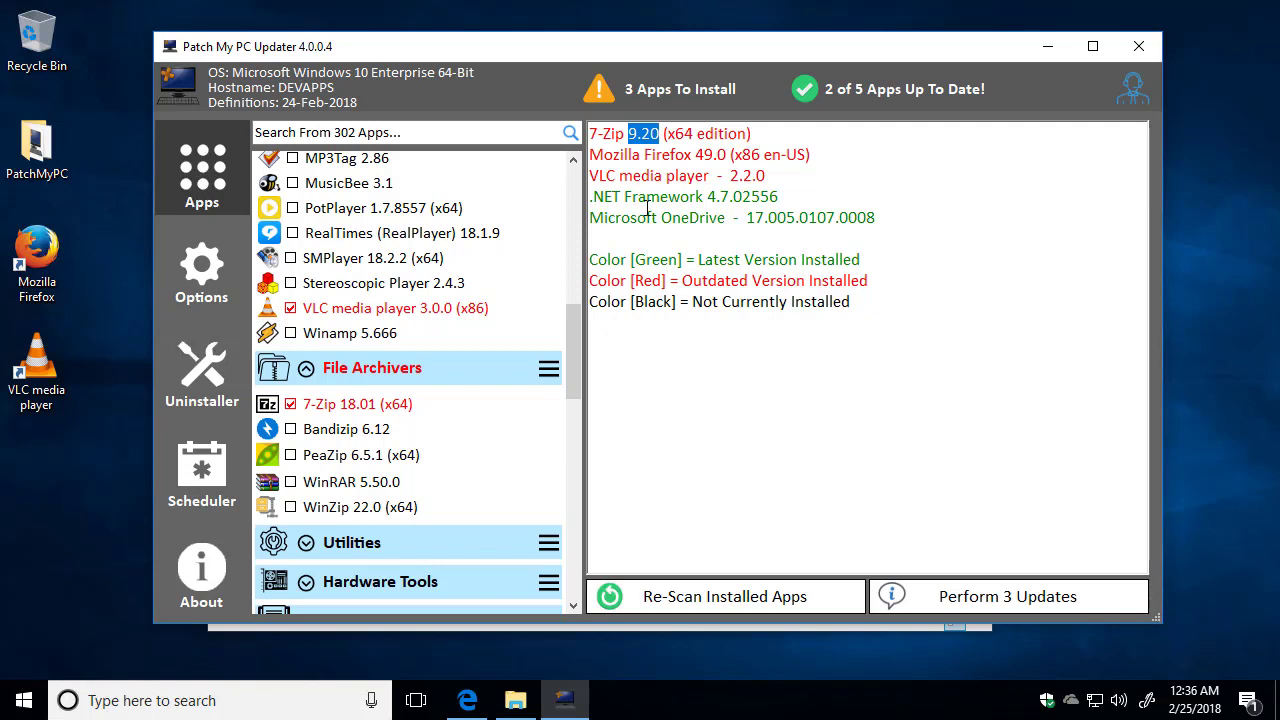
mouse_move(500, 419)
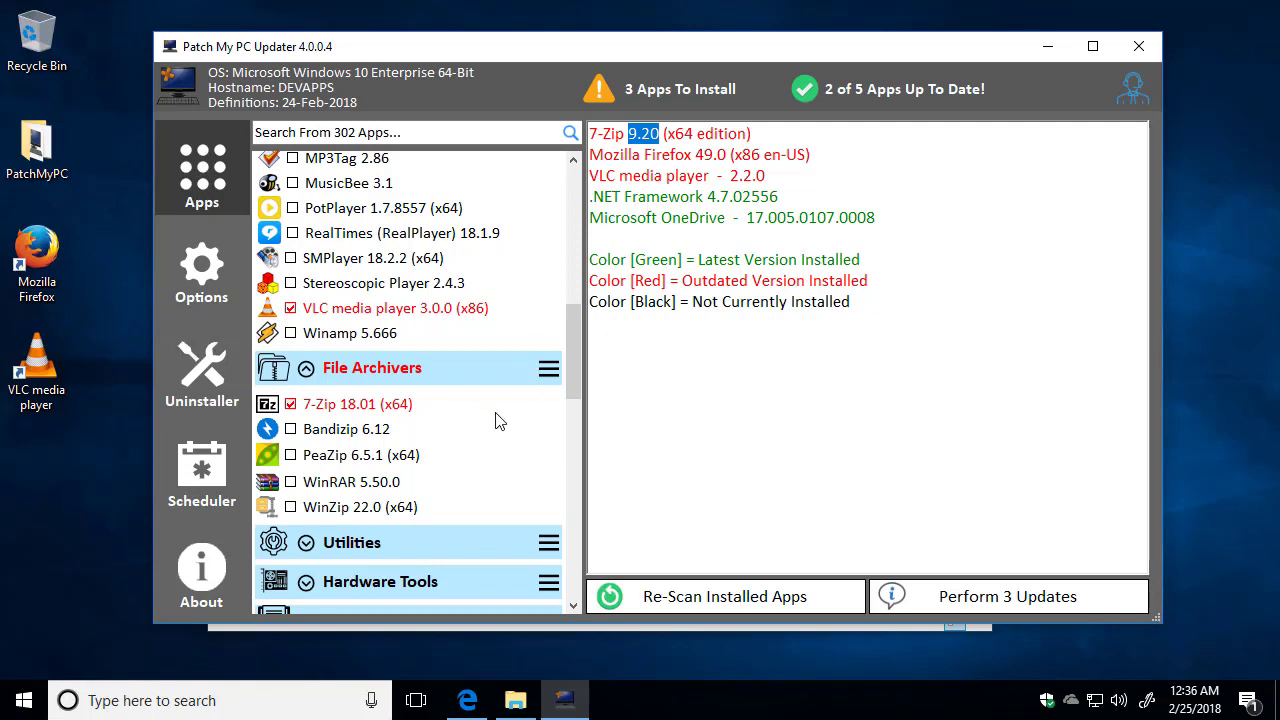
mouse_move(367, 407)
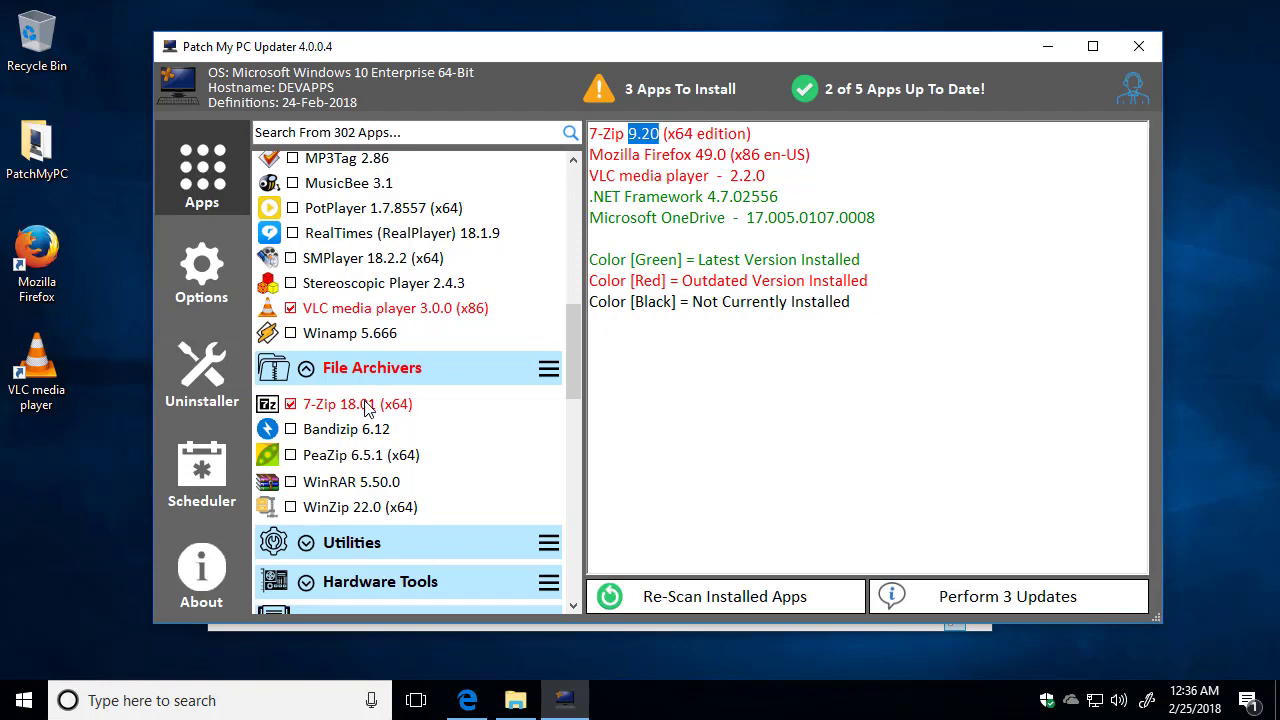
Disable auto updating for 7-Zip 18.01 from its right-click actions
right_click(355, 403)
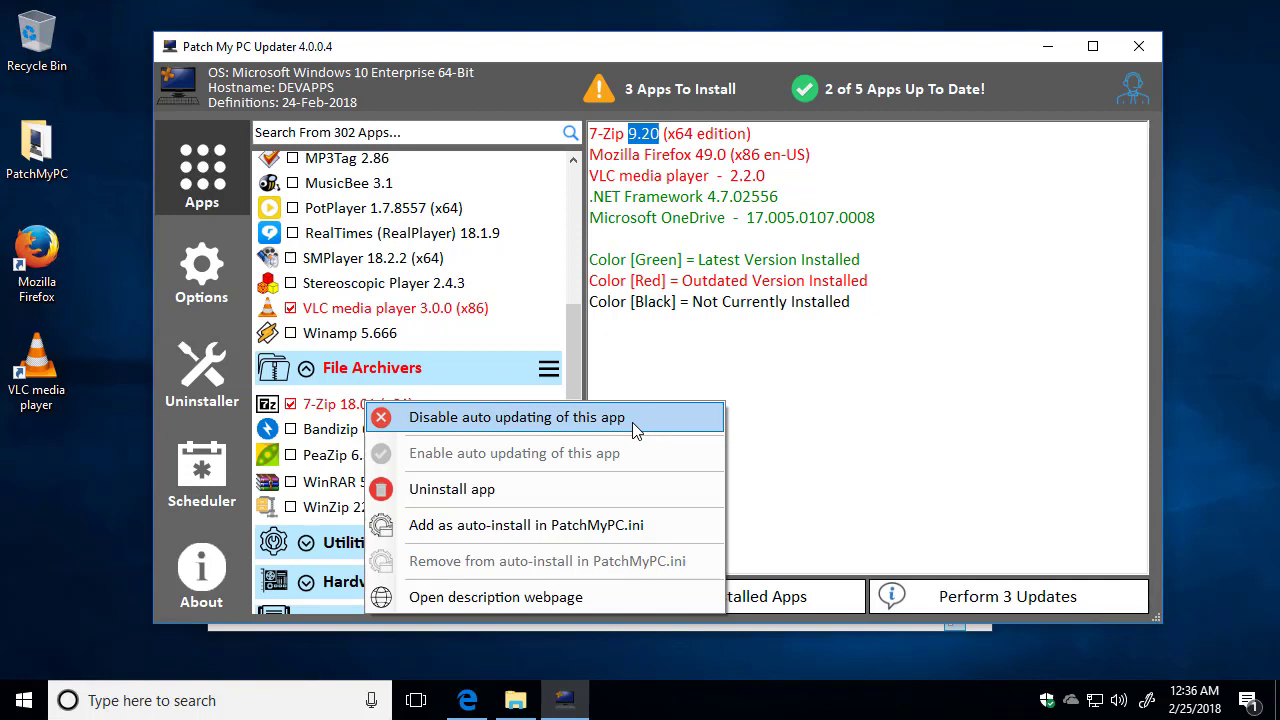
click(516, 417)
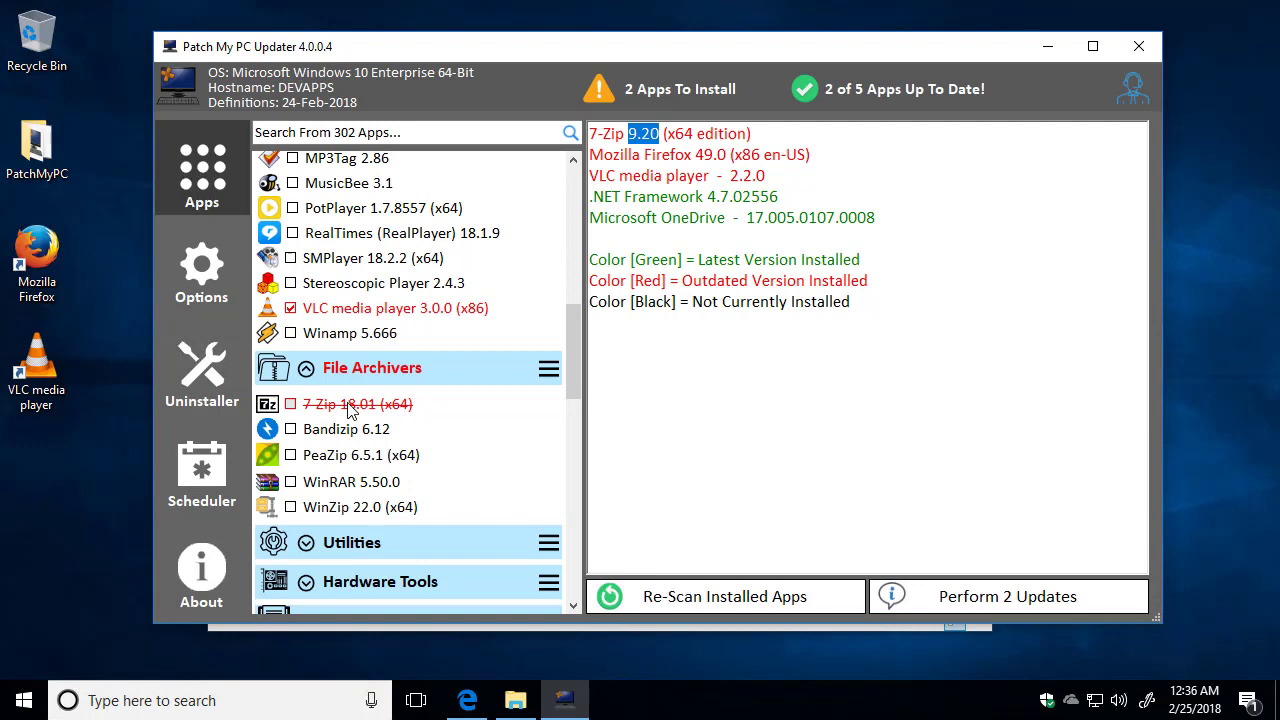
mouse_move(413, 418)
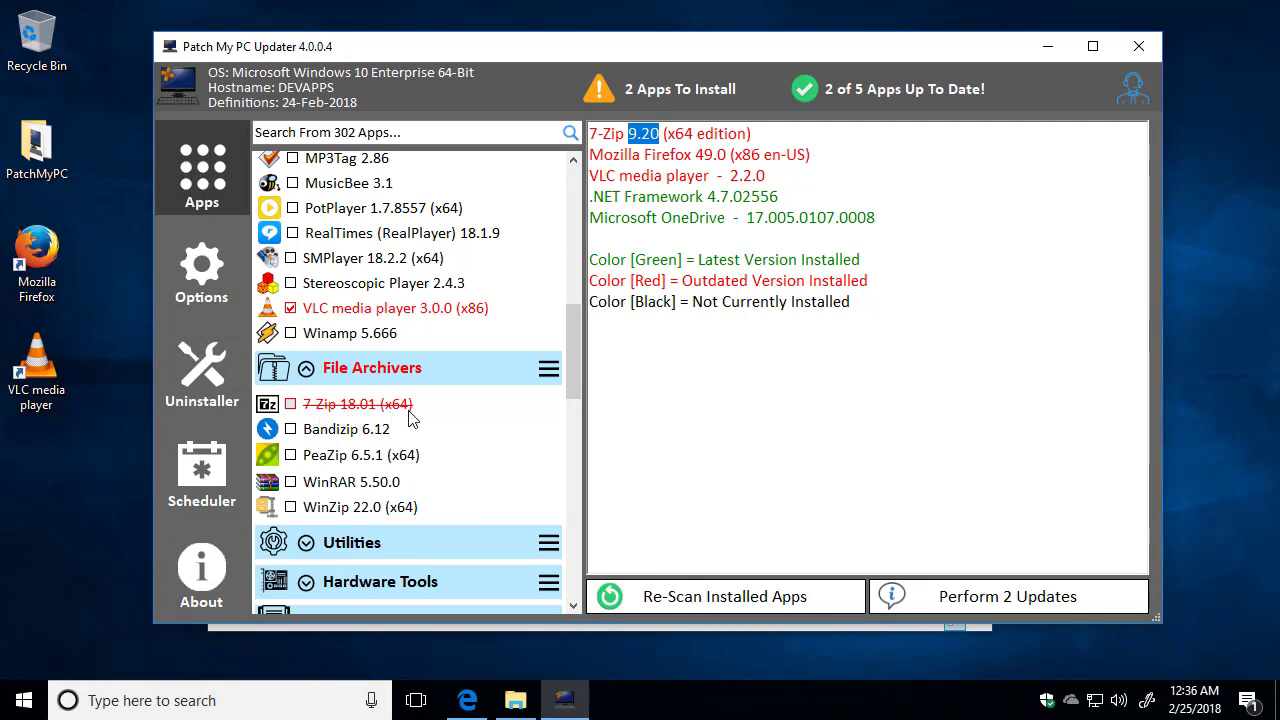
mouse_move(388, 413)
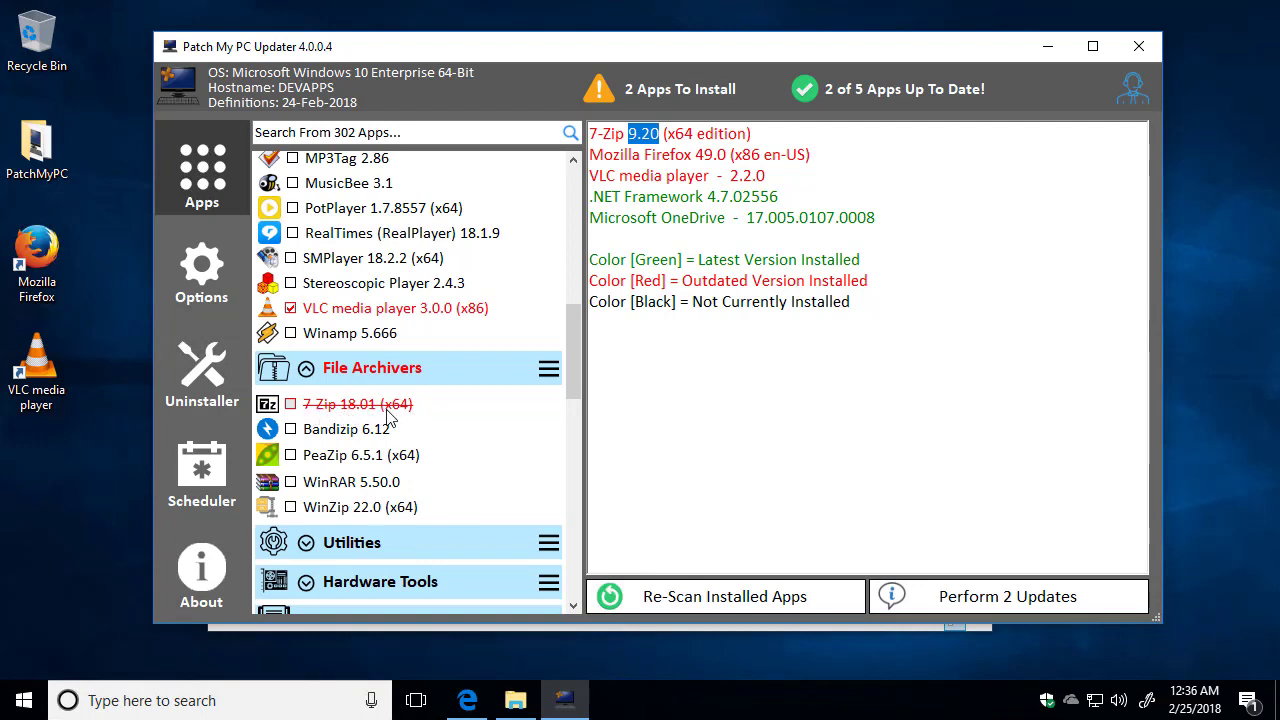
Tick Notepad++ 7.5.4 (x64) under Developer so three apps are queued to install
scroll(down, 3)
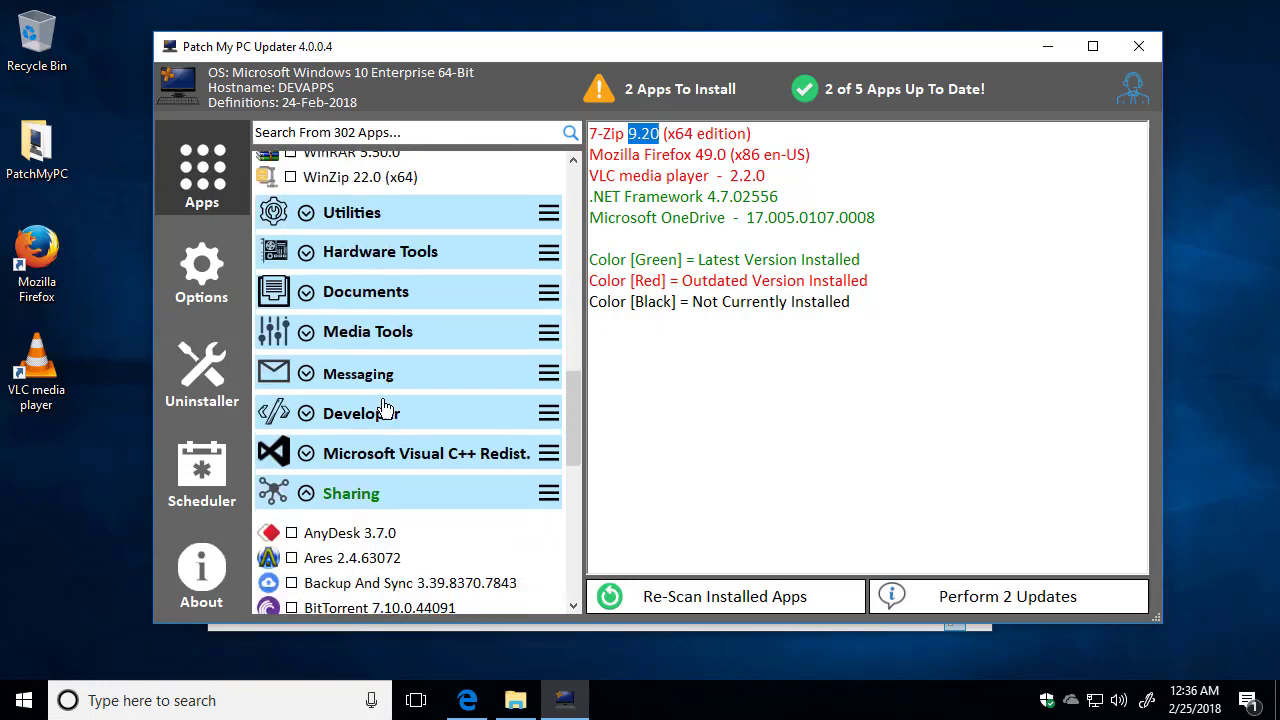
mouse_move(413, 218)
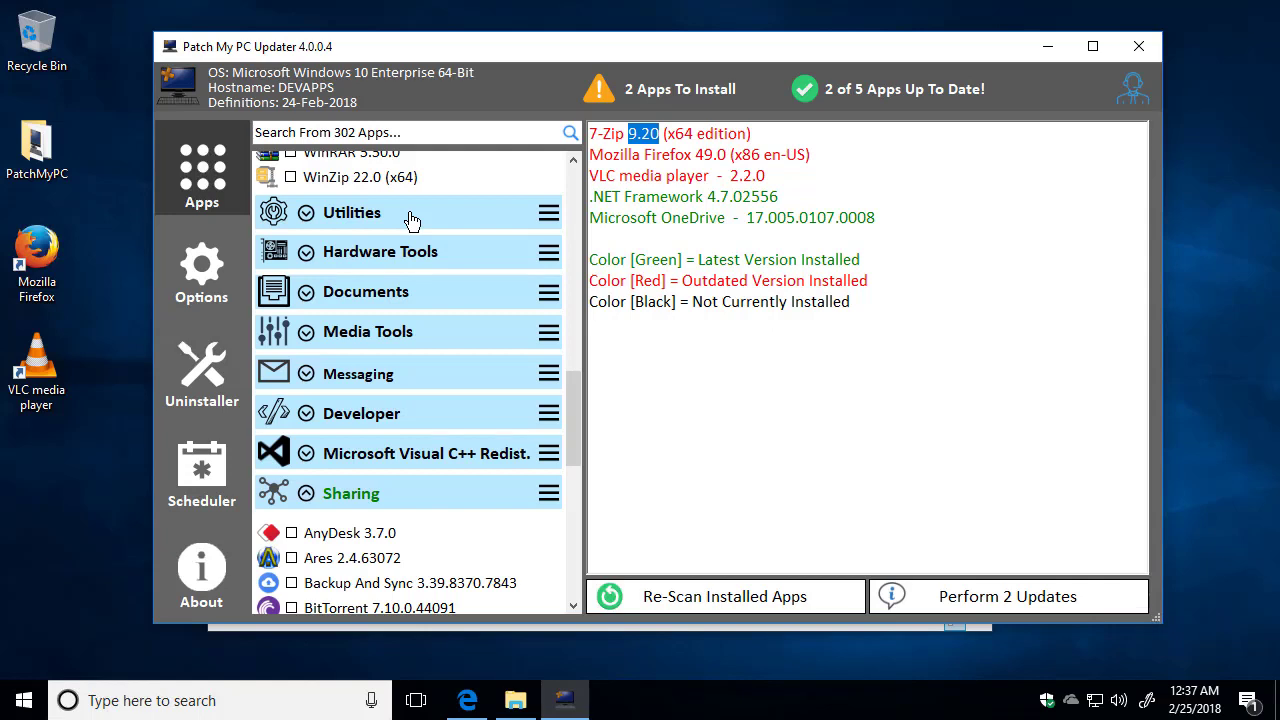
scroll(down, 3)
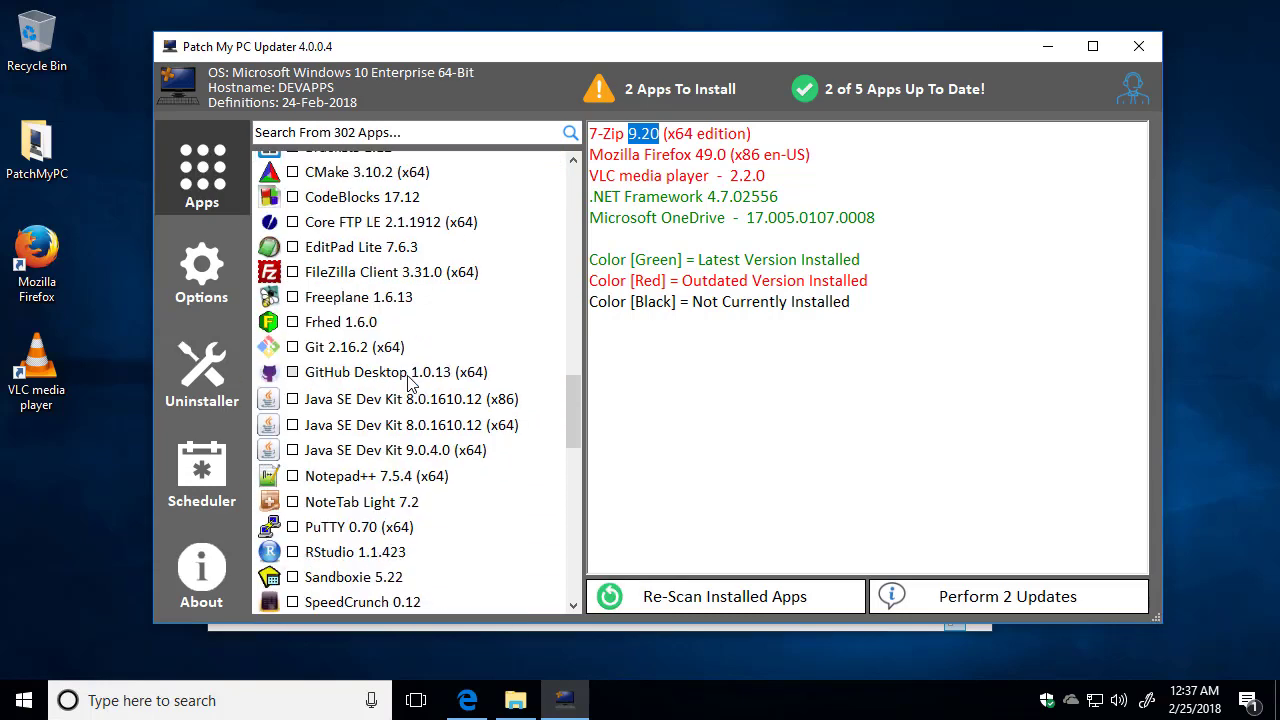
scroll(down, 3)
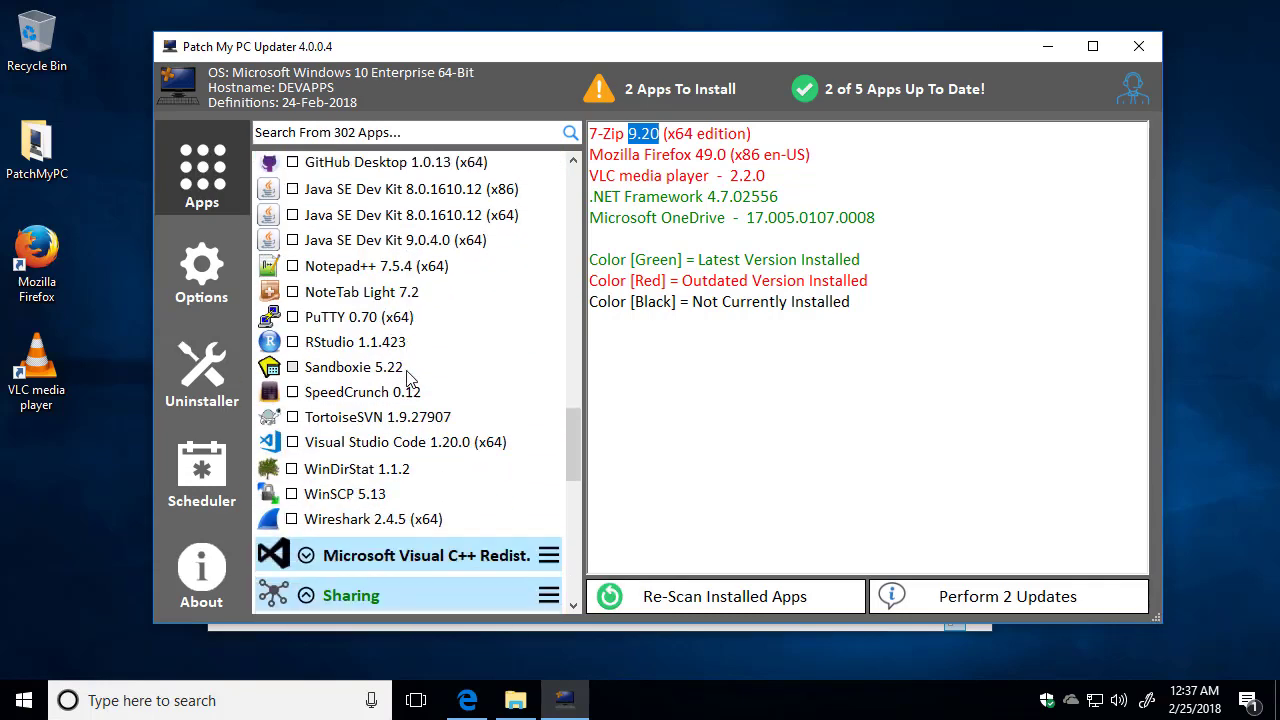
mouse_move(378, 270)
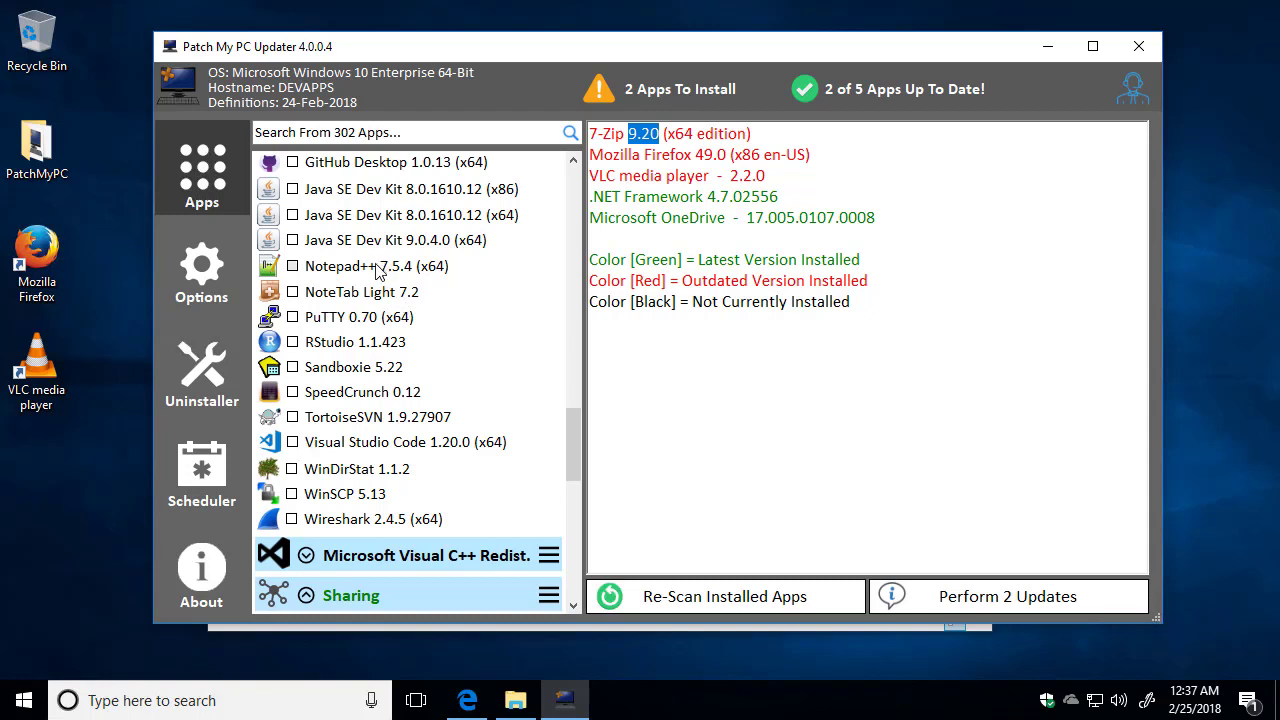
mouse_move(365, 275)
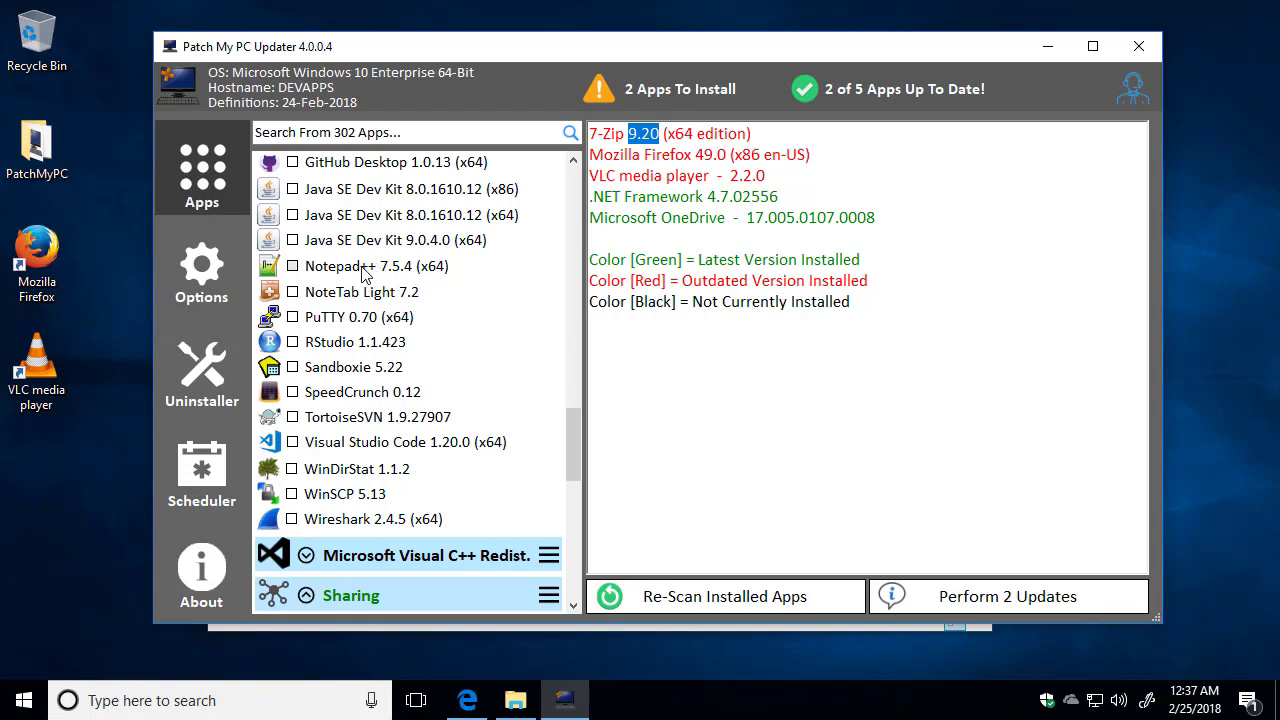
click(291, 265)
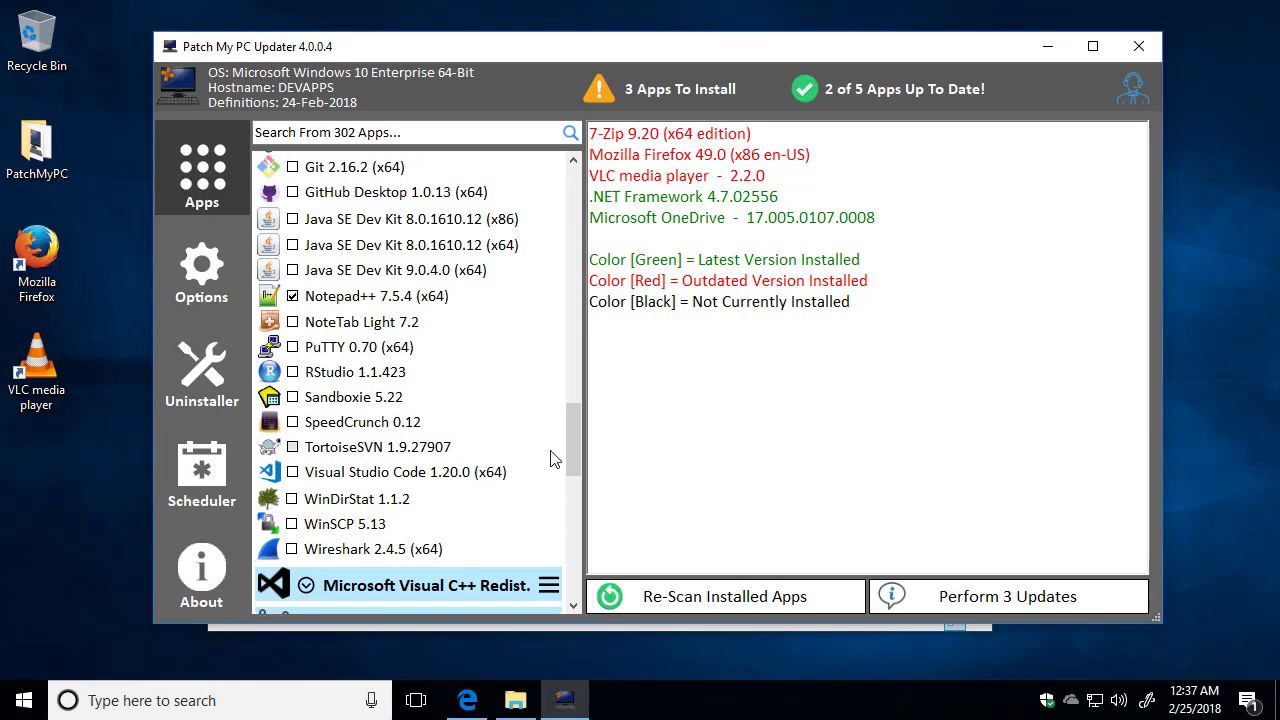
scroll(up, 3)
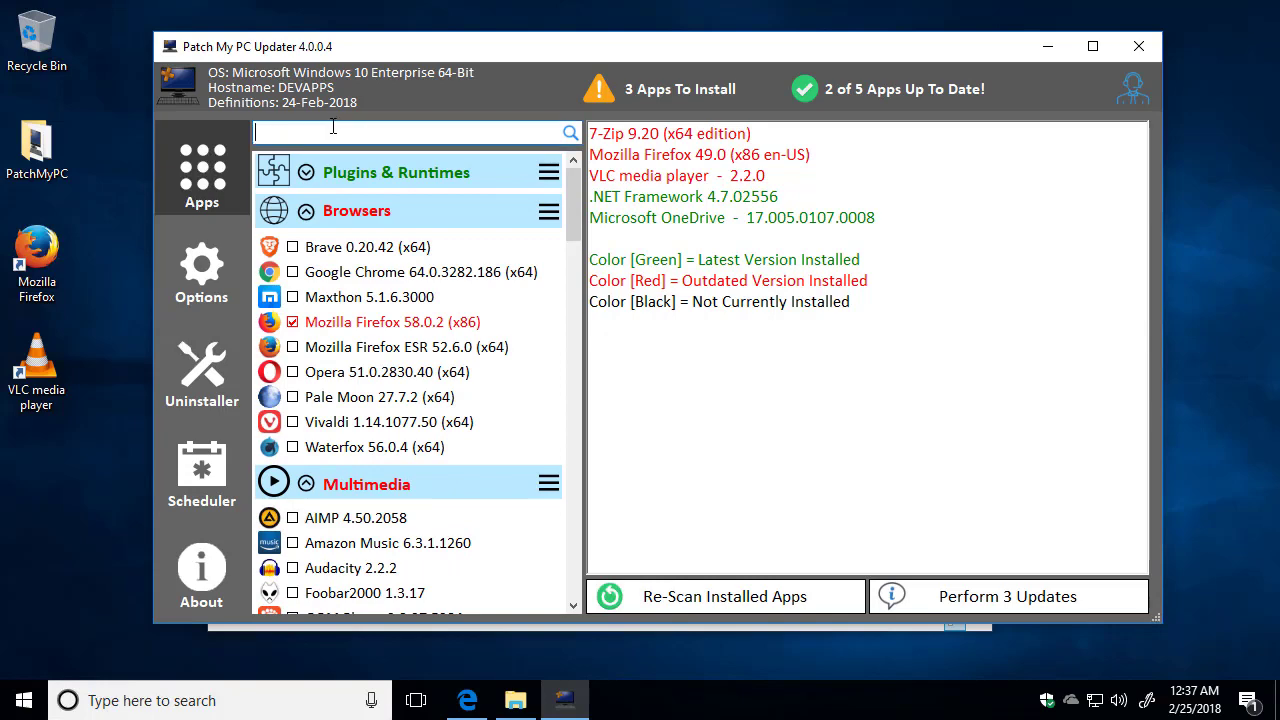
Tick CCleaner 5.40.6411 under Portable Apps so four apps are queued to install
text(ccl)
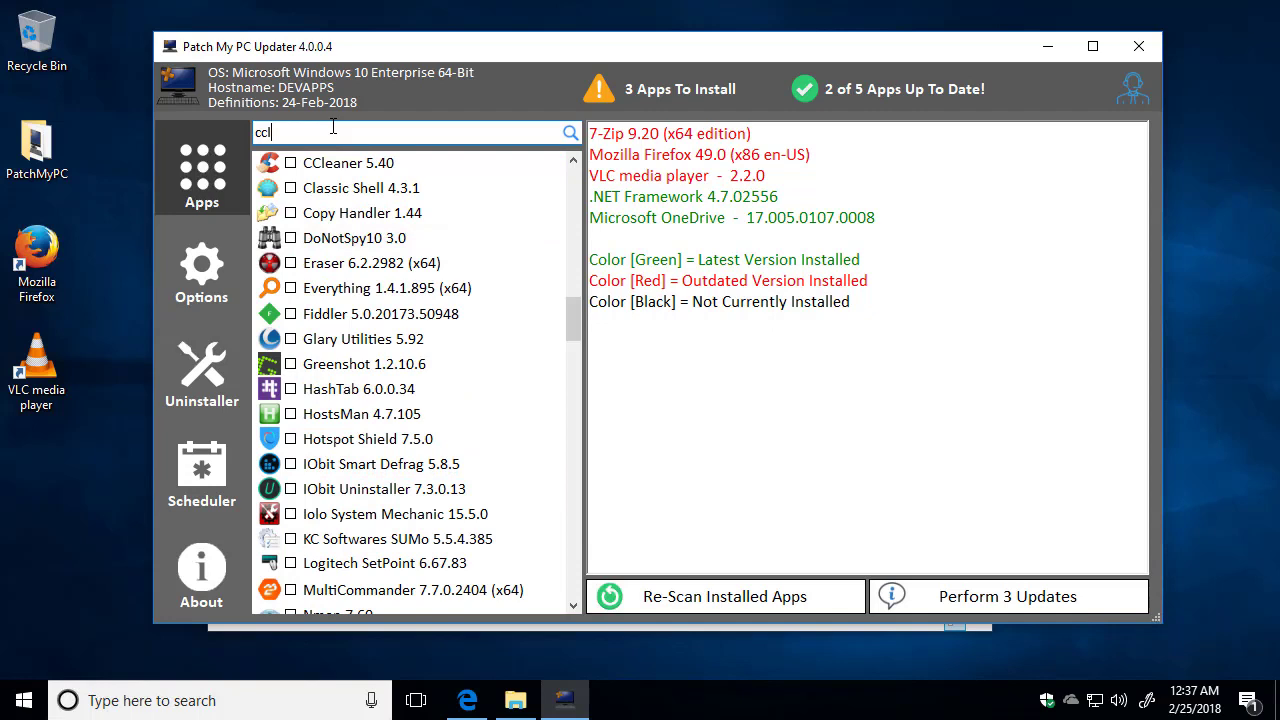
mouse_move(363, 152)
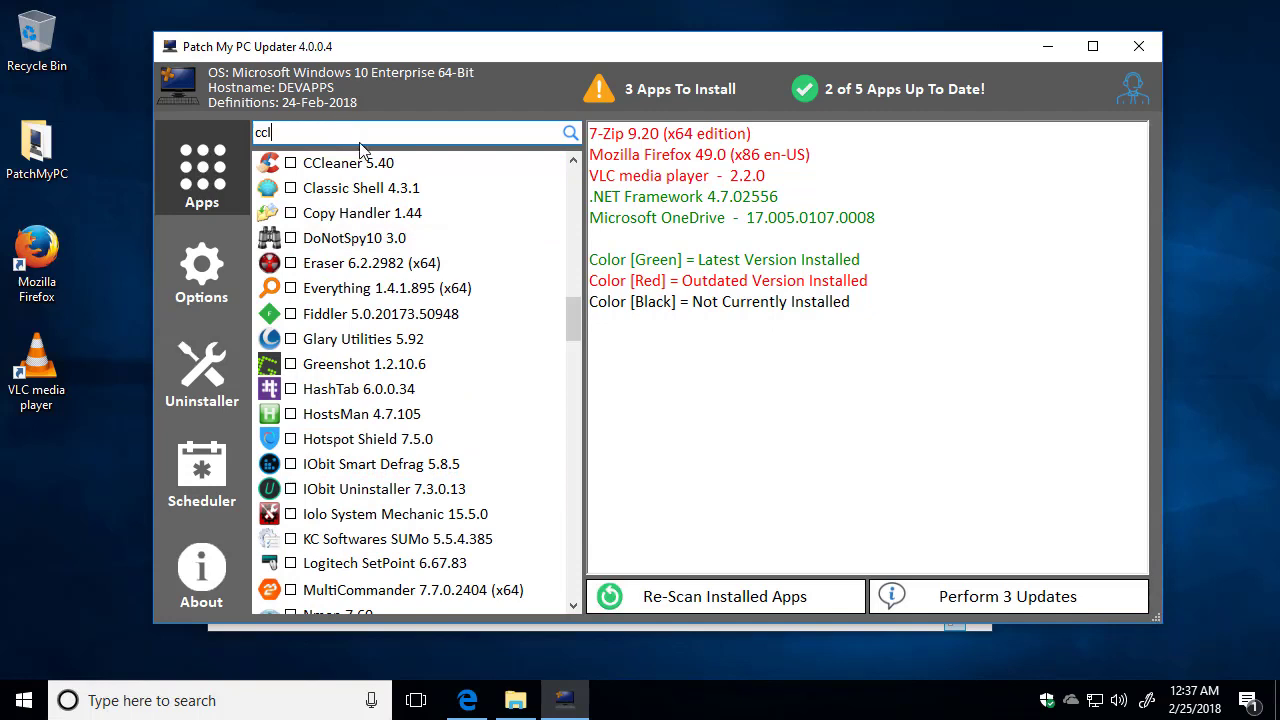
scroll(up, 3)
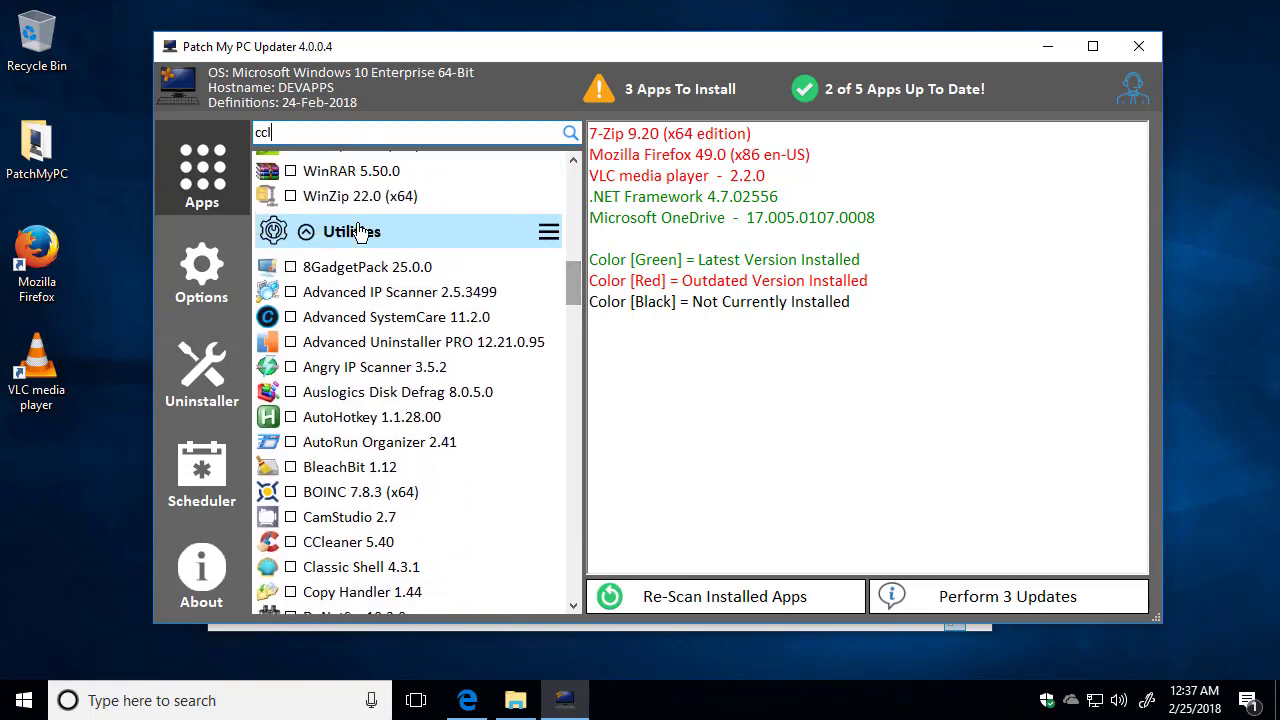
scroll(down, 3)
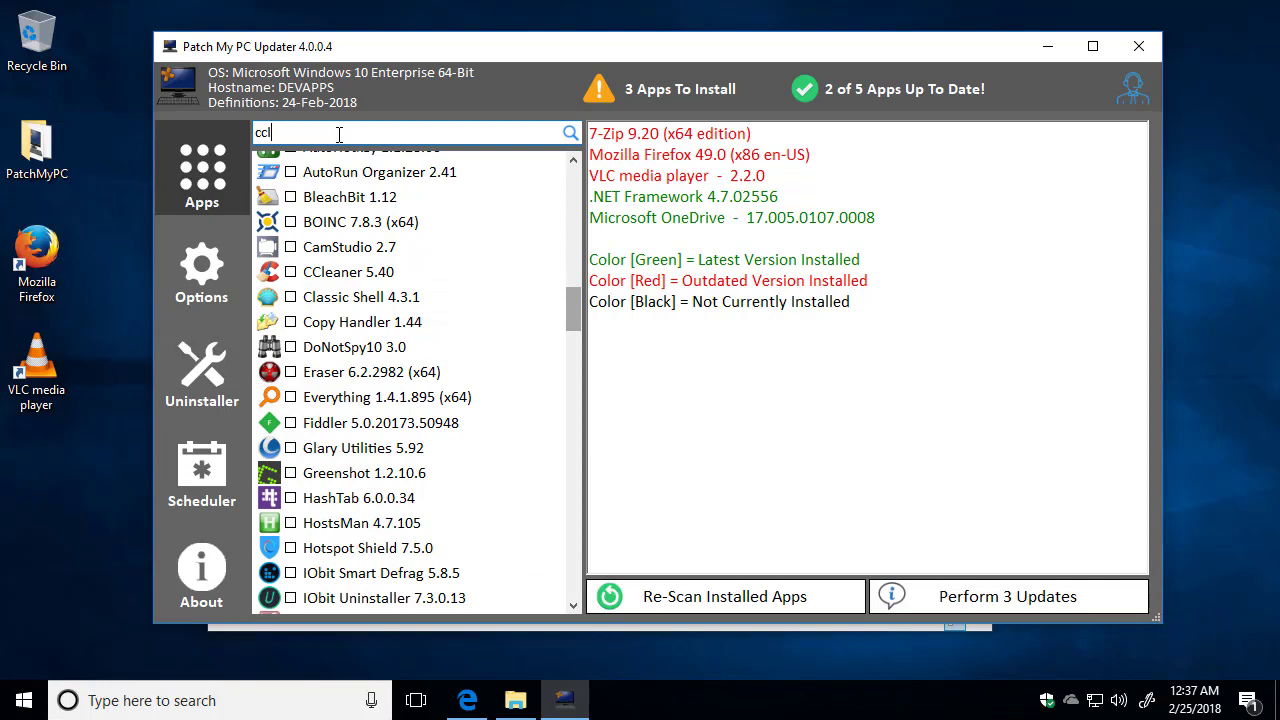
scroll(down, 3)
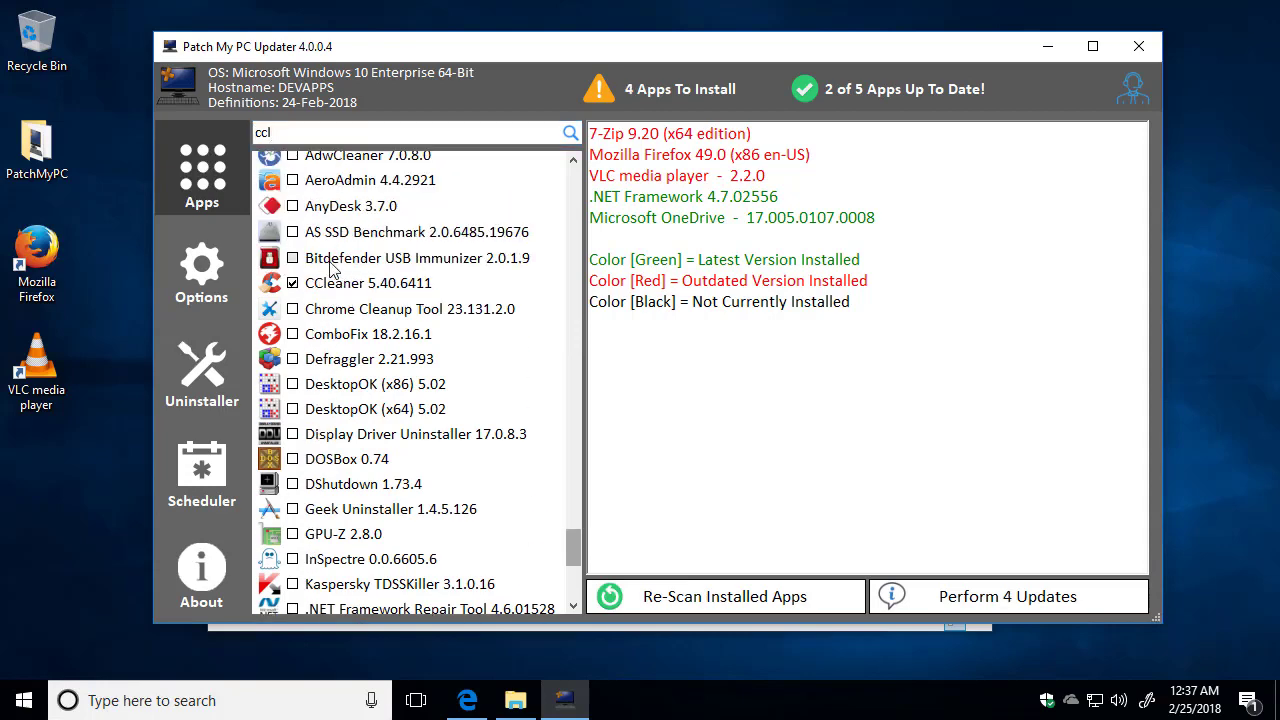
scroll(up, 3)
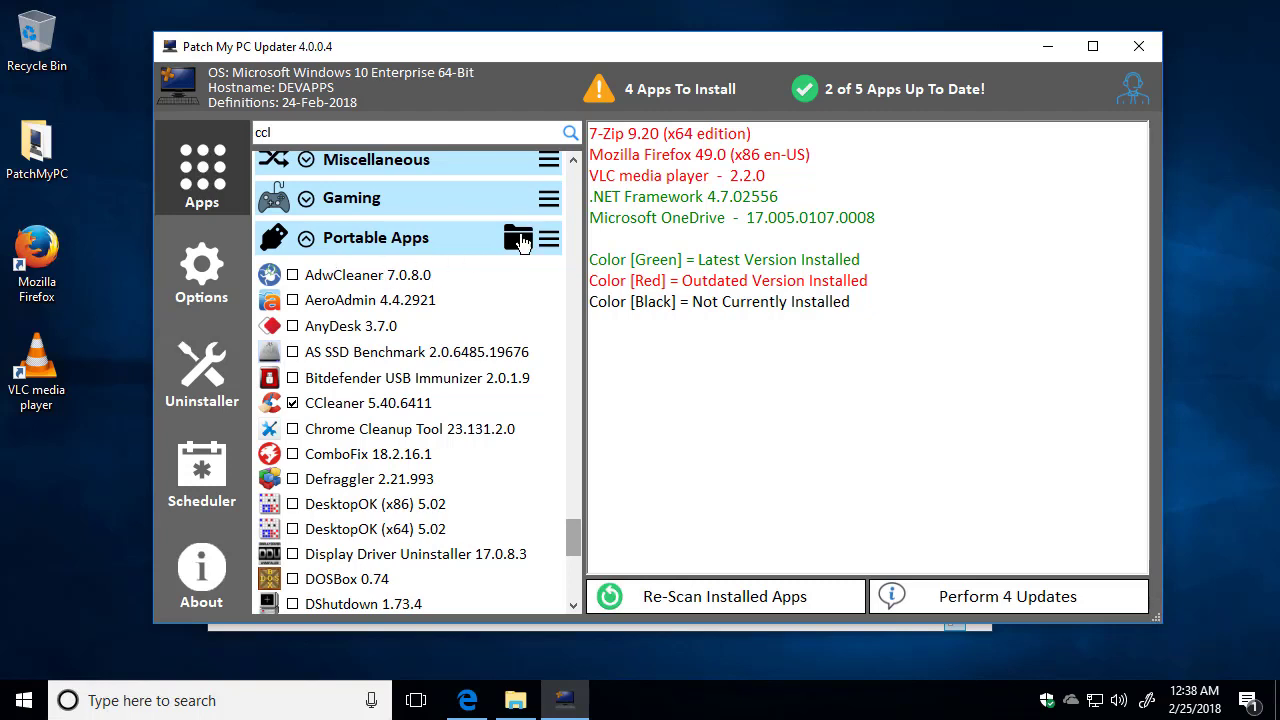
mouse_move(518, 238)
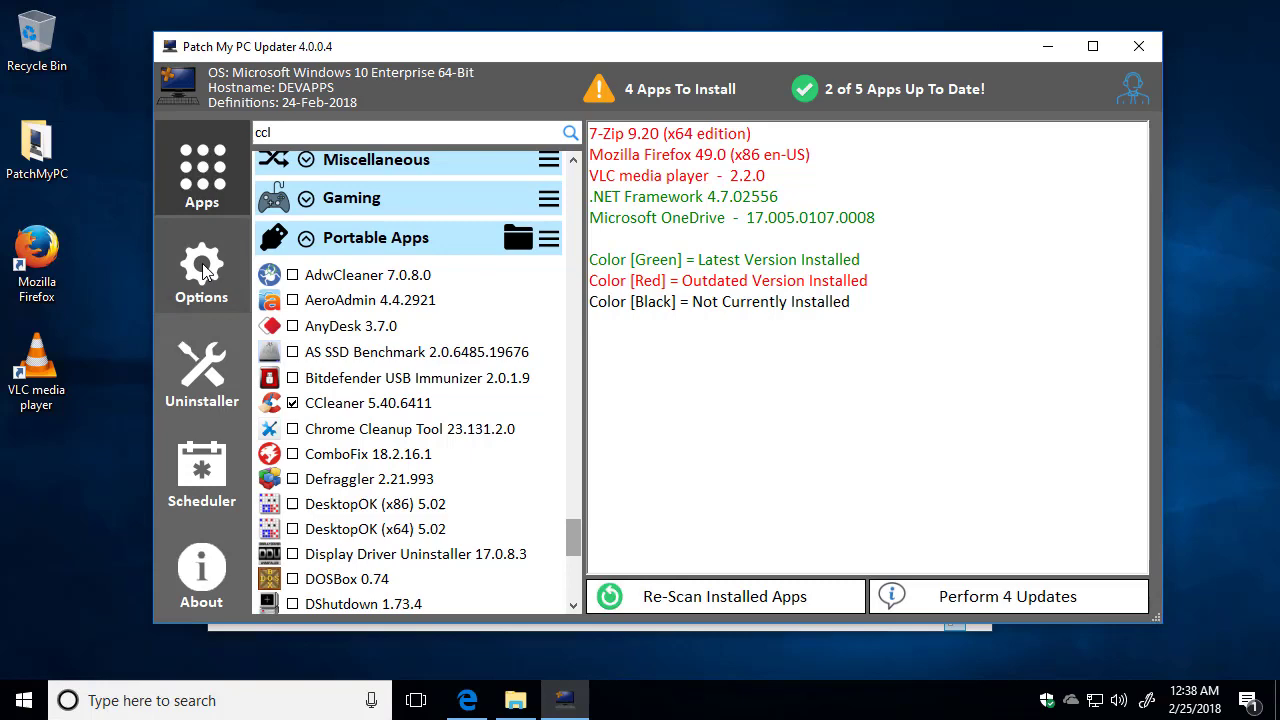
In Options, enable 'Delete Desktop Shortcuts For Apps'
click(201, 265)
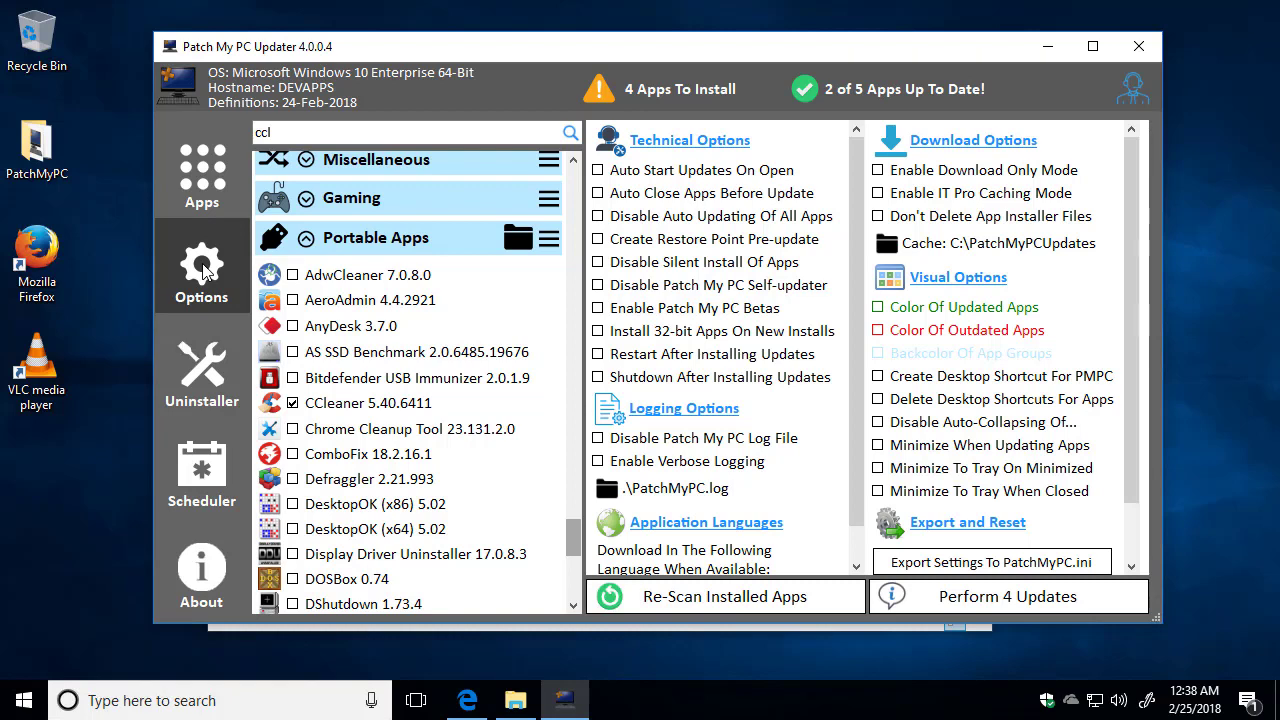
mouse_move(425, 256)
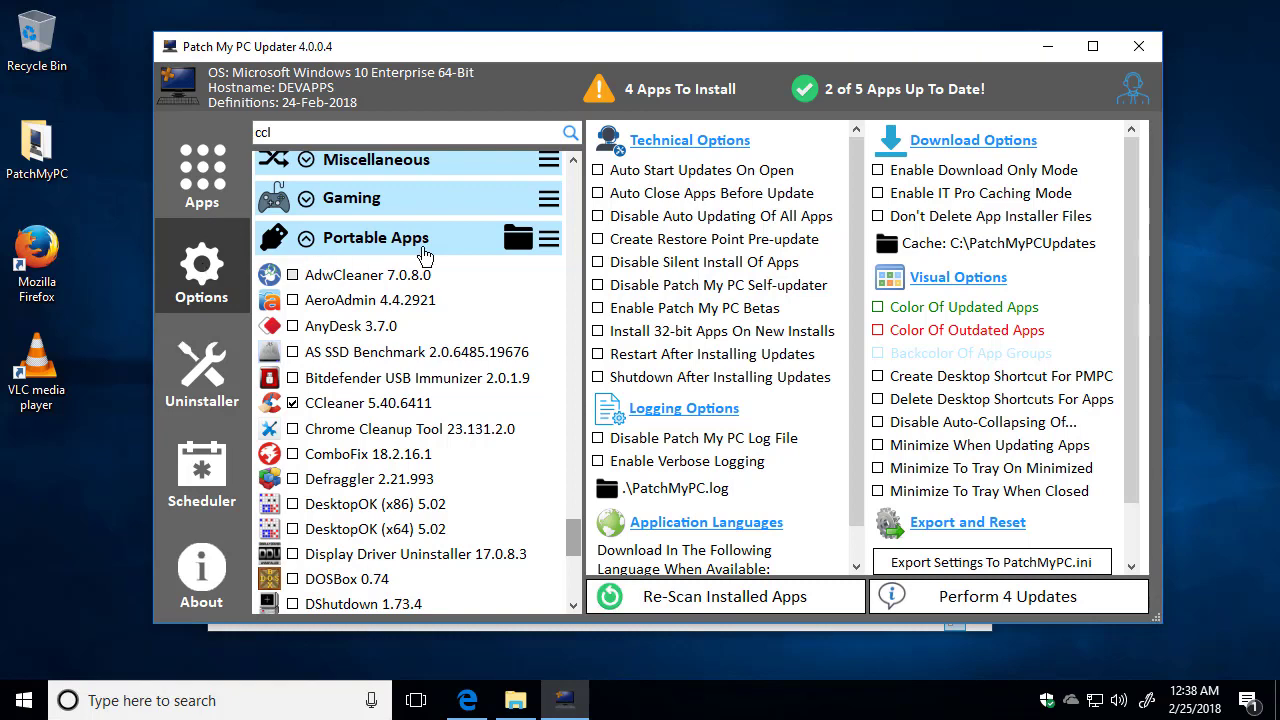
mouse_move(930, 338)
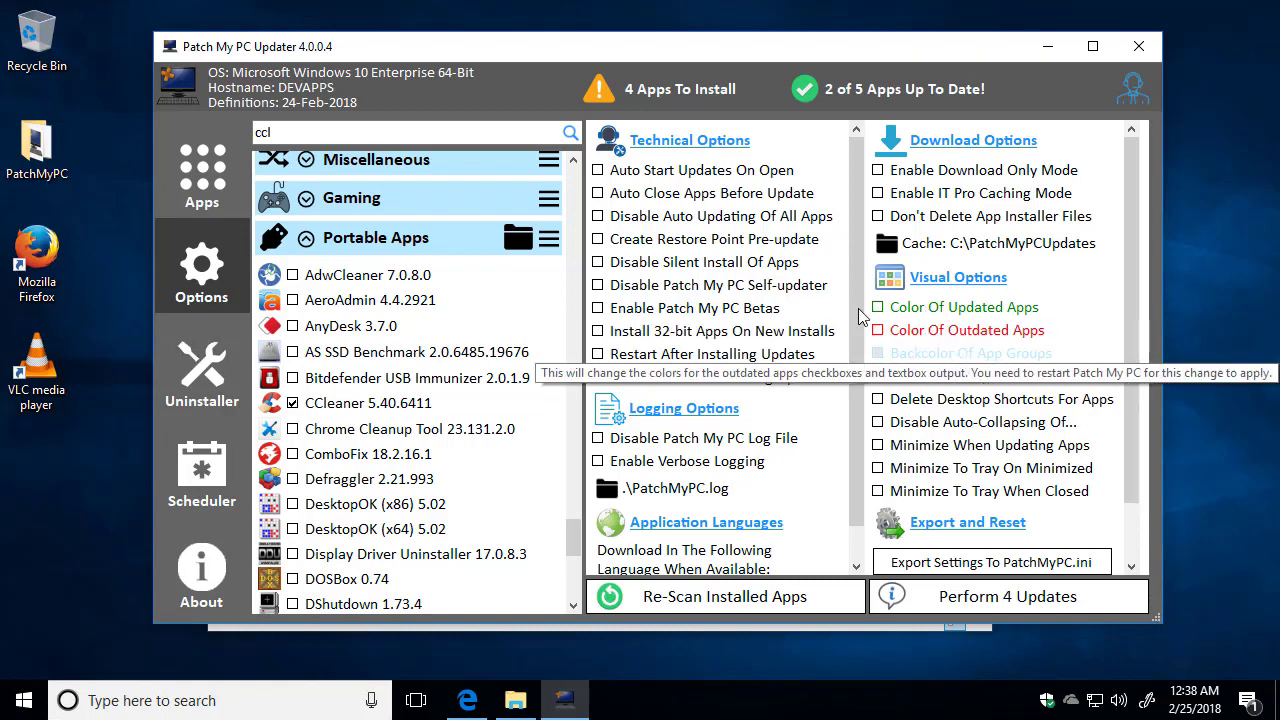
mouse_move(835, 340)
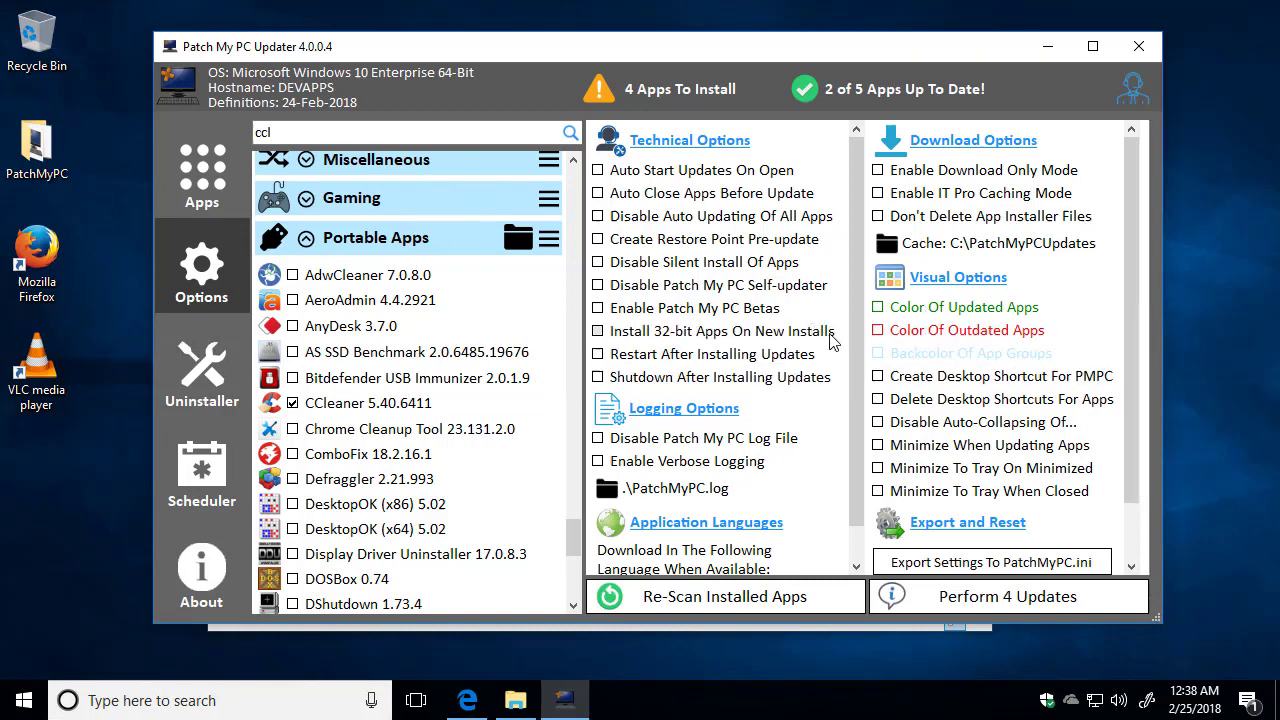
mouse_move(975, 410)
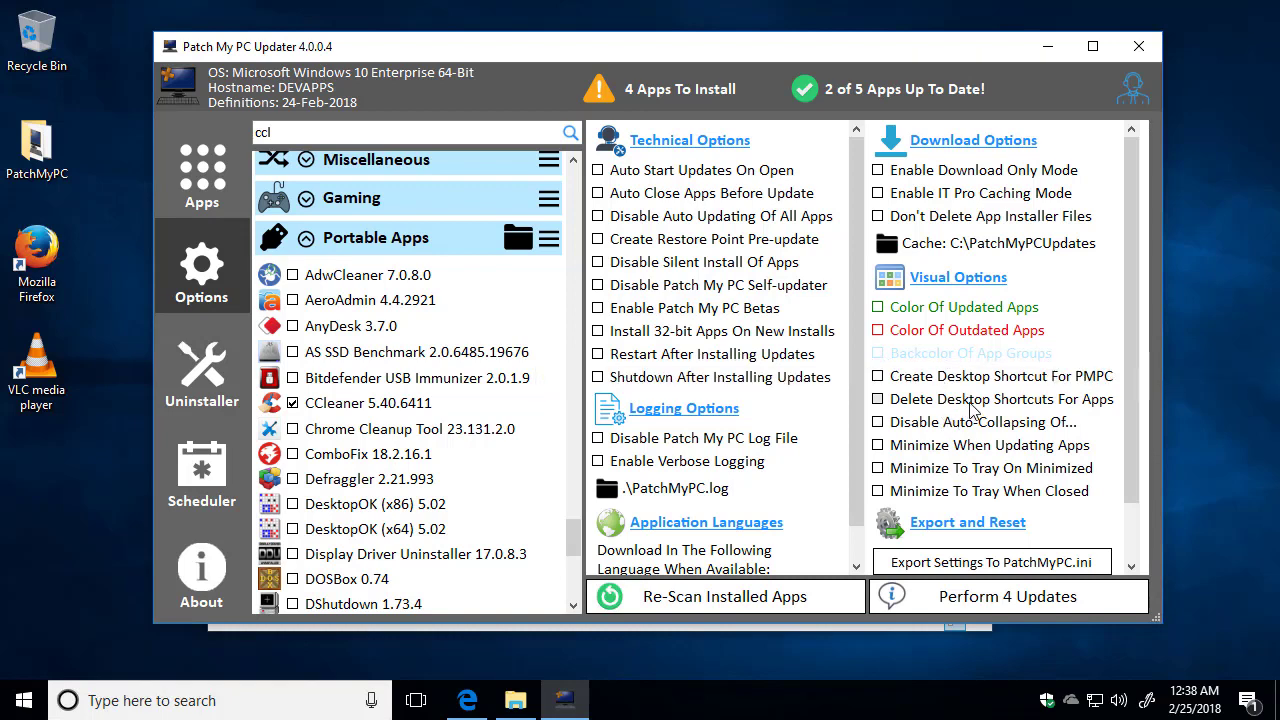
click(877, 398)
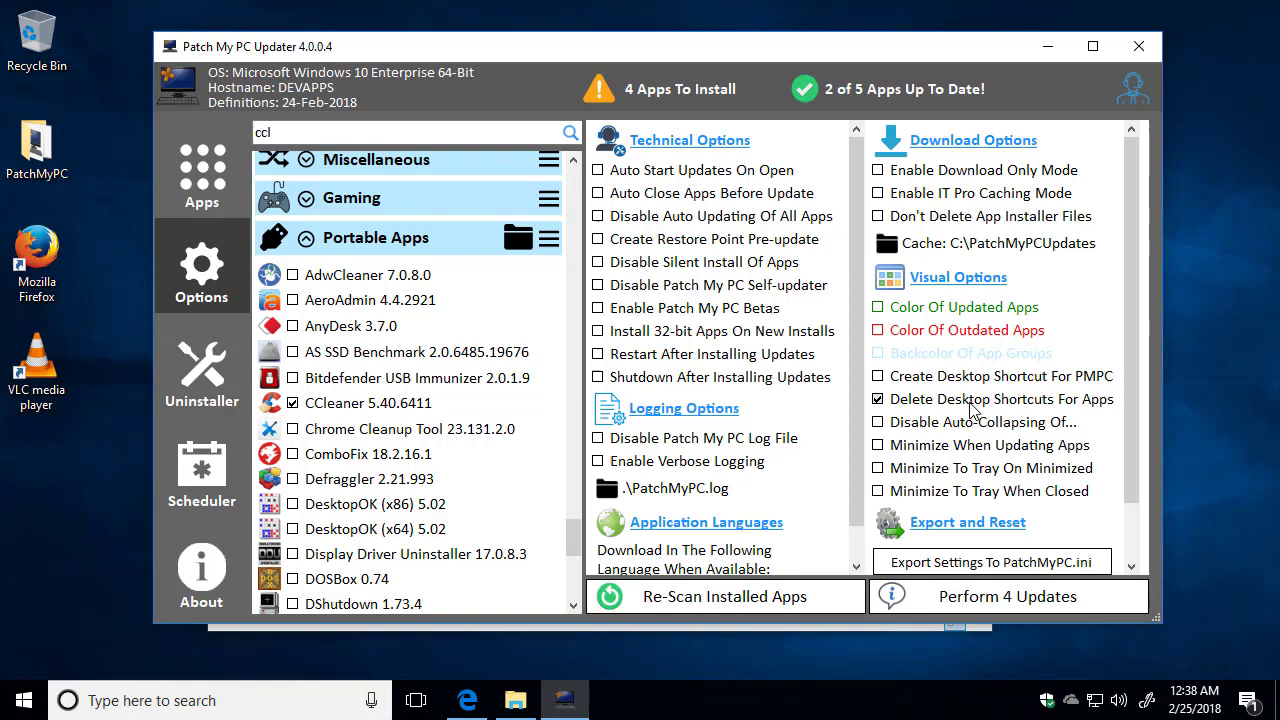
mouse_move(997, 353)
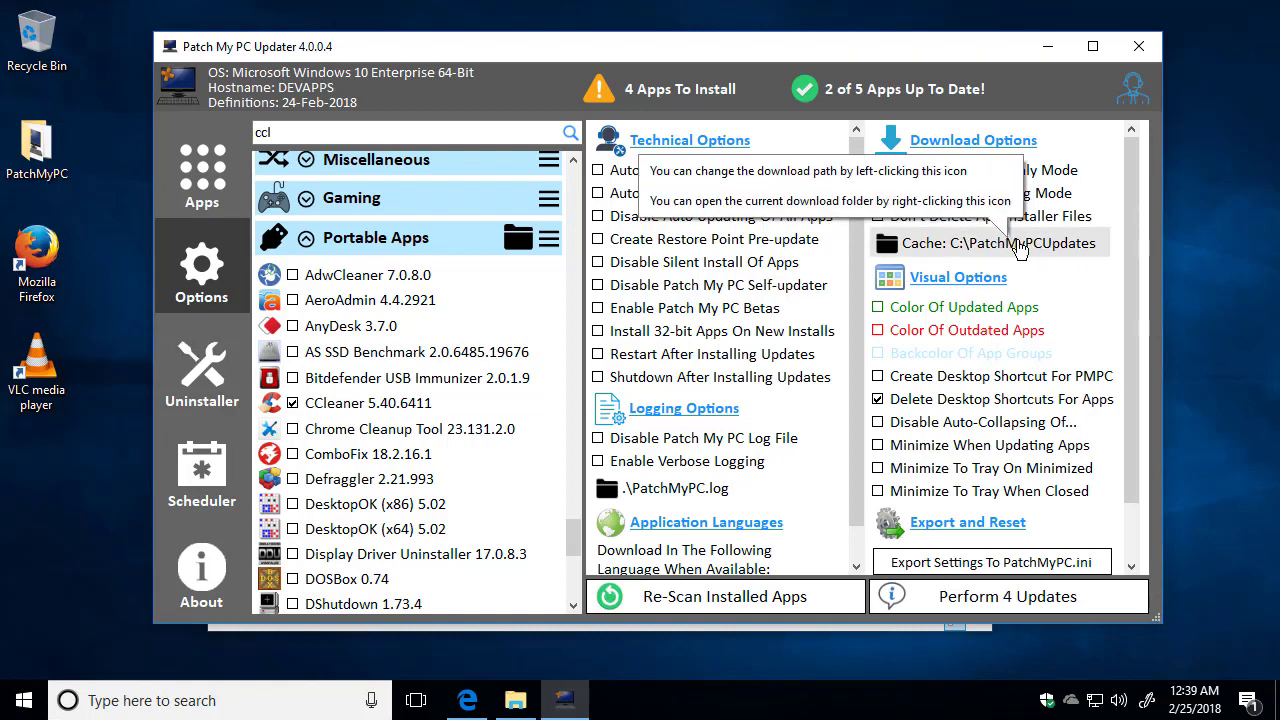
mouse_move(1022, 250)
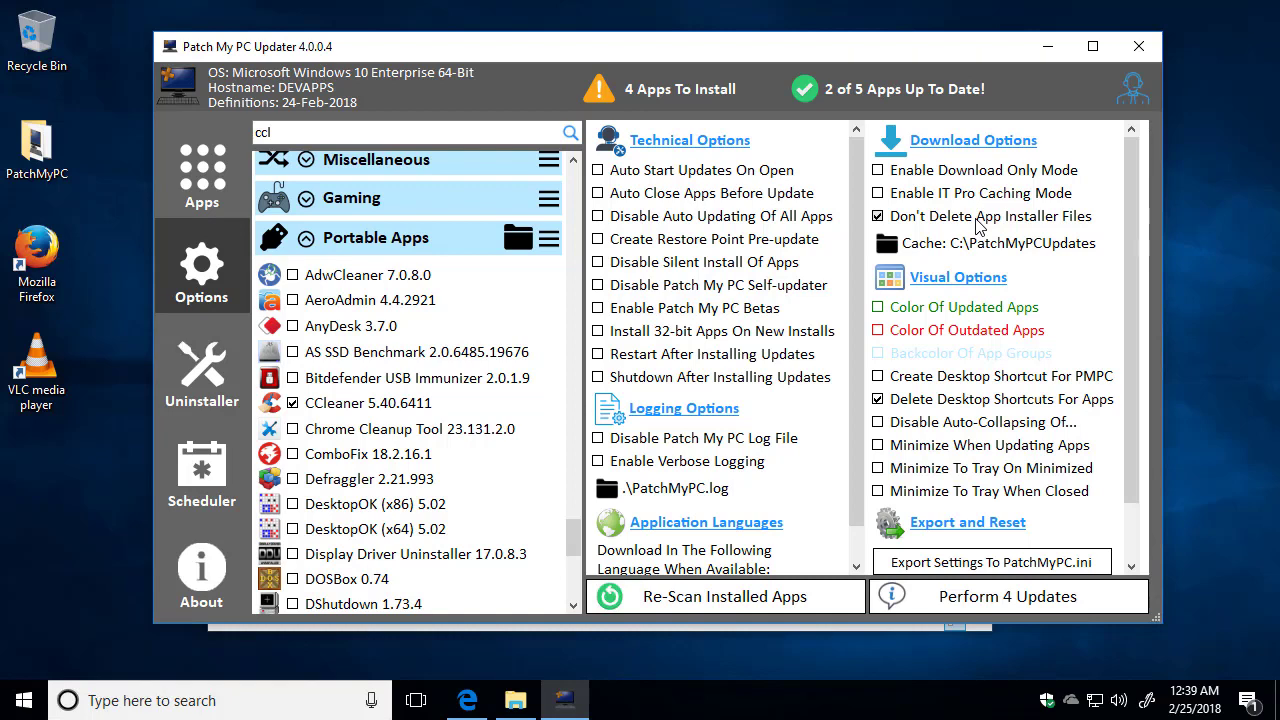
Tick Notepad++ 7.5.4 and enable 'Install 32-bit Apps On New Installs' under Technical Options
scroll(up, 3)
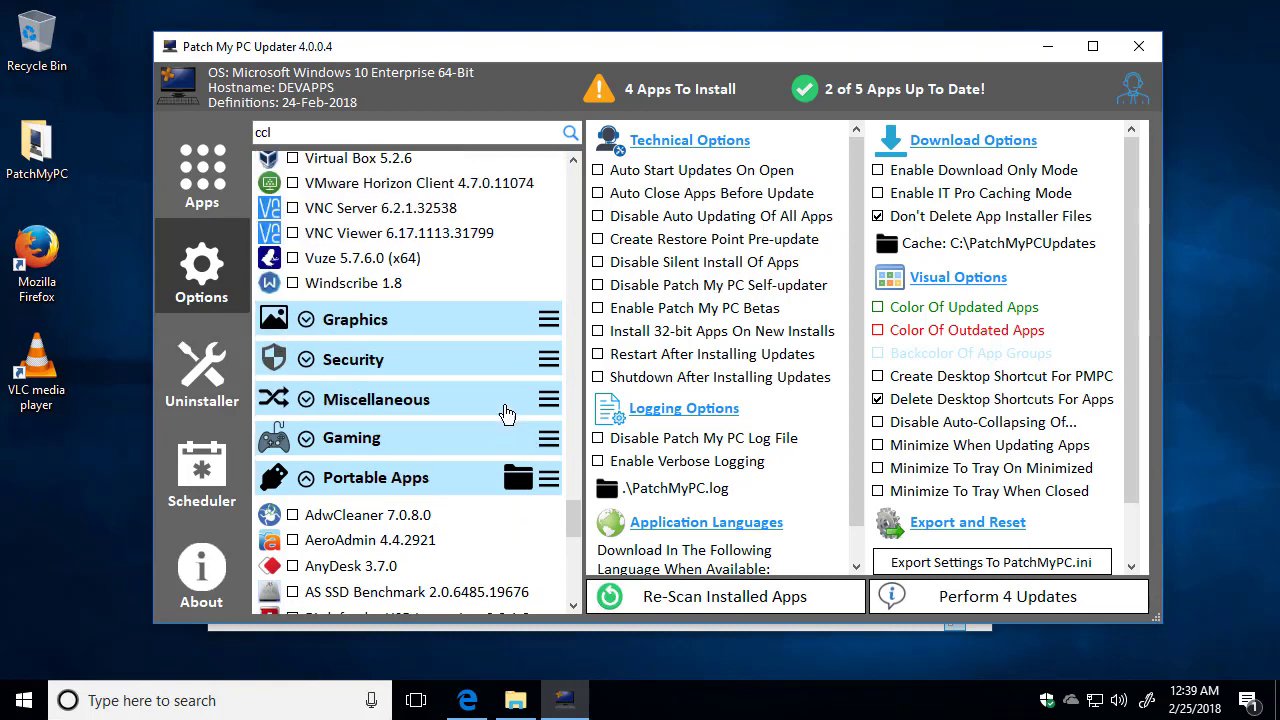
scroll(down, 3)
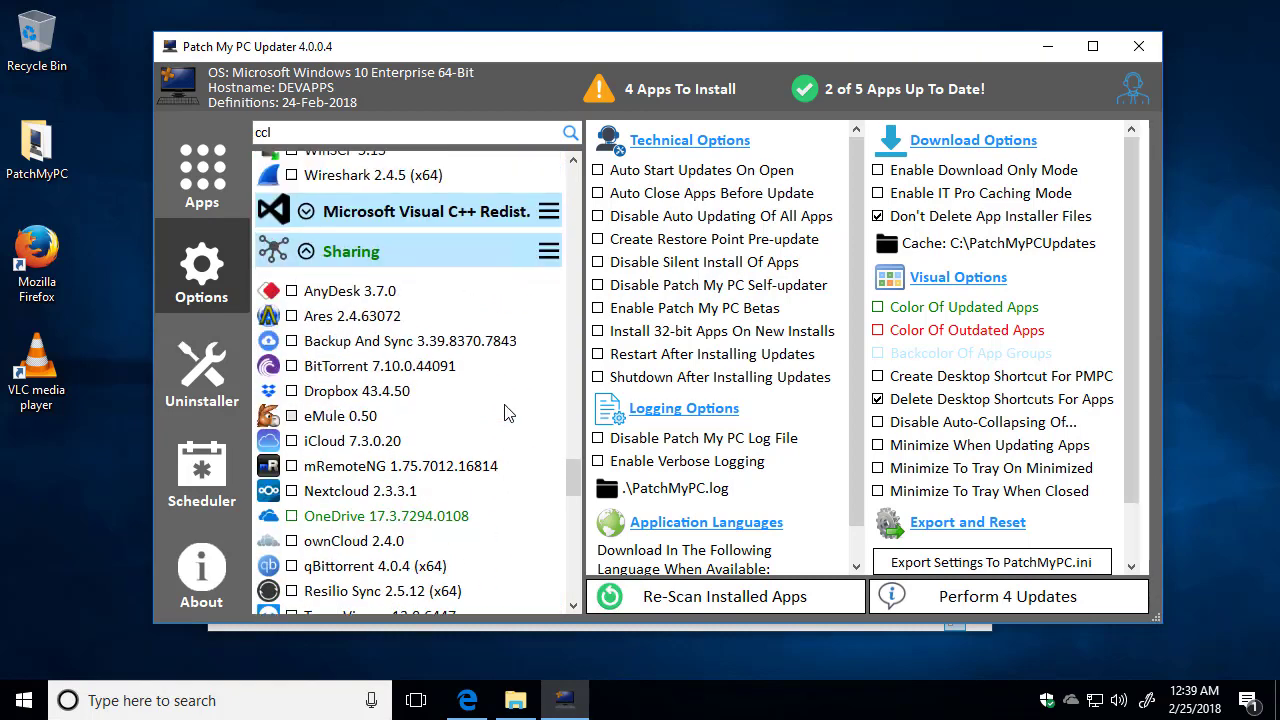
mouse_move(658, 331)
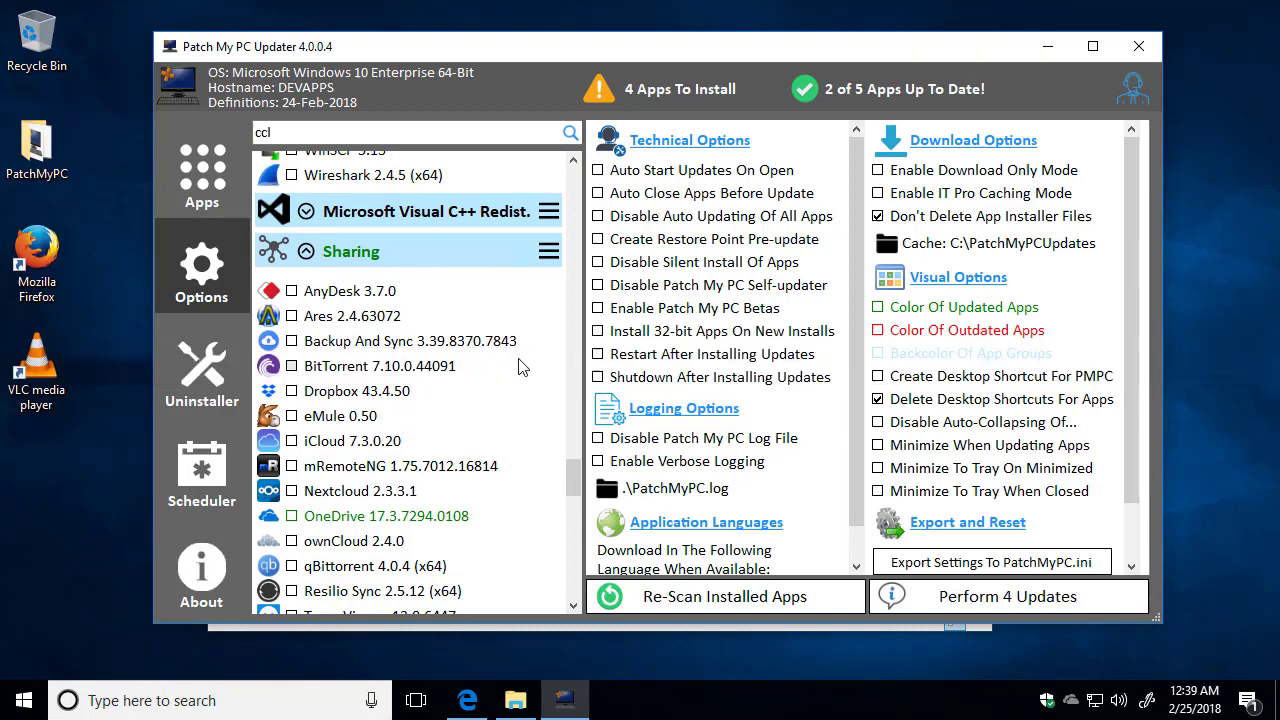
scroll(up, 3)
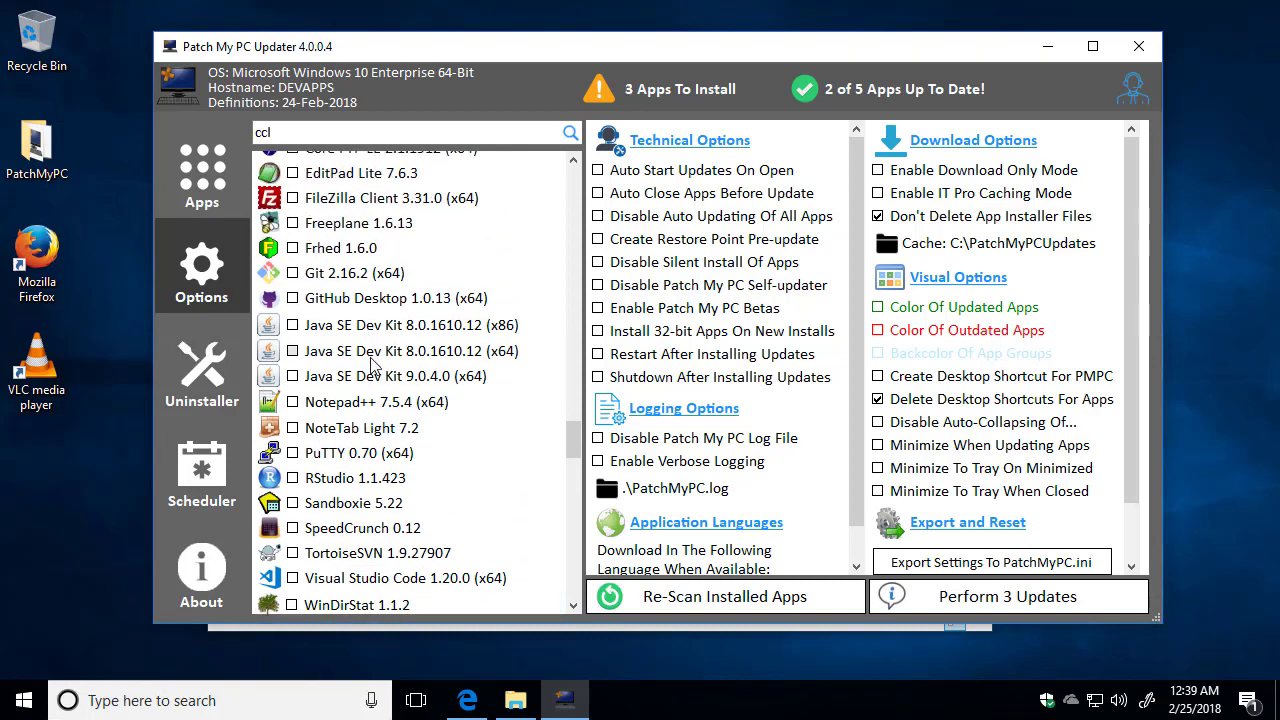
click(292, 401)
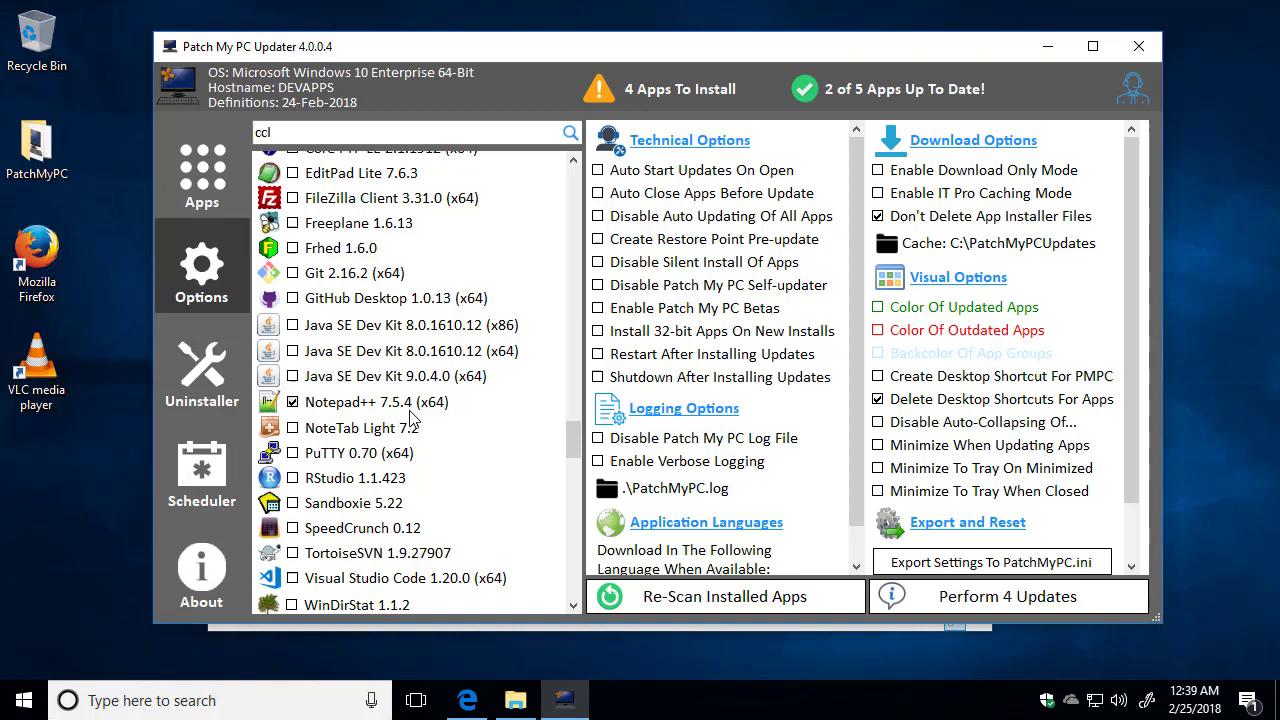
mouse_move(445, 415)
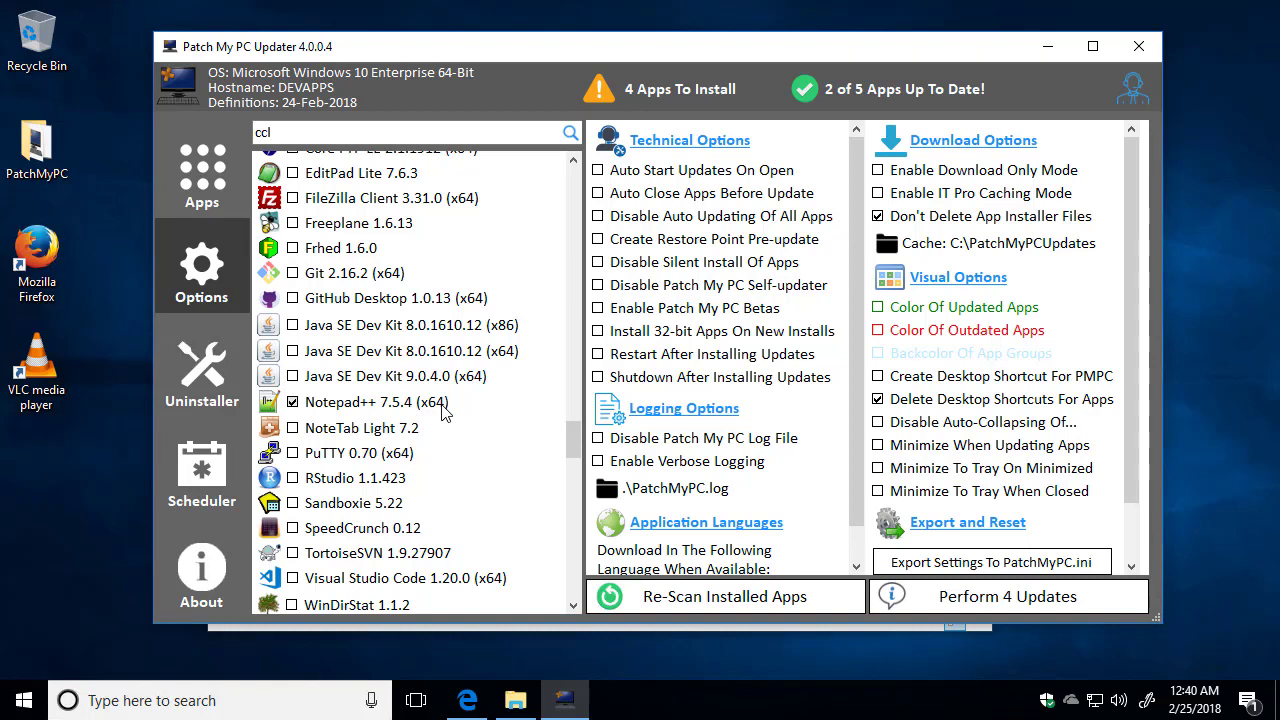
mouse_move(675, 350)
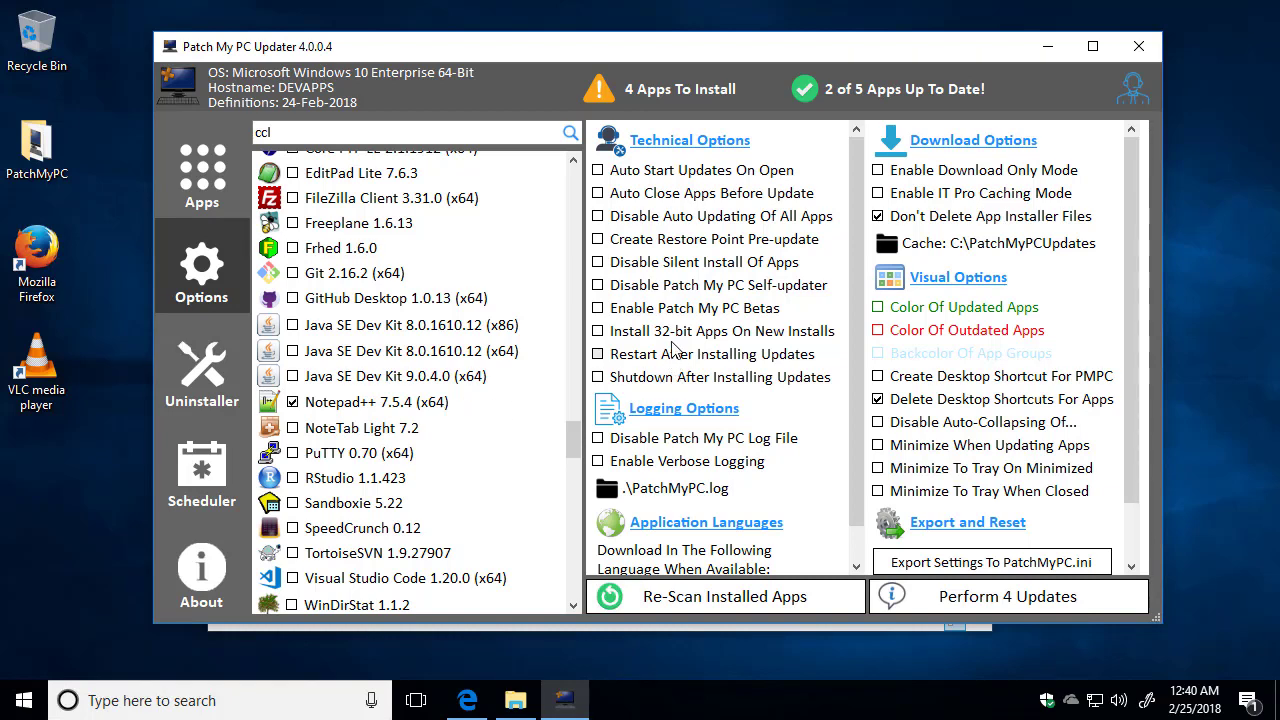
click(597, 330)
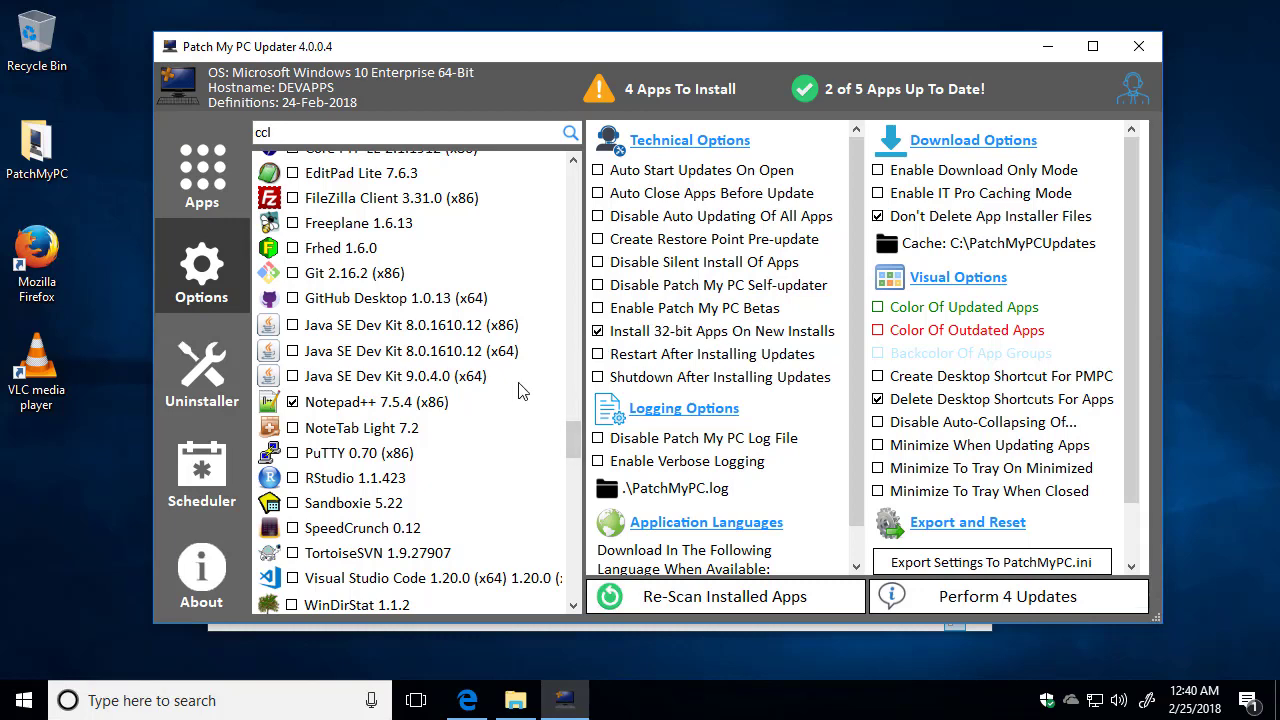
mouse_move(445, 420)
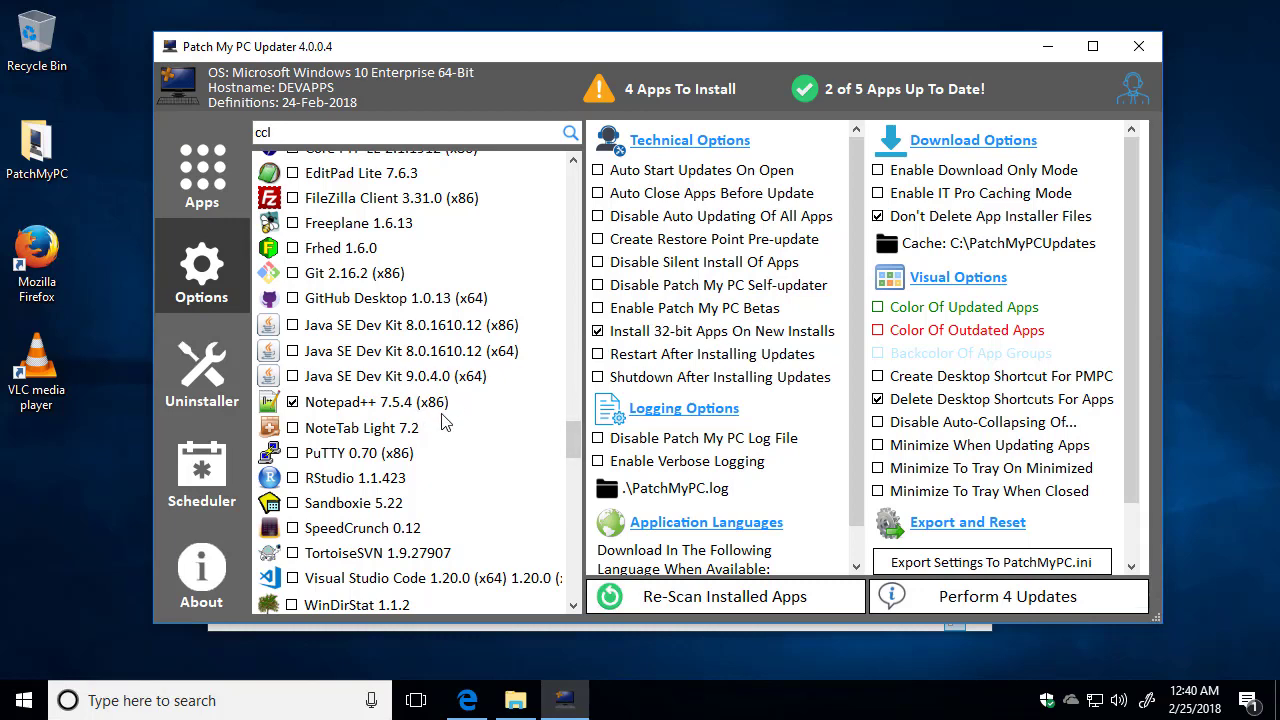
mouse_move(432, 410)
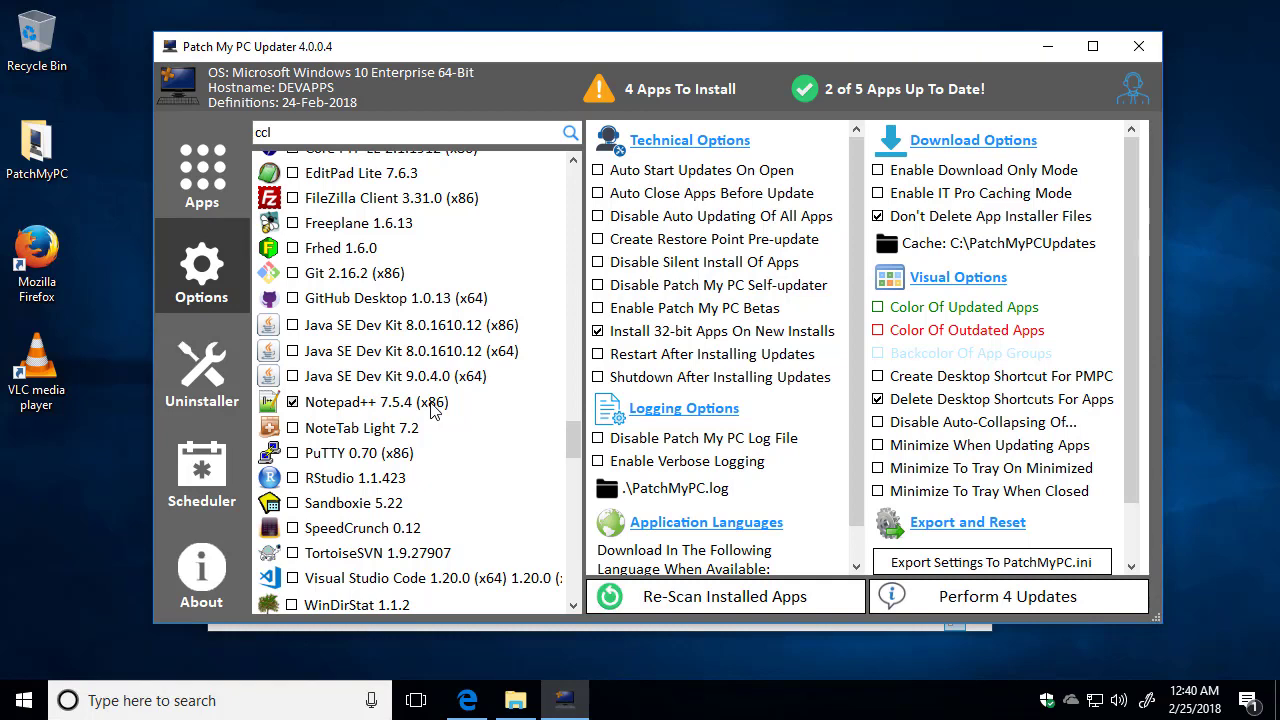
mouse_move(500, 417)
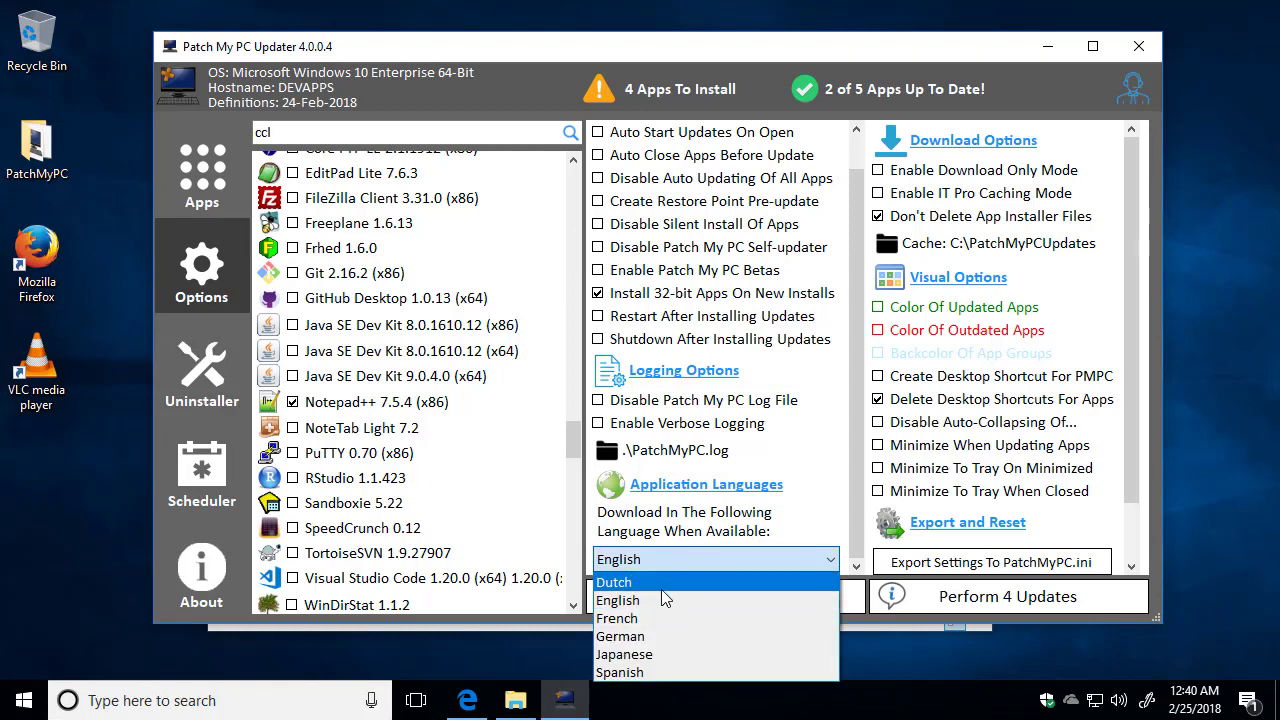
mouse_move(645, 600)
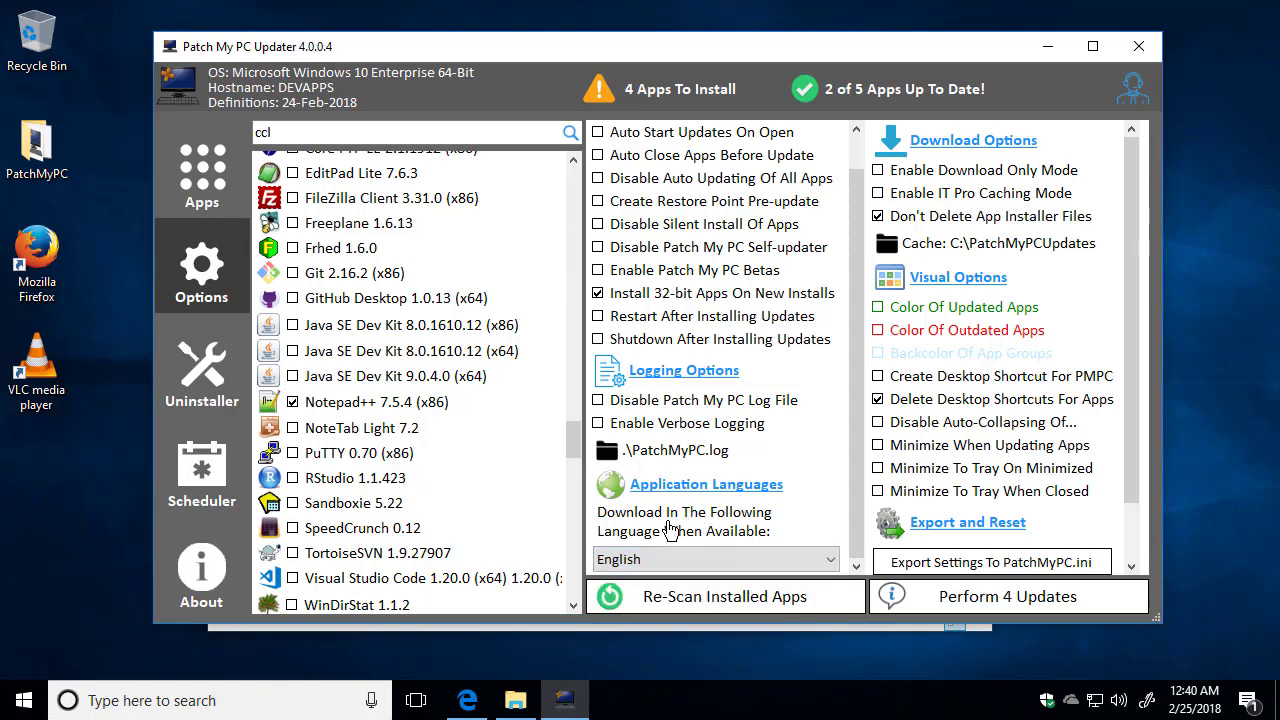
View the 'Apps That Support Languages' list (Firefox, Thunderbird, etc.) and dismiss it with OK
click(705, 484)
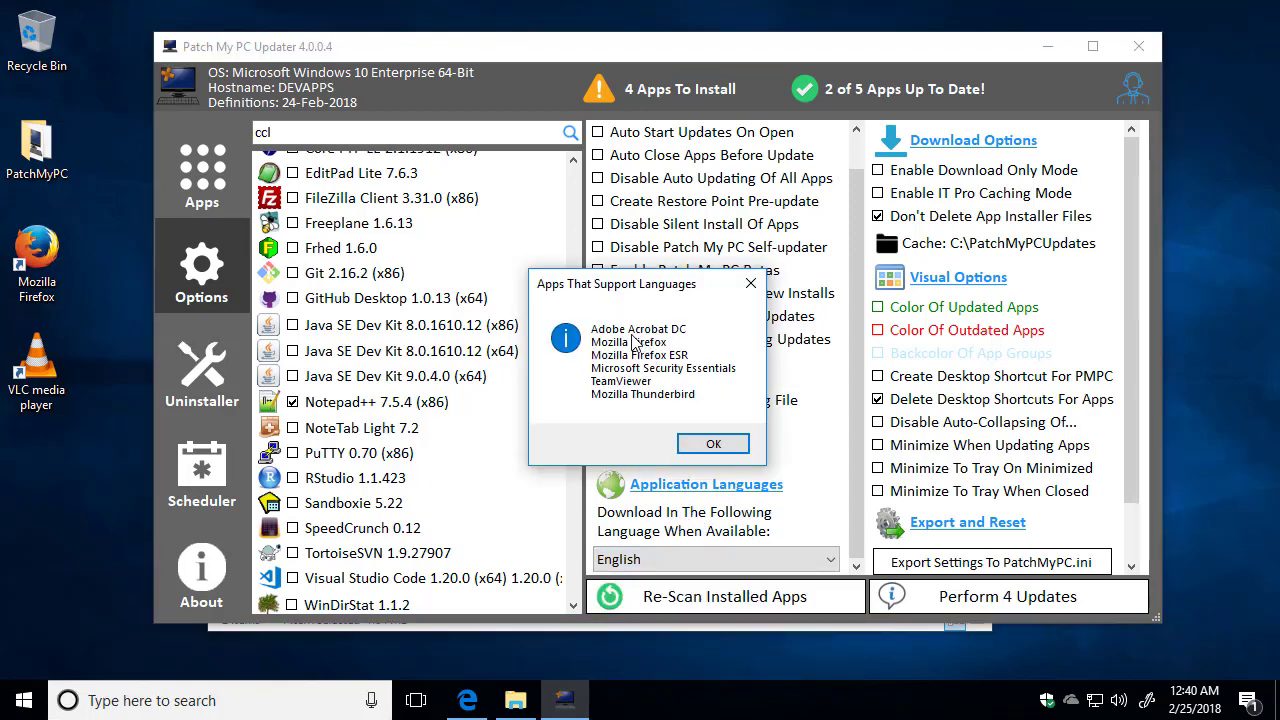
mouse_move(705, 331)
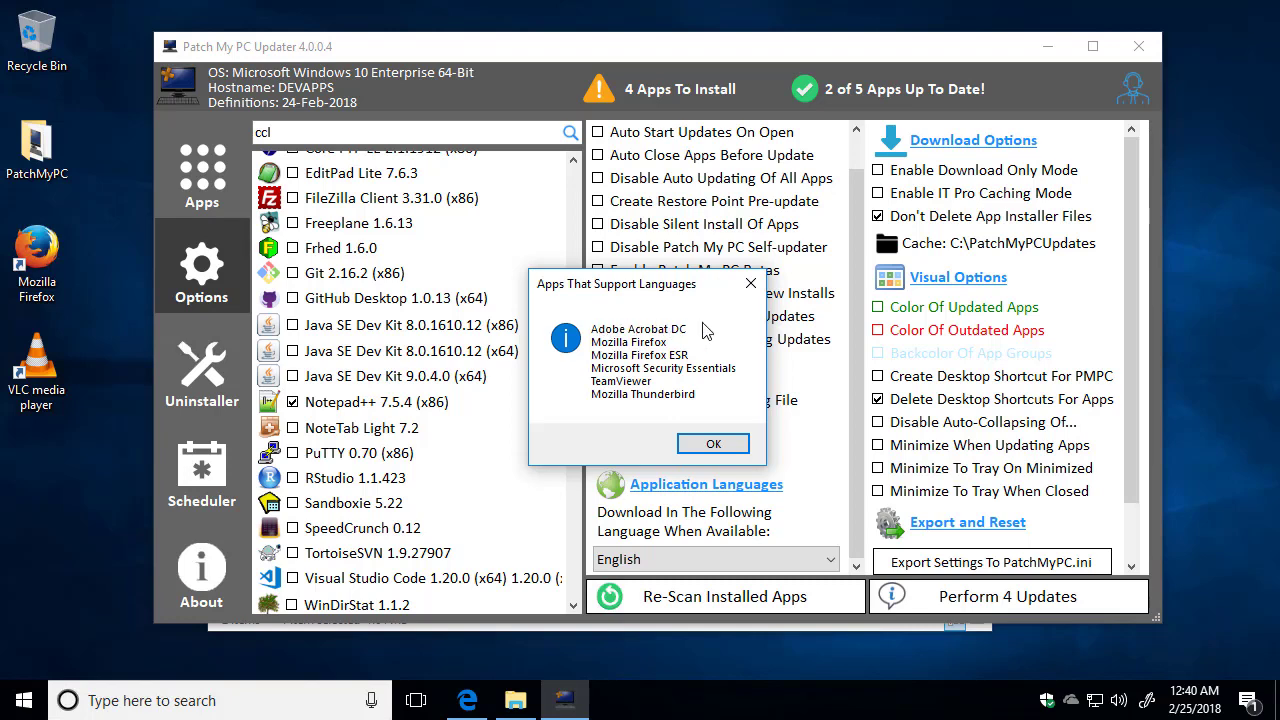
mouse_move(690, 355)
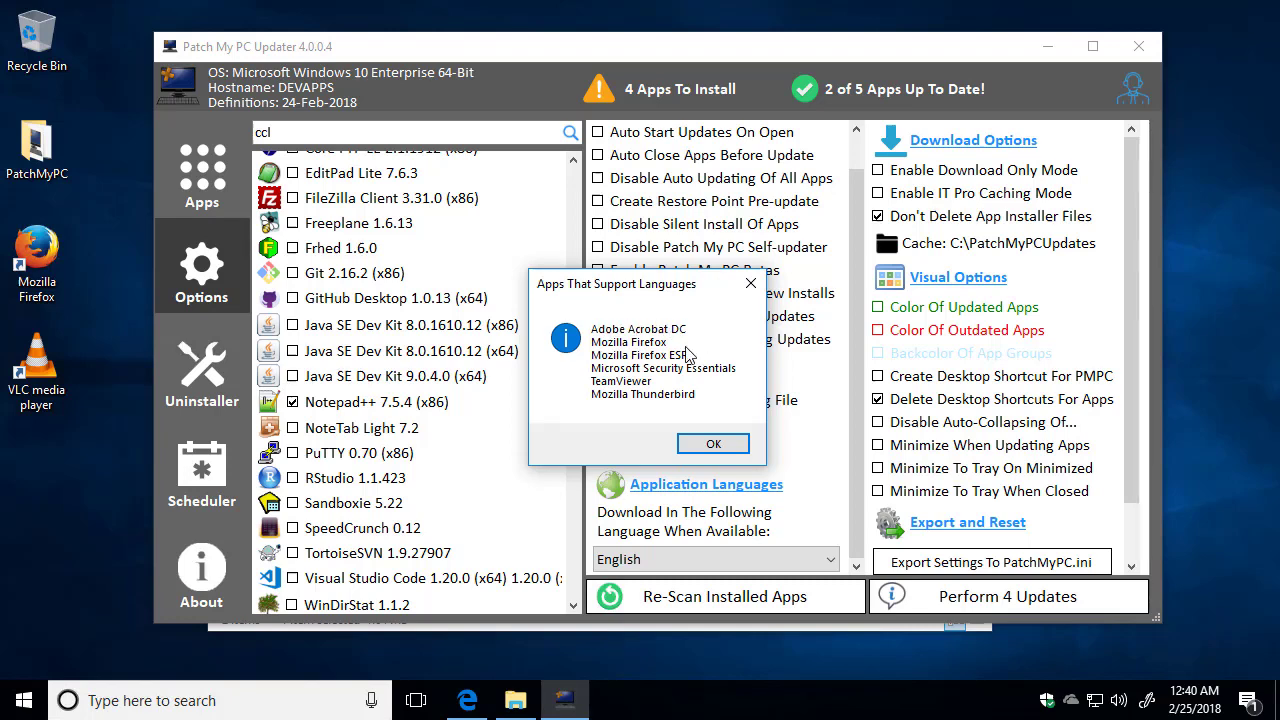
click(713, 443)
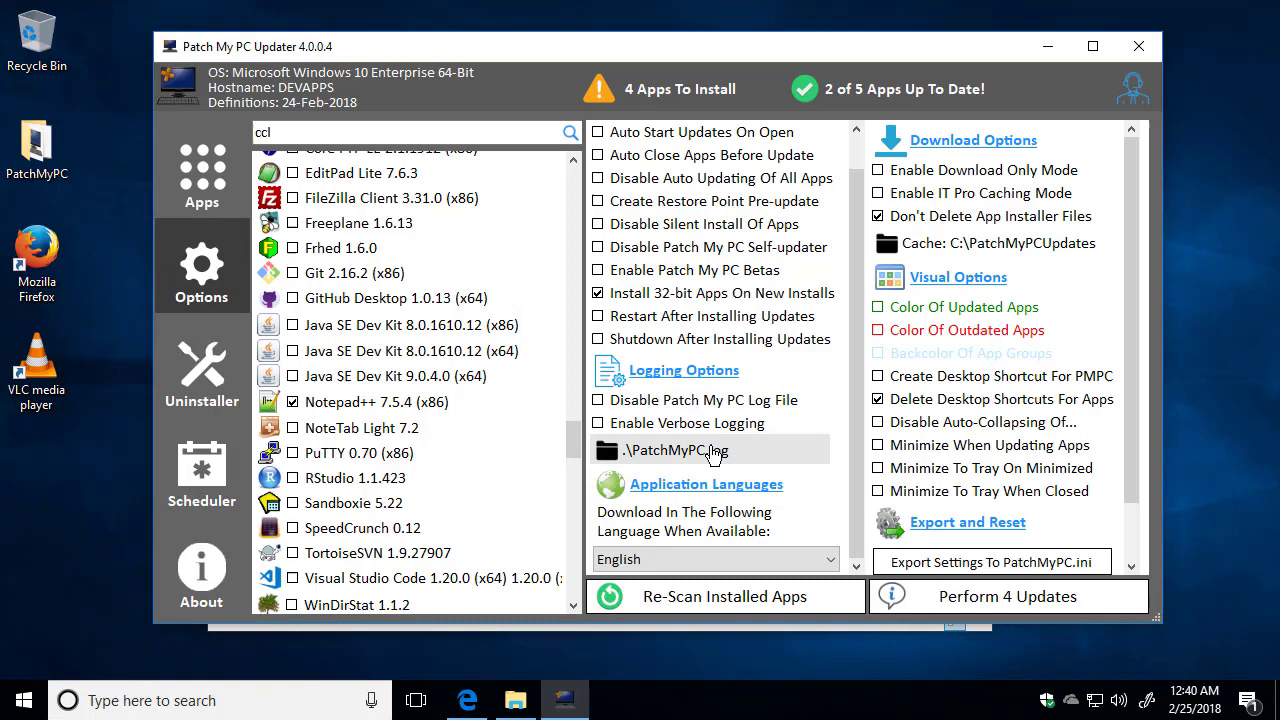
Enable 'Auto Close Apps Before Update', check the Apps list, and return to Options
scroll(up, 3)
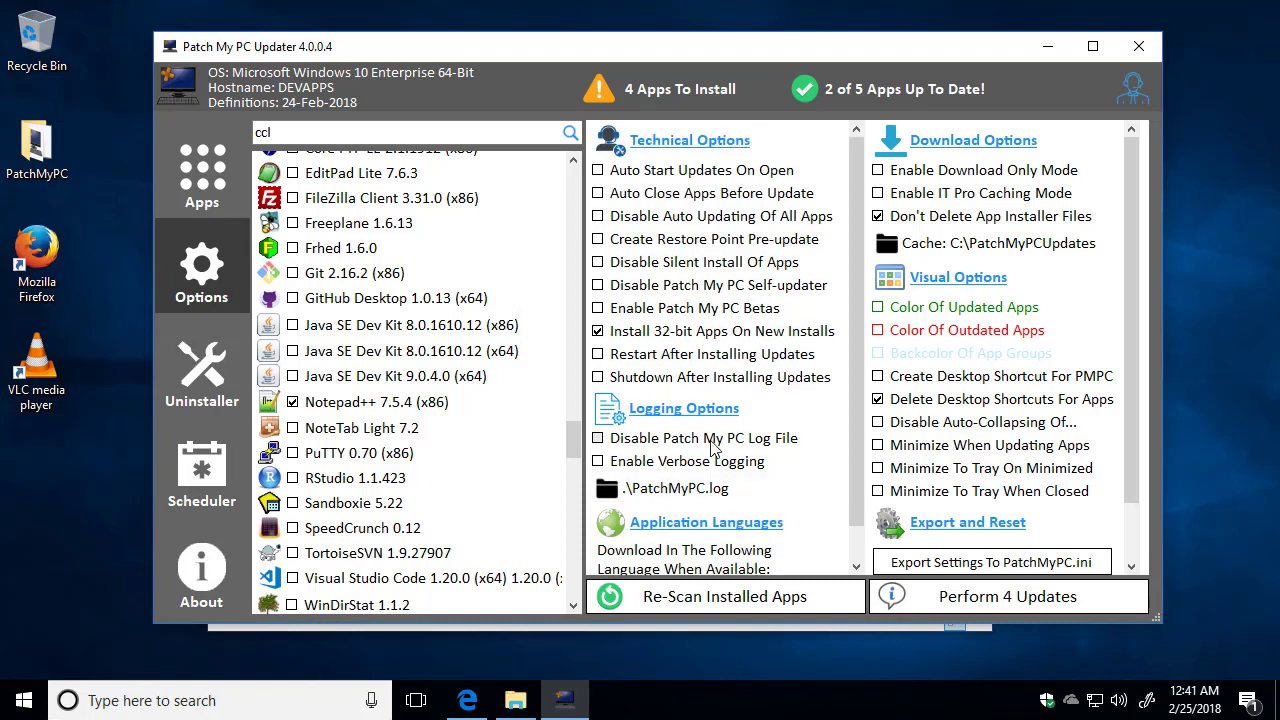
mouse_move(672, 203)
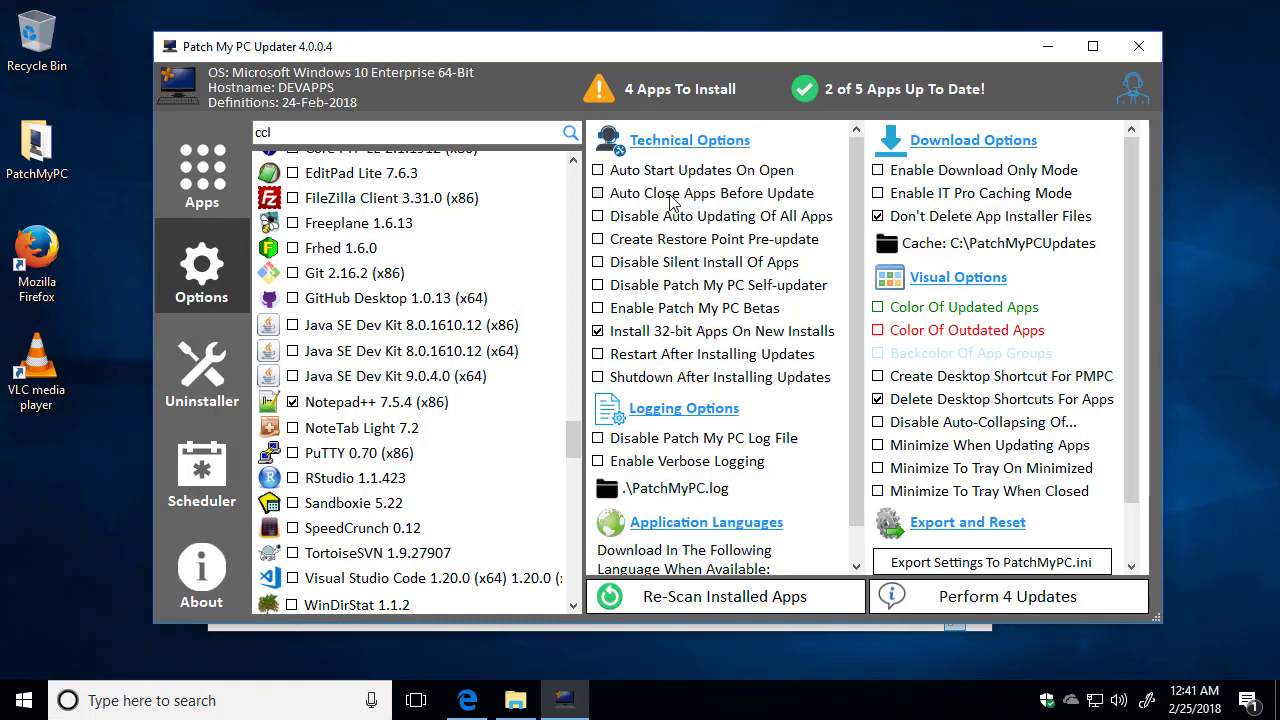
click(599, 193)
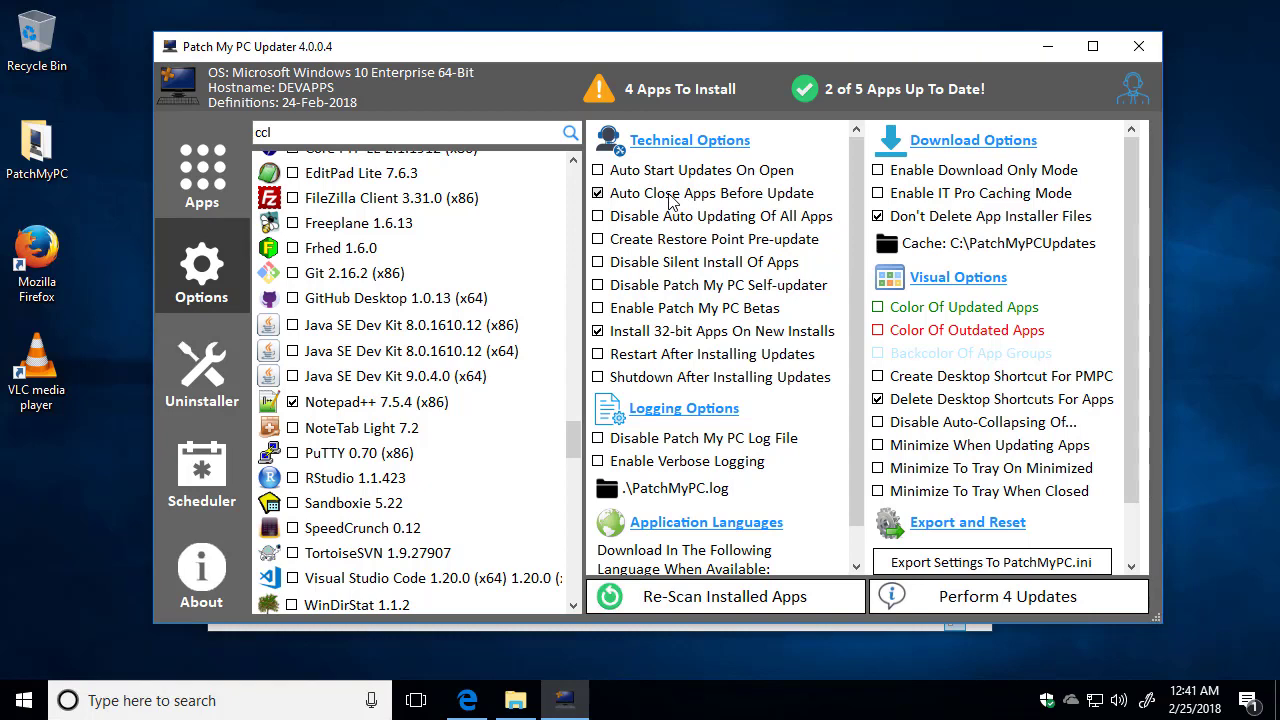
mouse_move(201, 230)
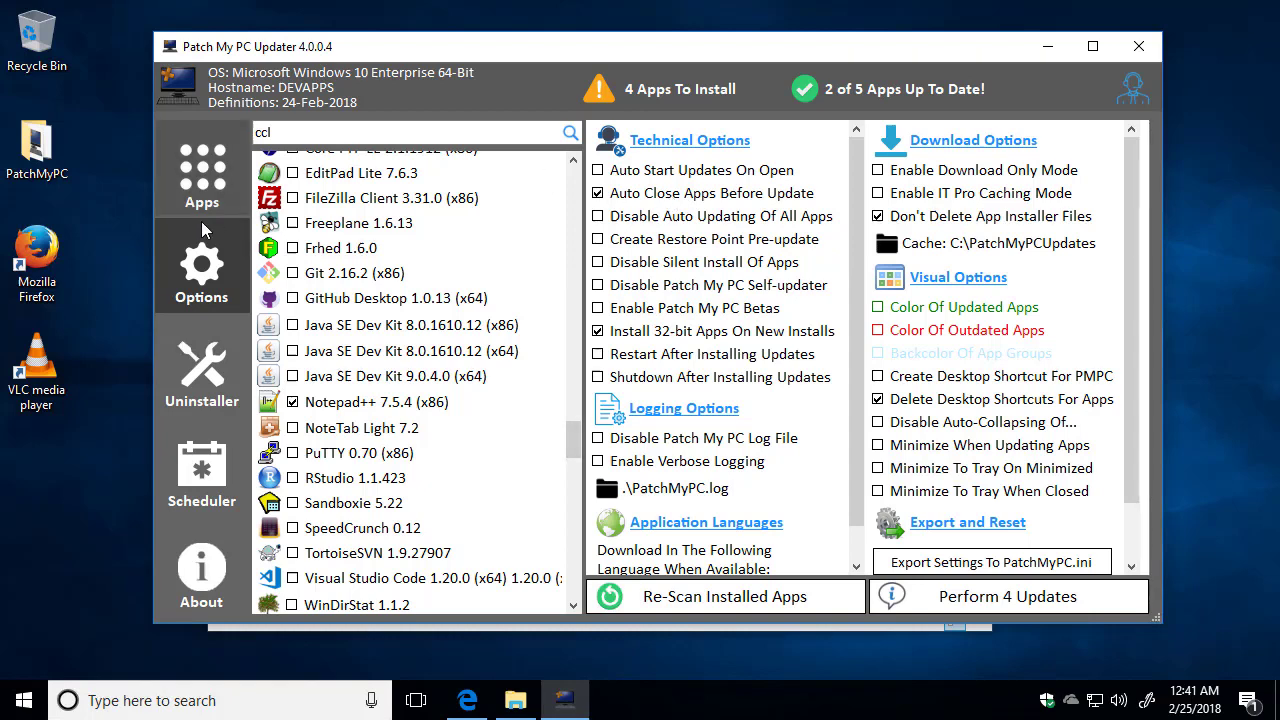
mouse_move(201, 184)
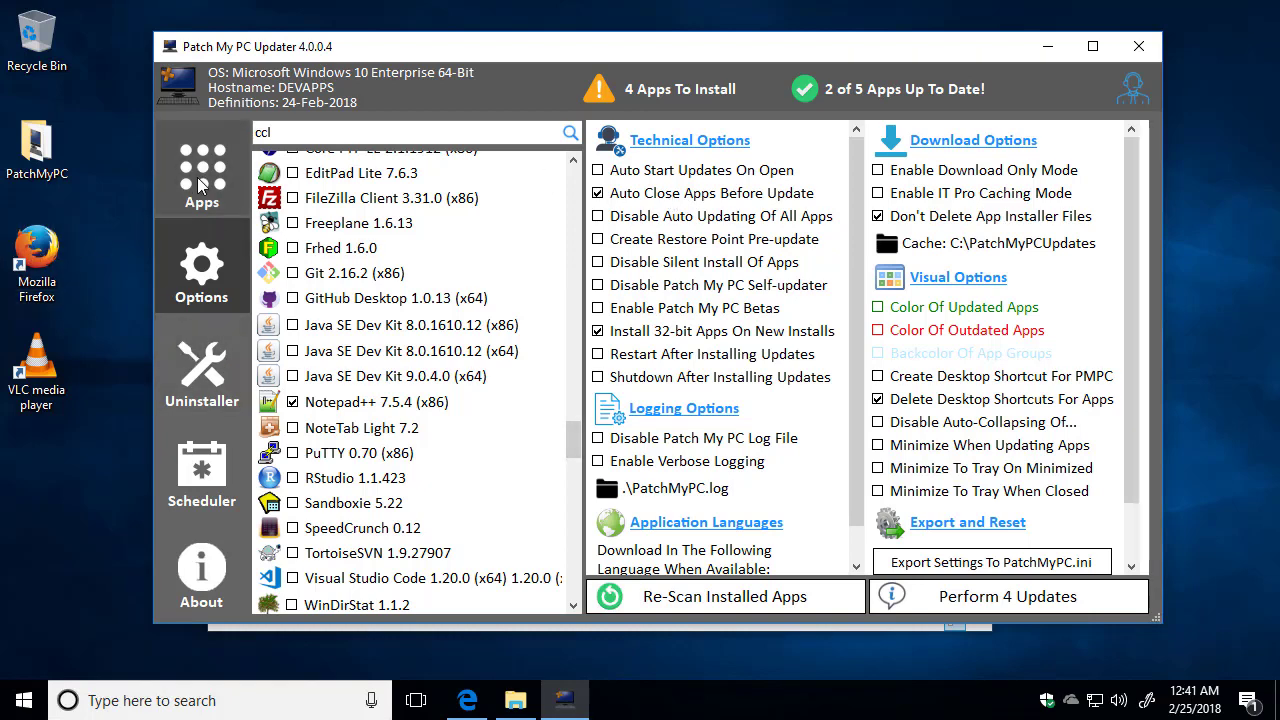
click(680, 88)
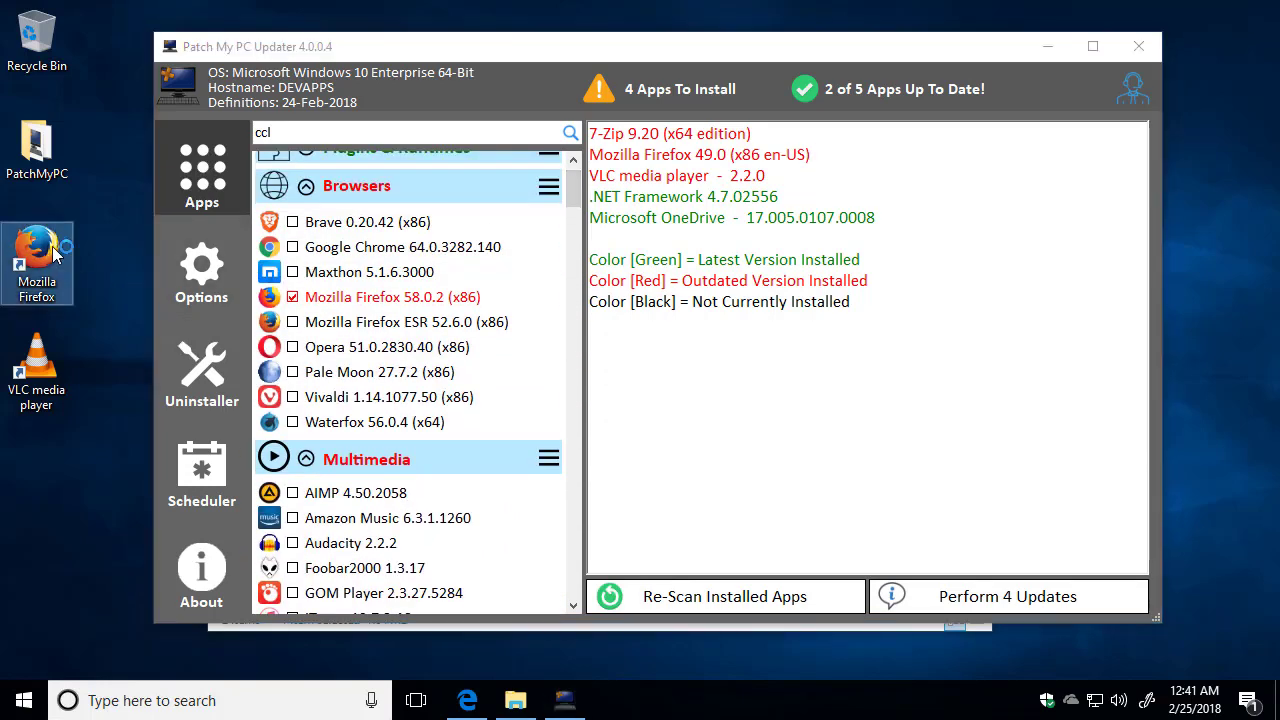
click(201, 270)
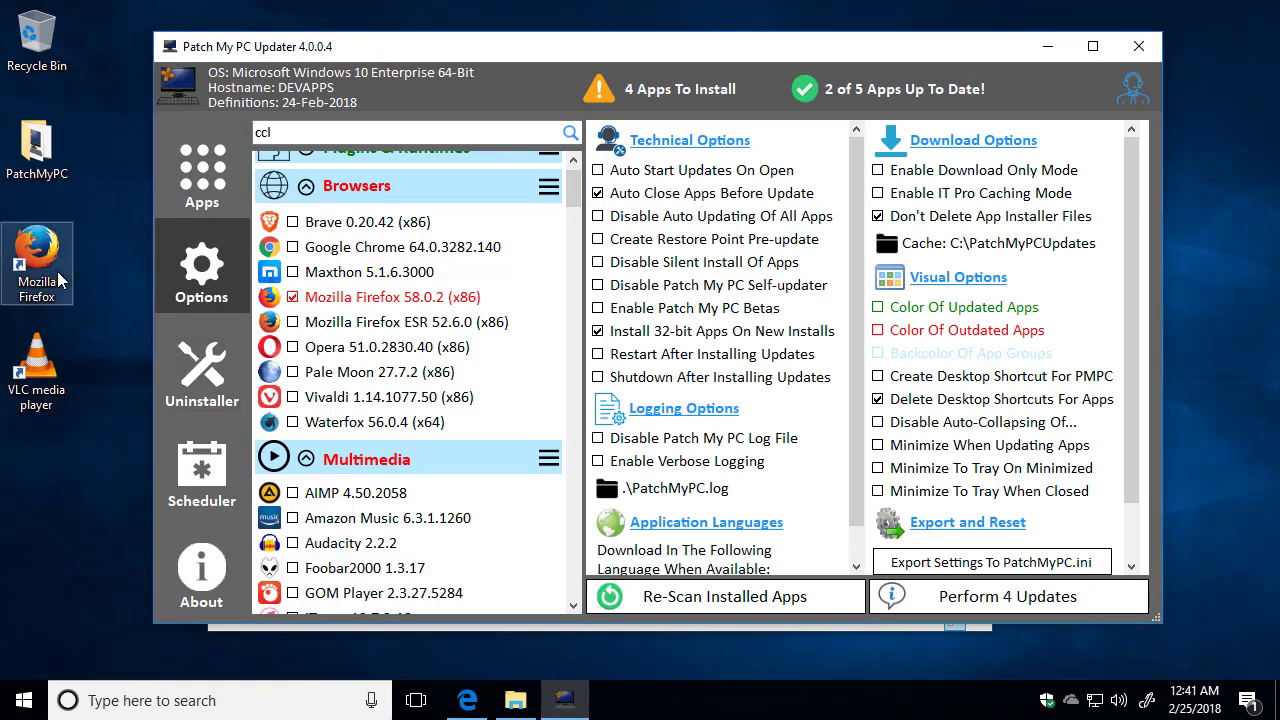
mouse_move(105, 270)
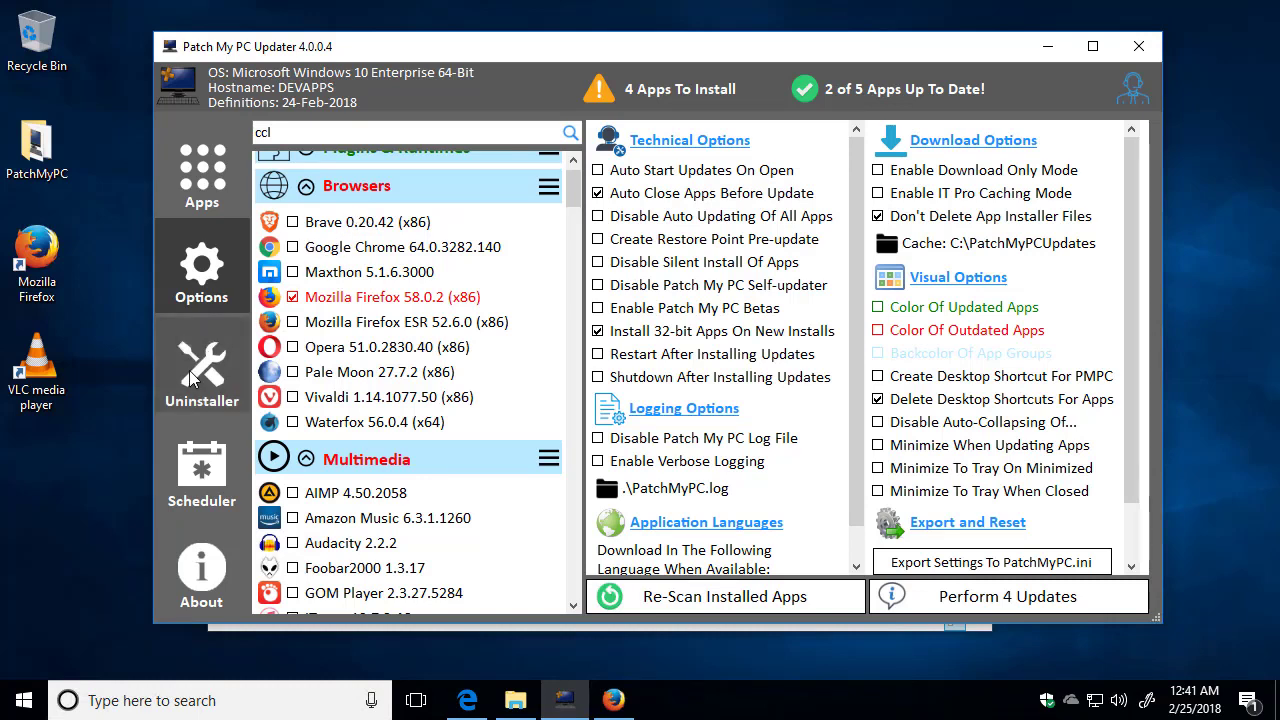
In Uninstaller, select 7-Zip 9.20 (x64 edition) and show its uninstall and export actions
click(201, 370)
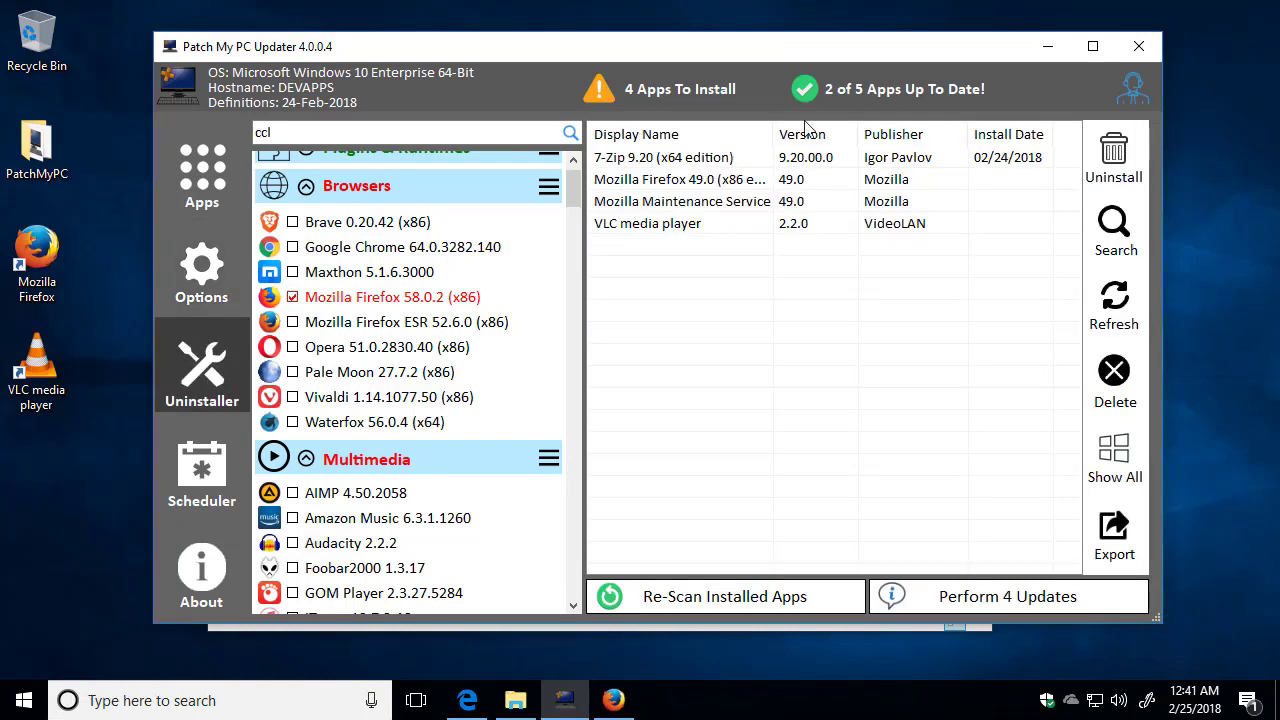
mouse_move(693, 163)
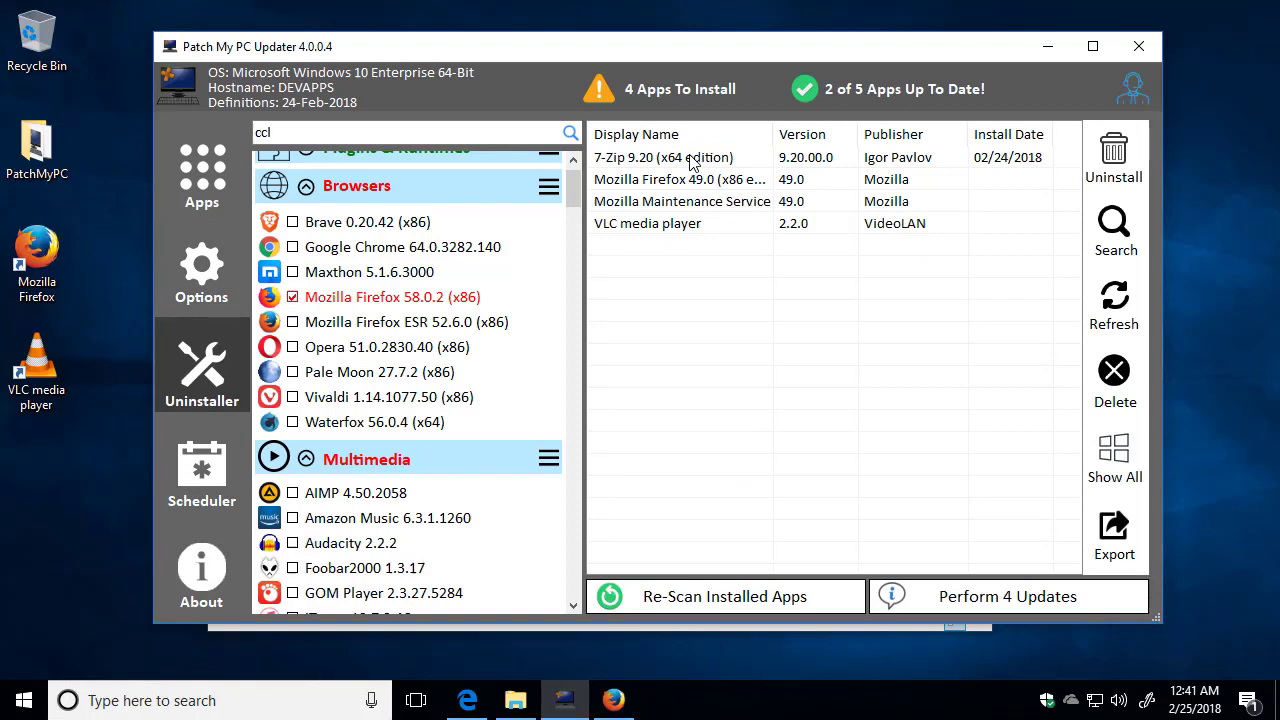
click(680, 157)
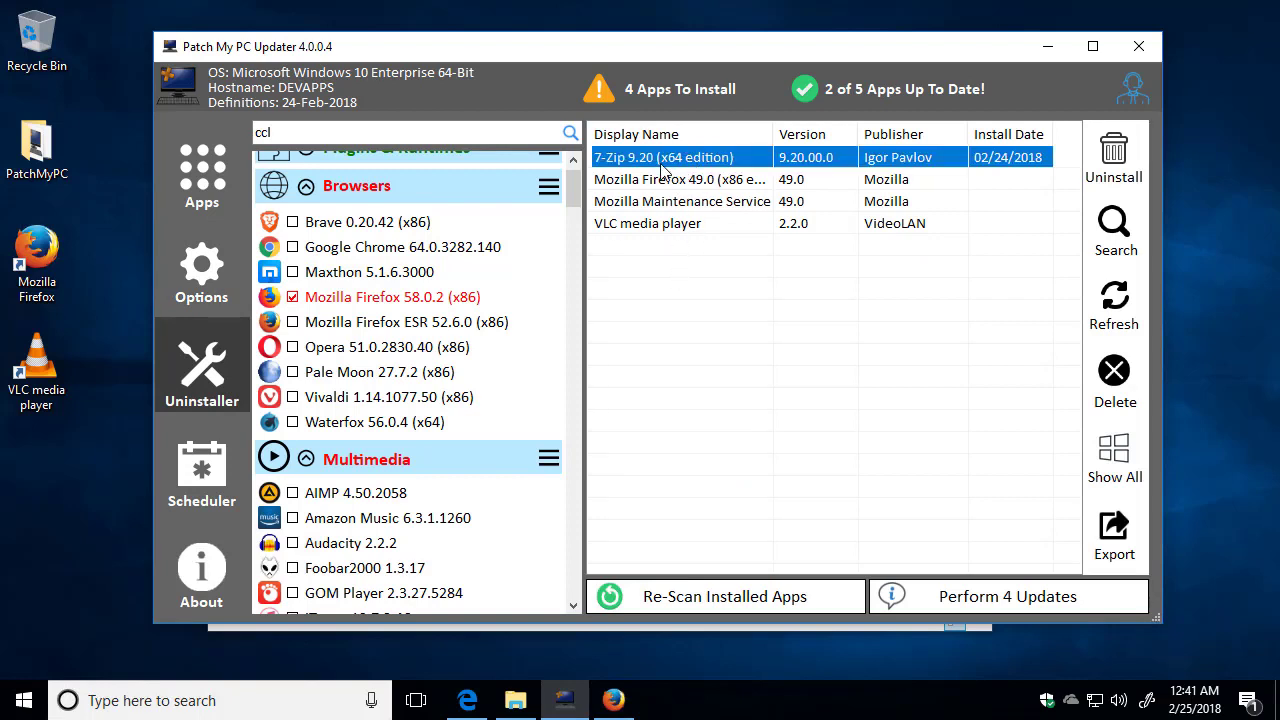
right_click(663, 157)
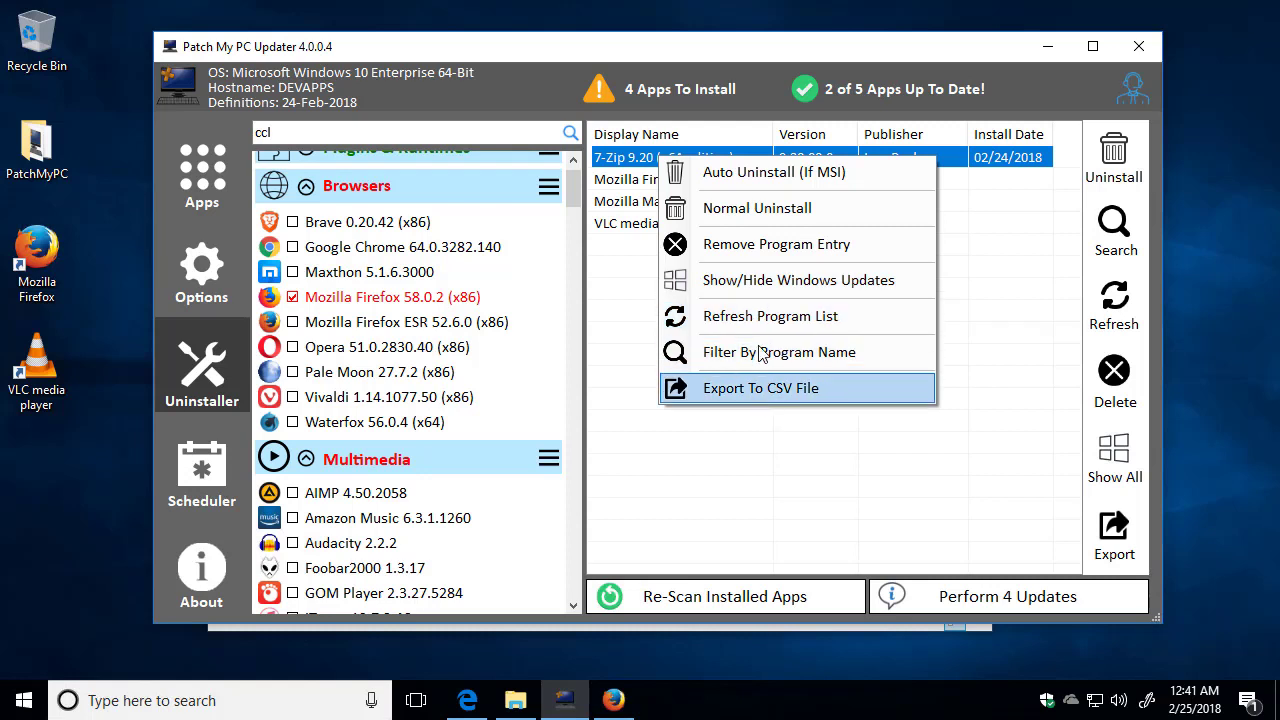
mouse_move(783, 228)
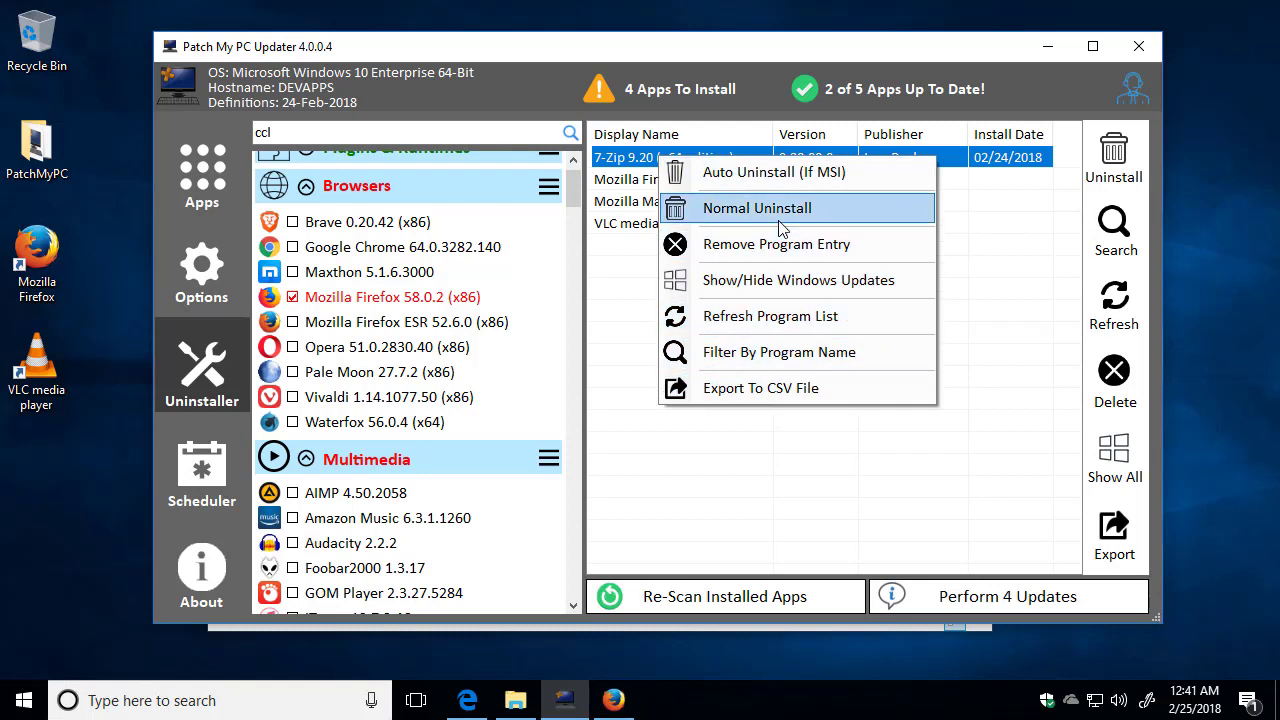
mouse_move(782, 244)
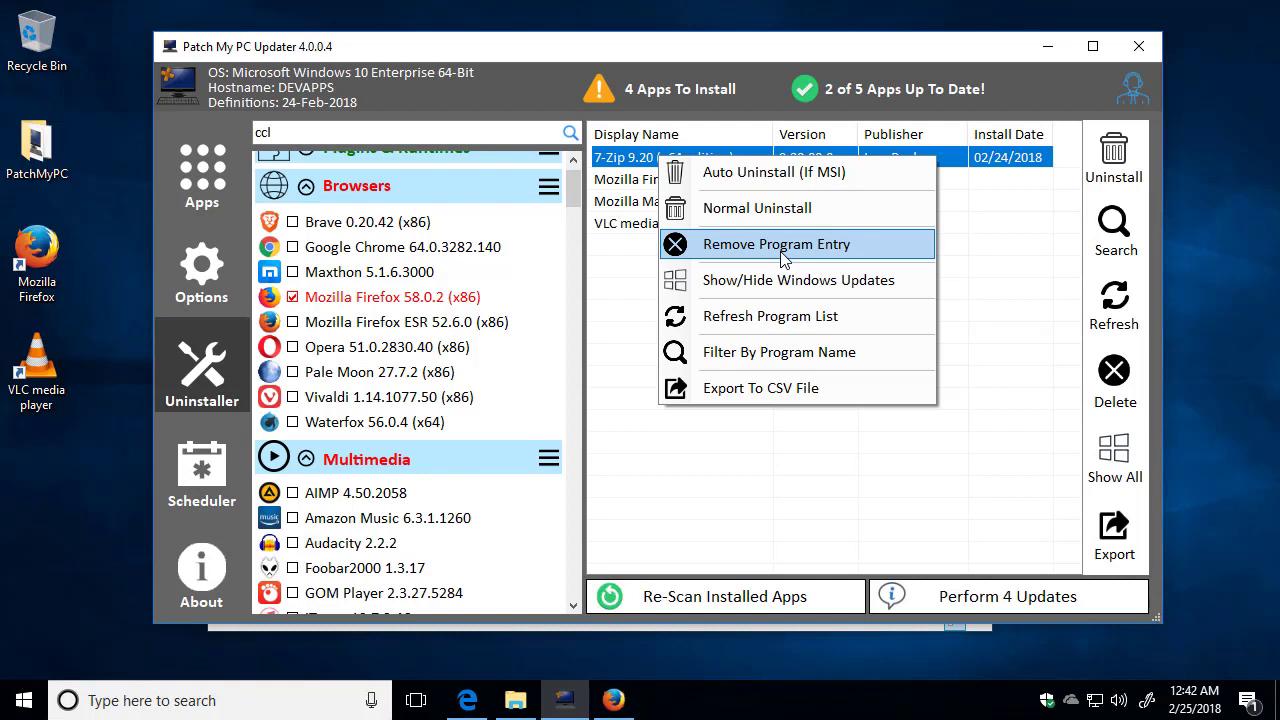
mouse_move(873, 256)
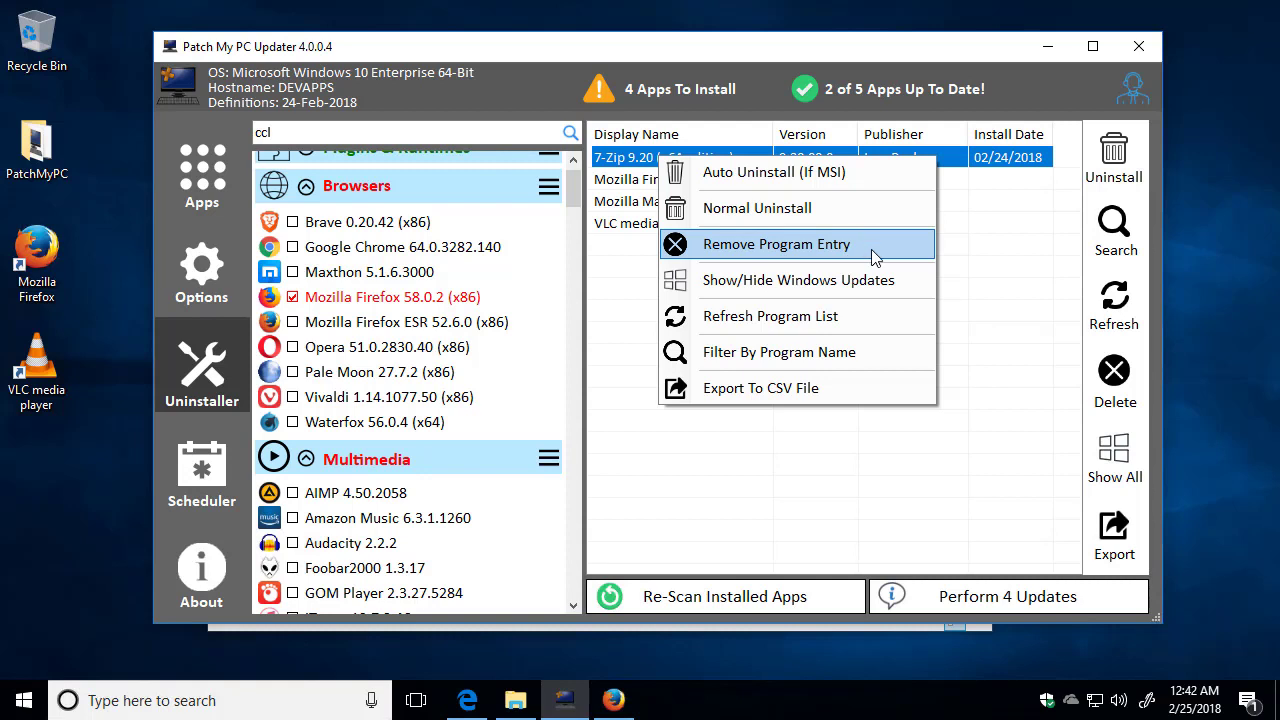
mouse_move(863, 256)
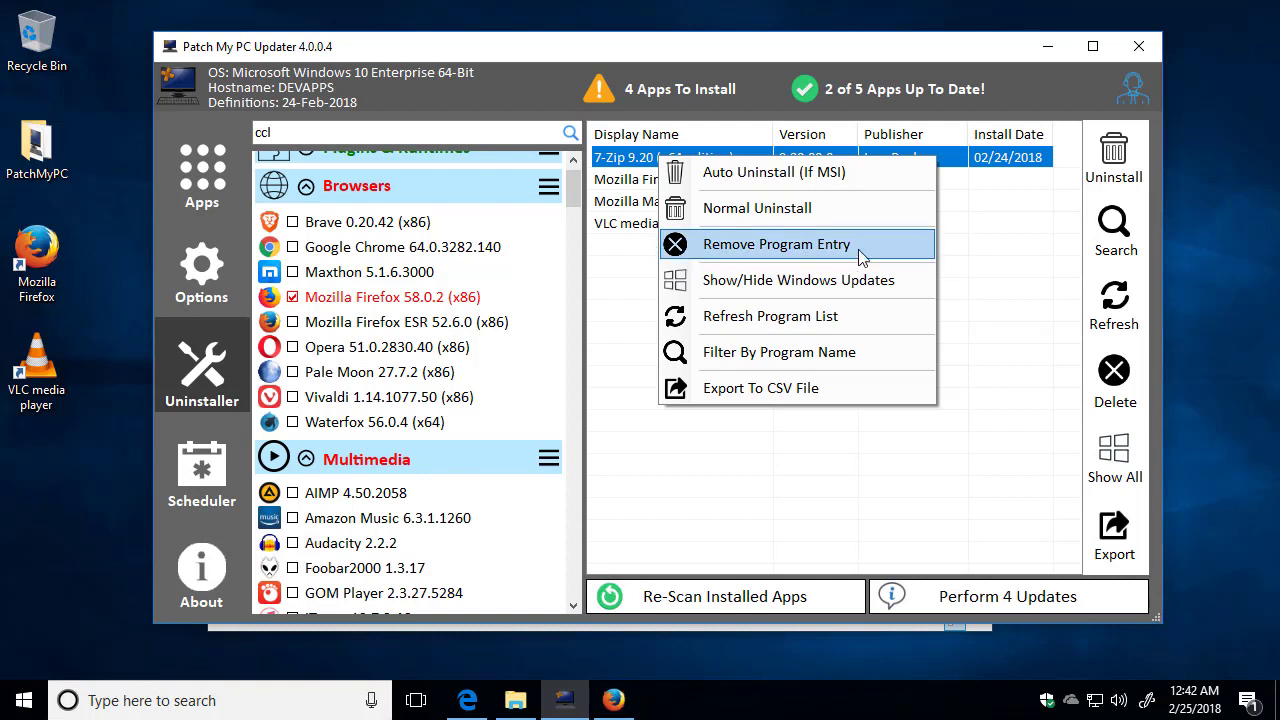
mouse_move(773, 240)
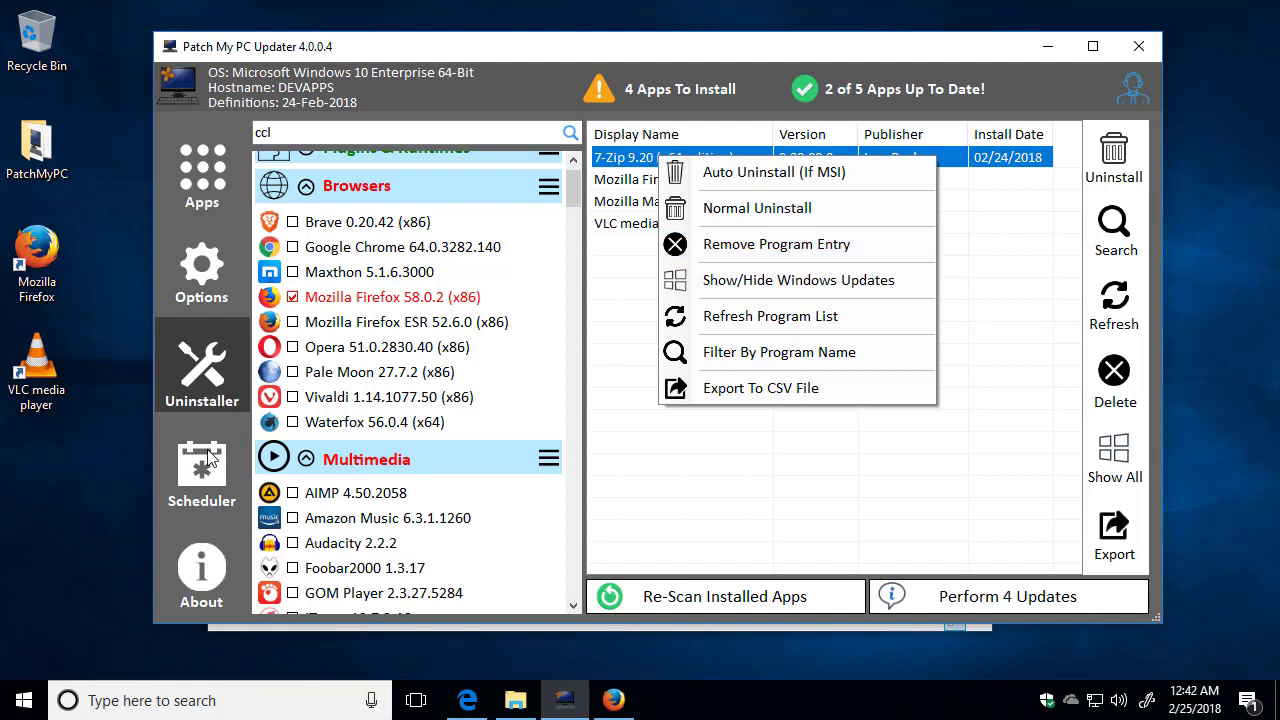
Save an enabled, silent daily 7 PM schedule that runs missed updates as soon as possible
click(201, 470)
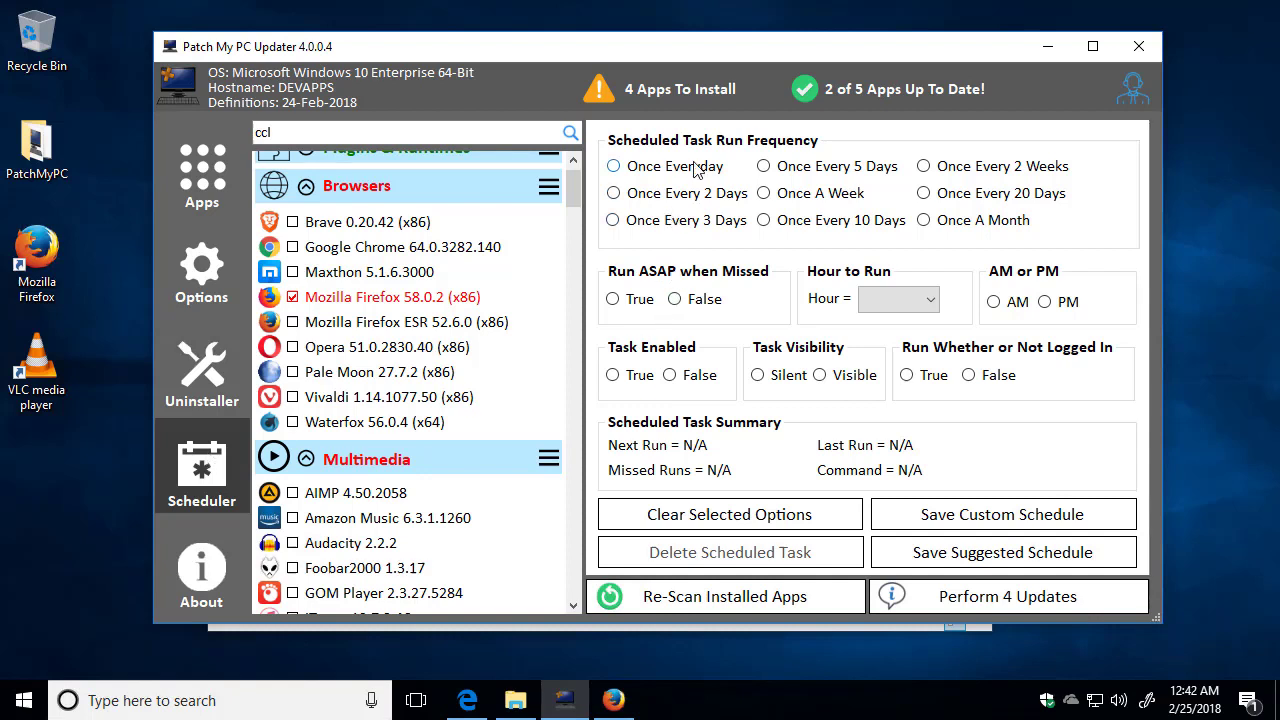
mouse_move(687, 172)
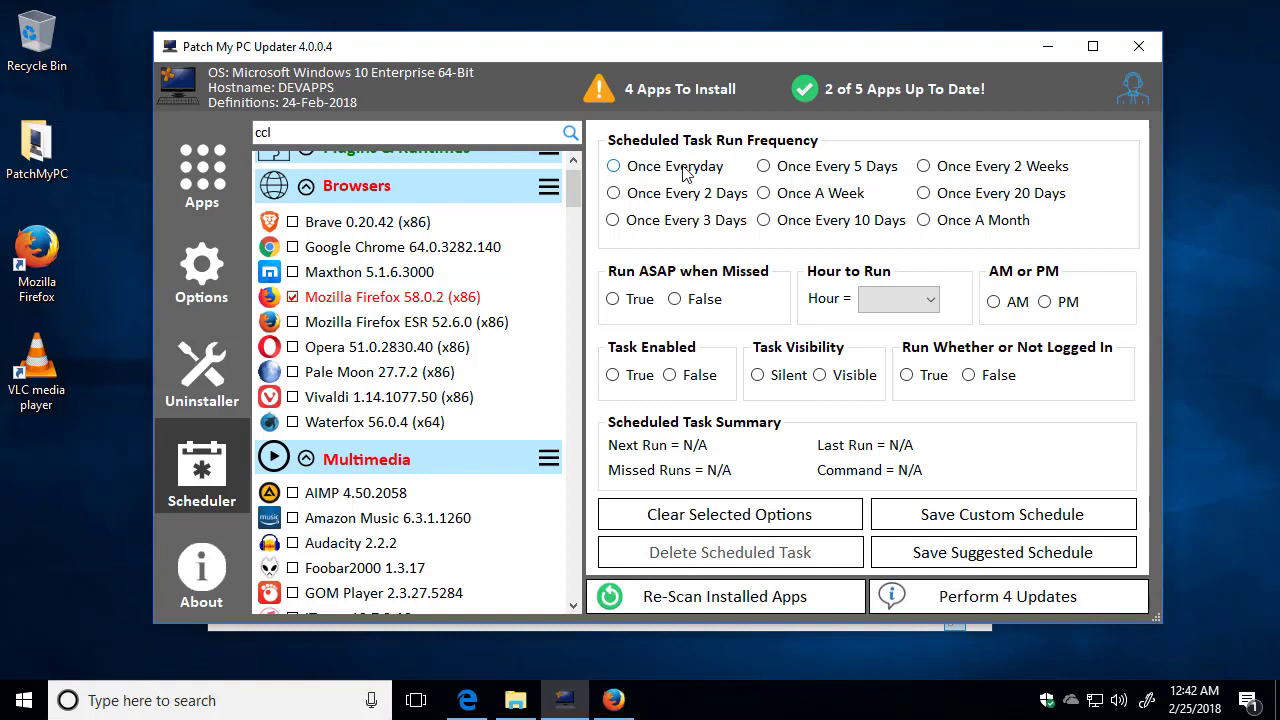
click(612, 166)
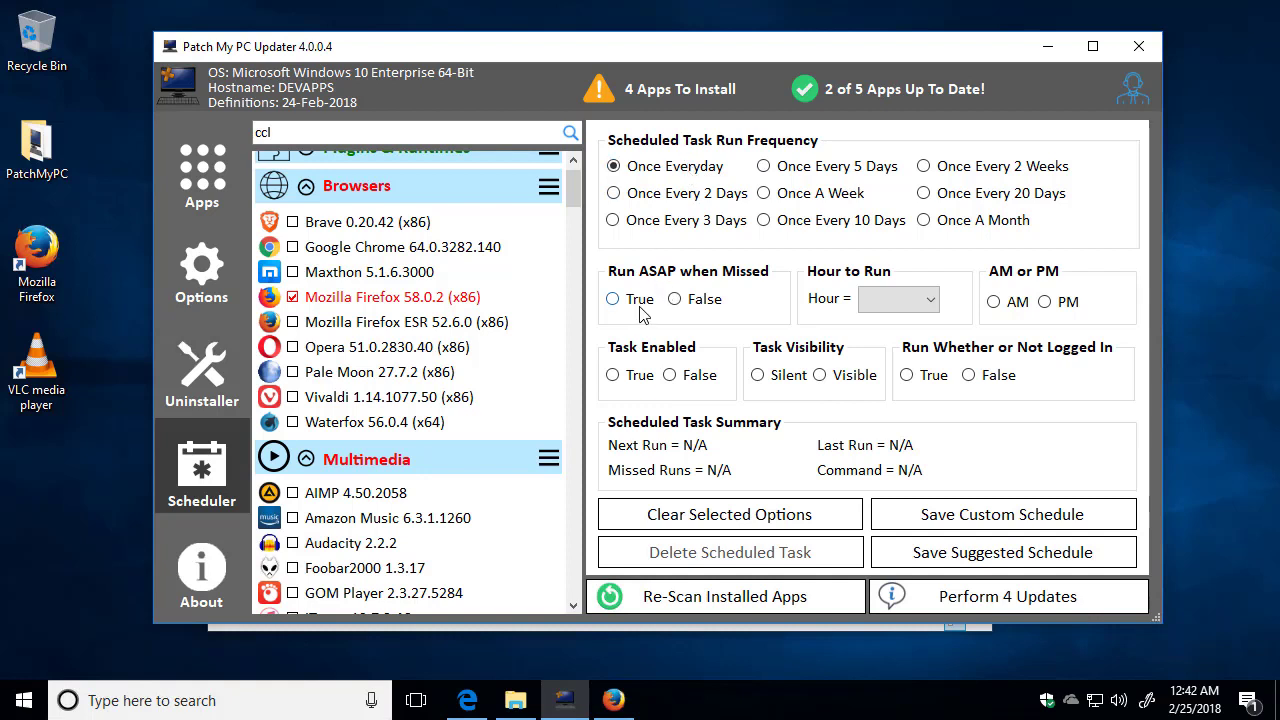
click(611, 298)
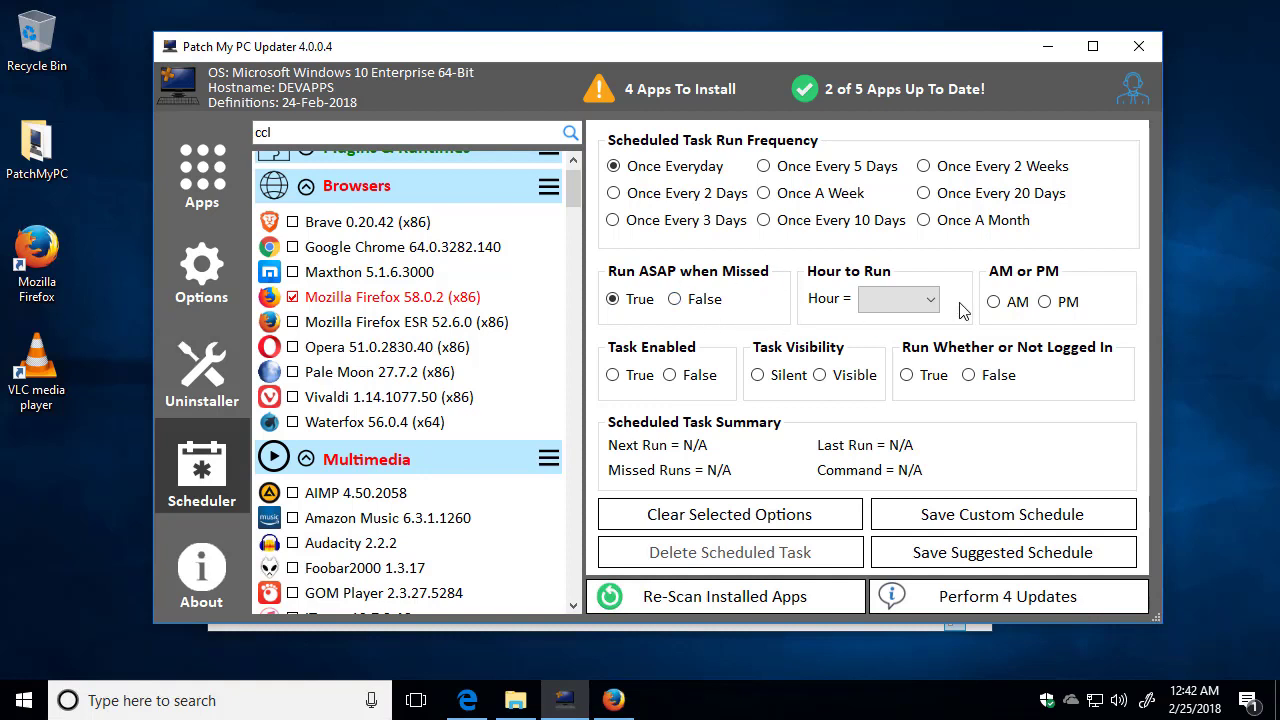
click(927, 299)
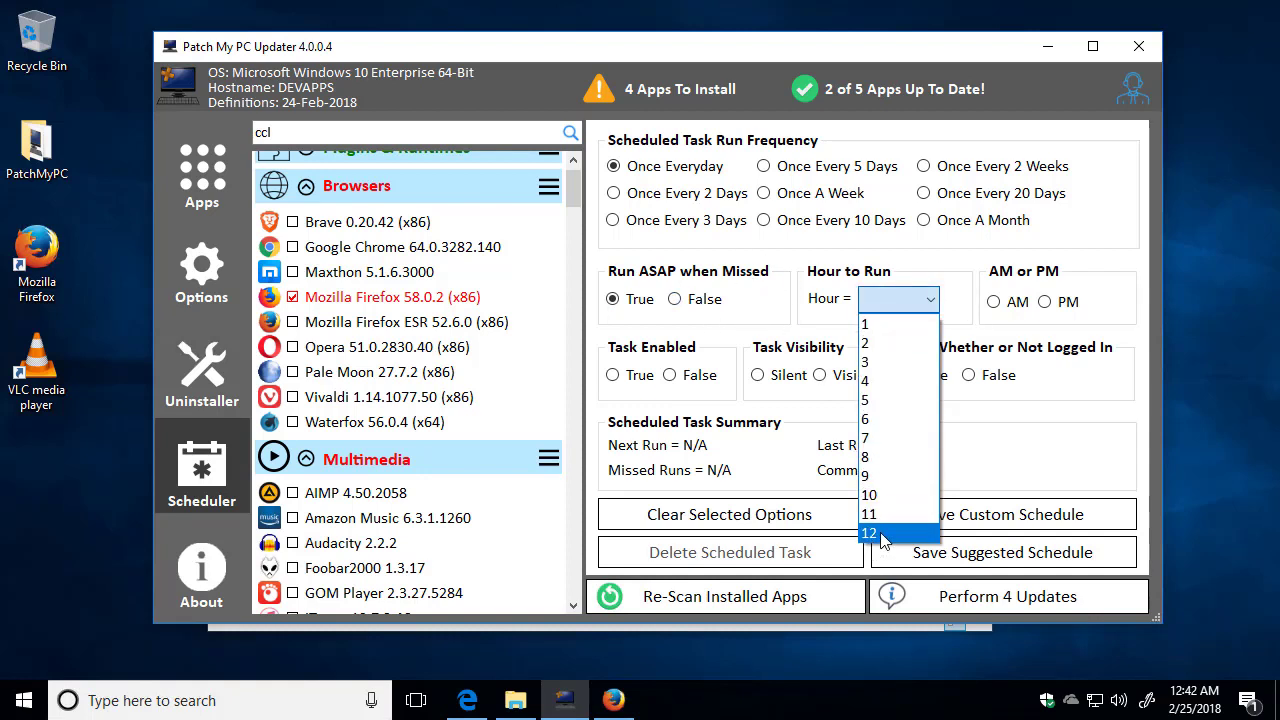
click(868, 532)
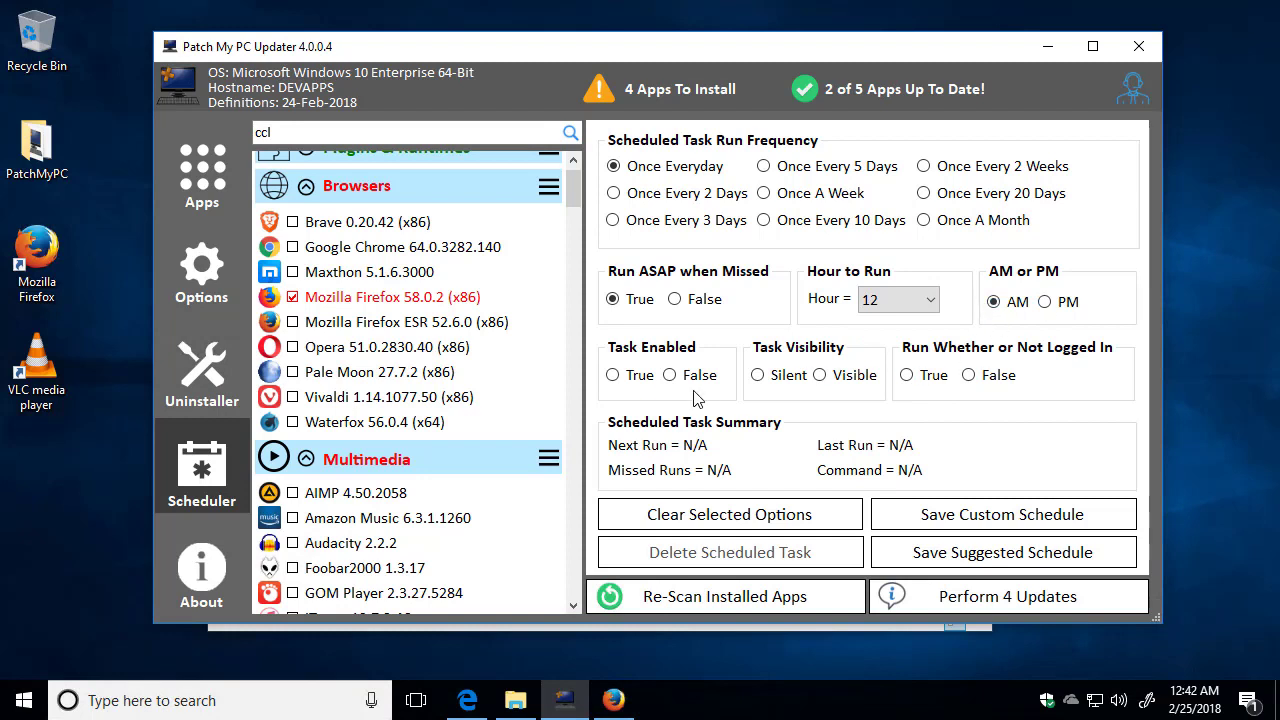
click(613, 375)
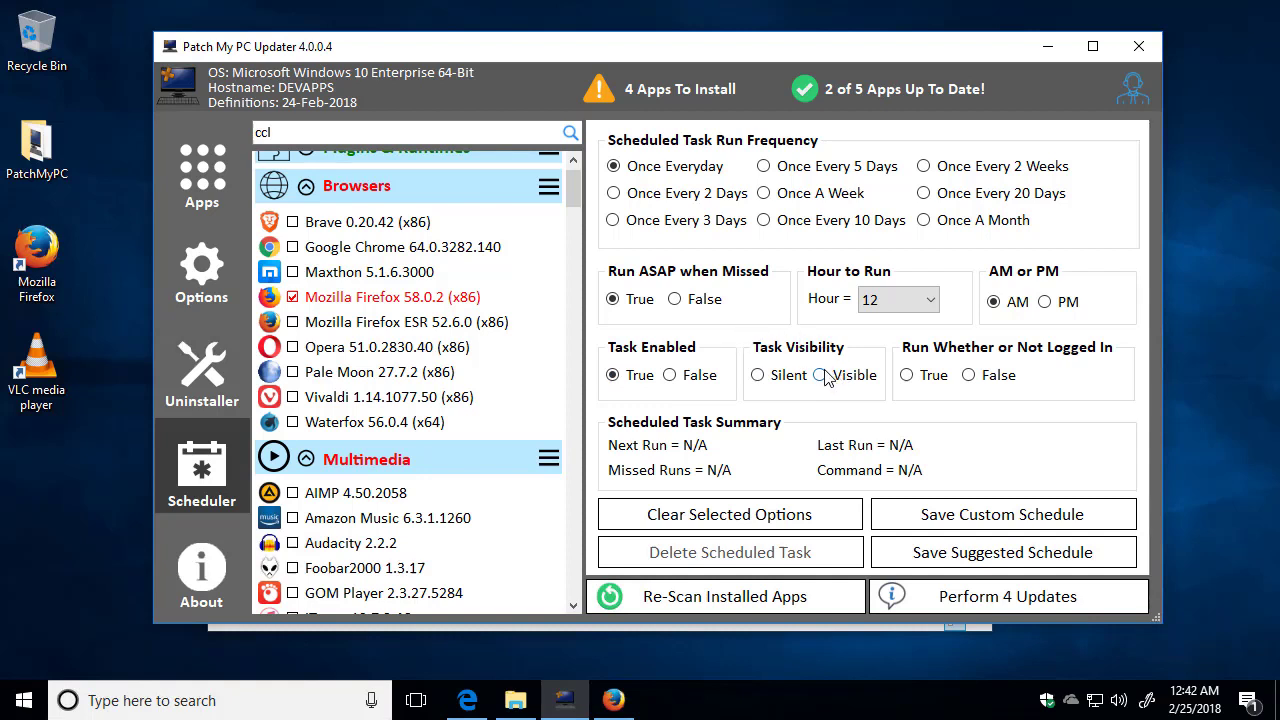
click(758, 375)
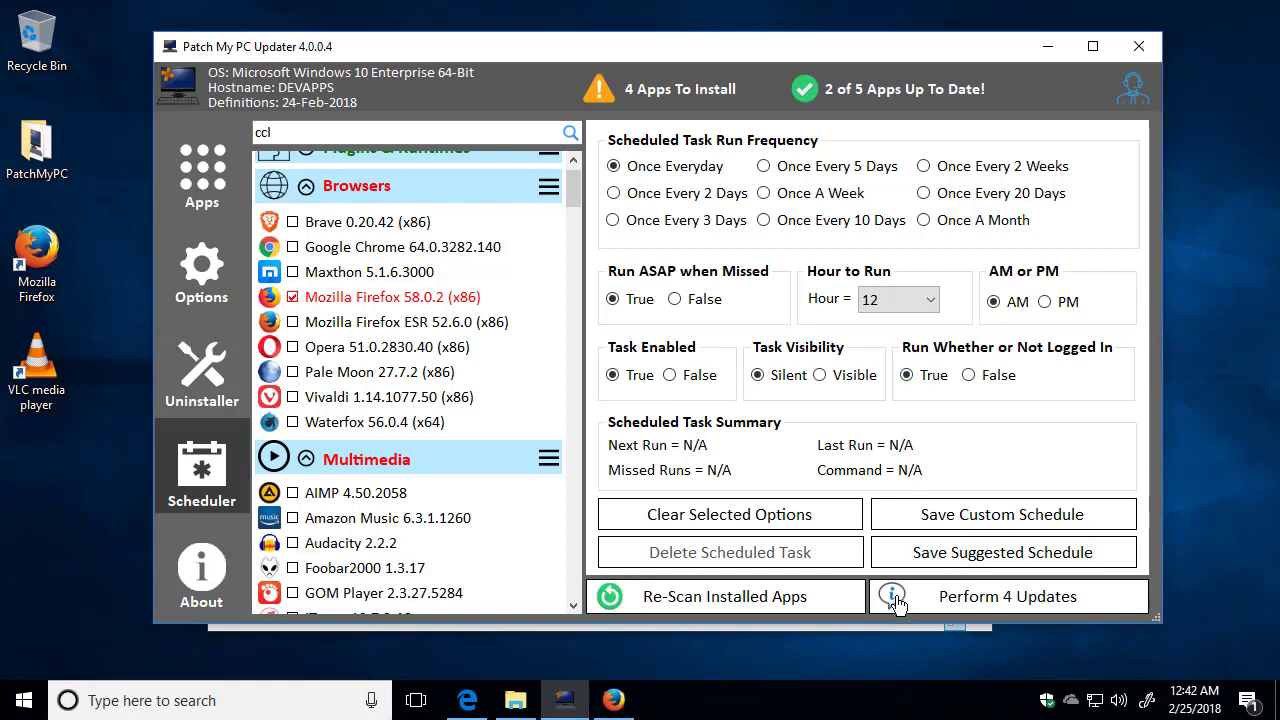
mouse_move(1001, 513)
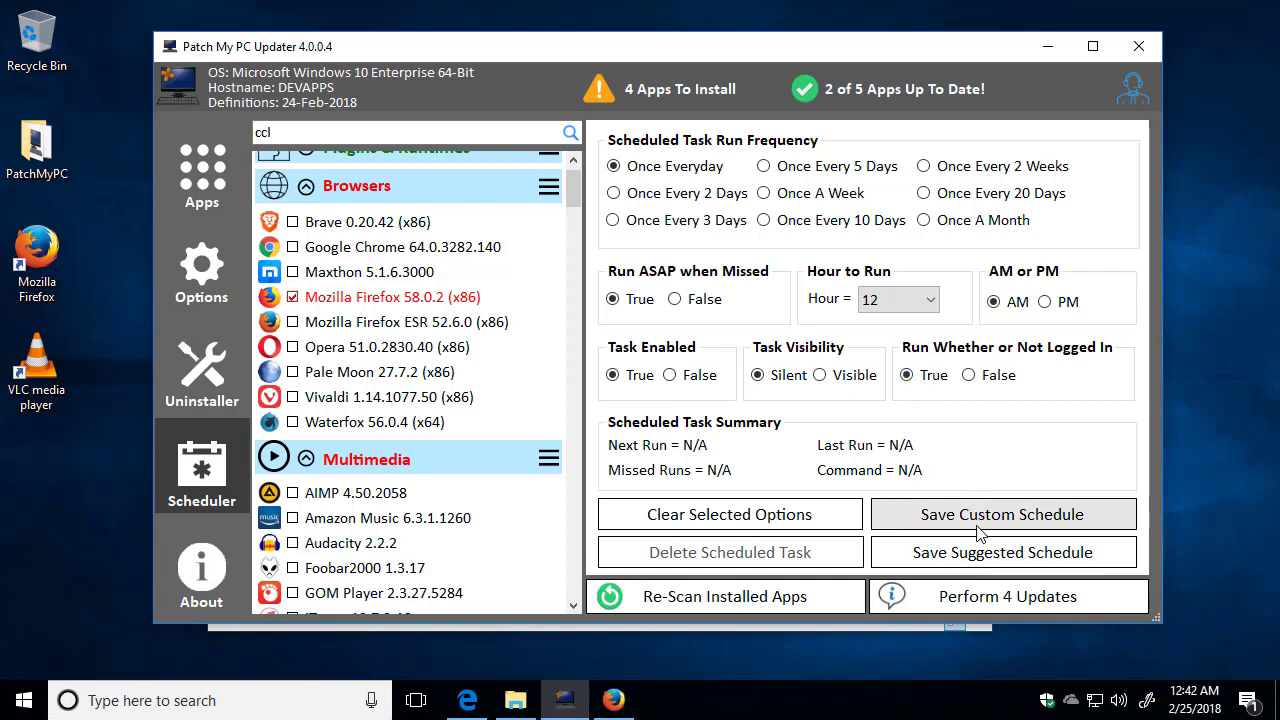
click(1001, 513)
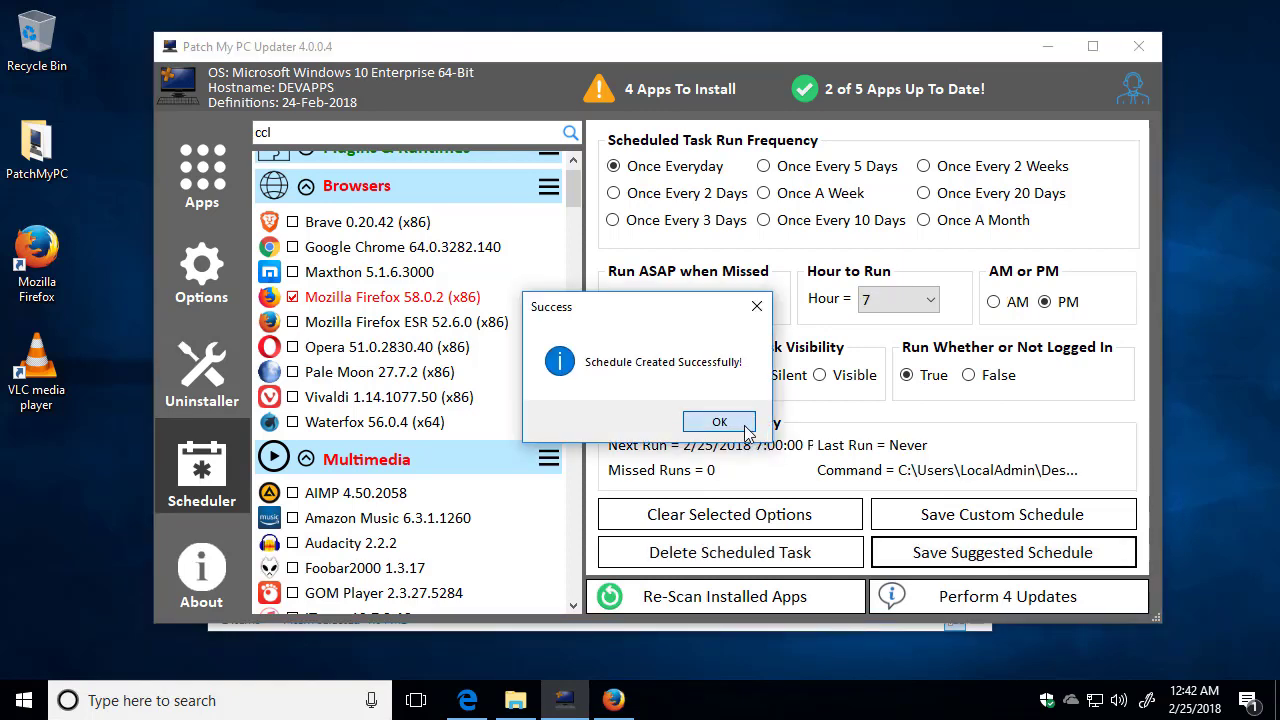
click(719, 421)
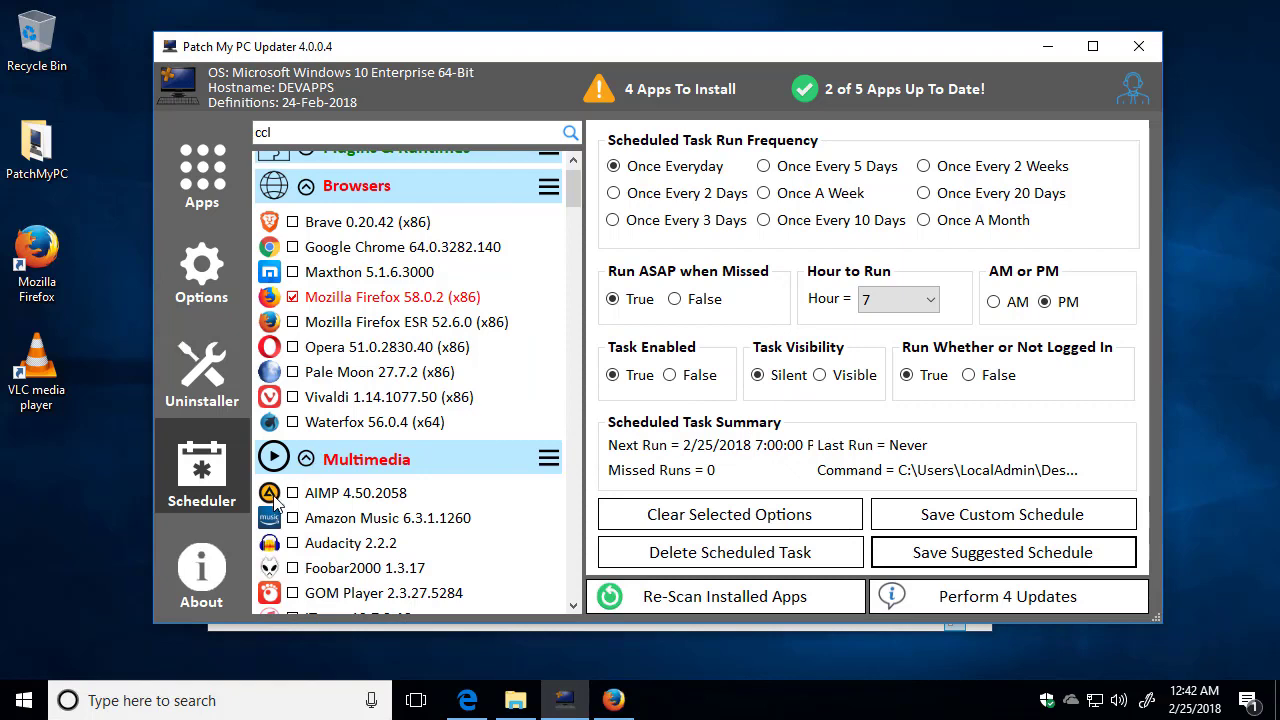
View the About page's log file in a full-screen log viewer
click(201, 567)
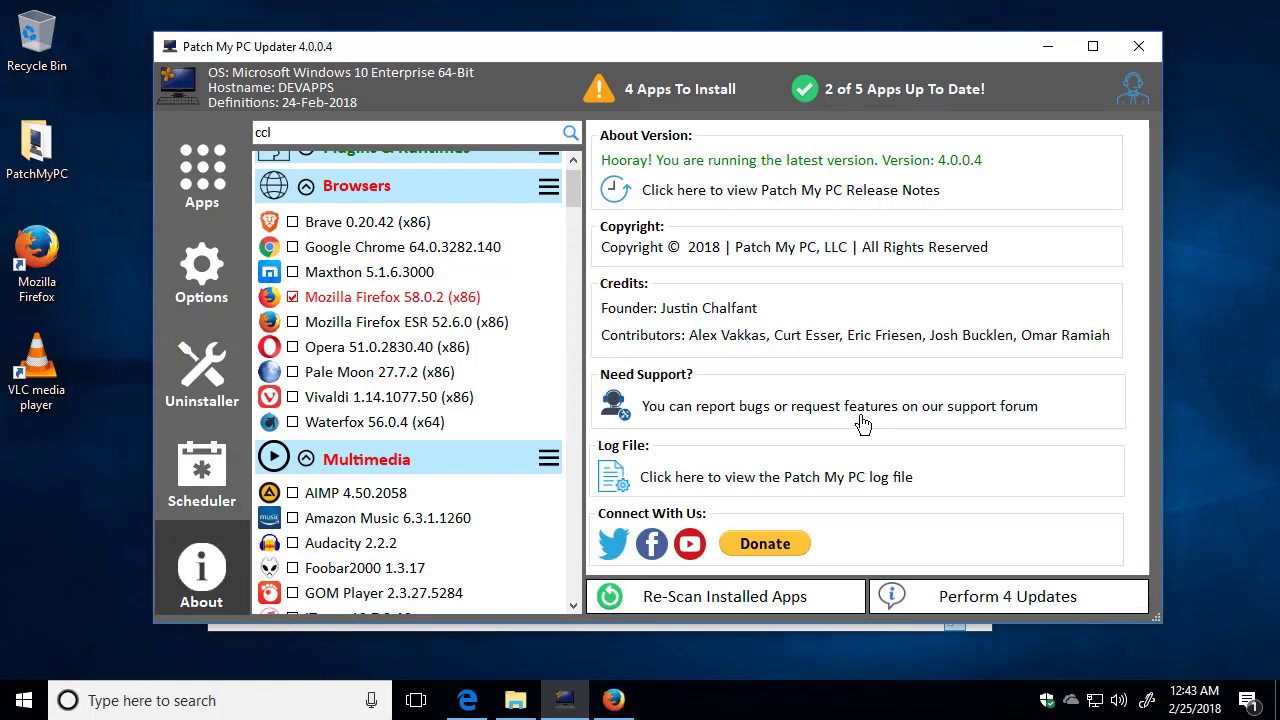
mouse_move(615, 480)
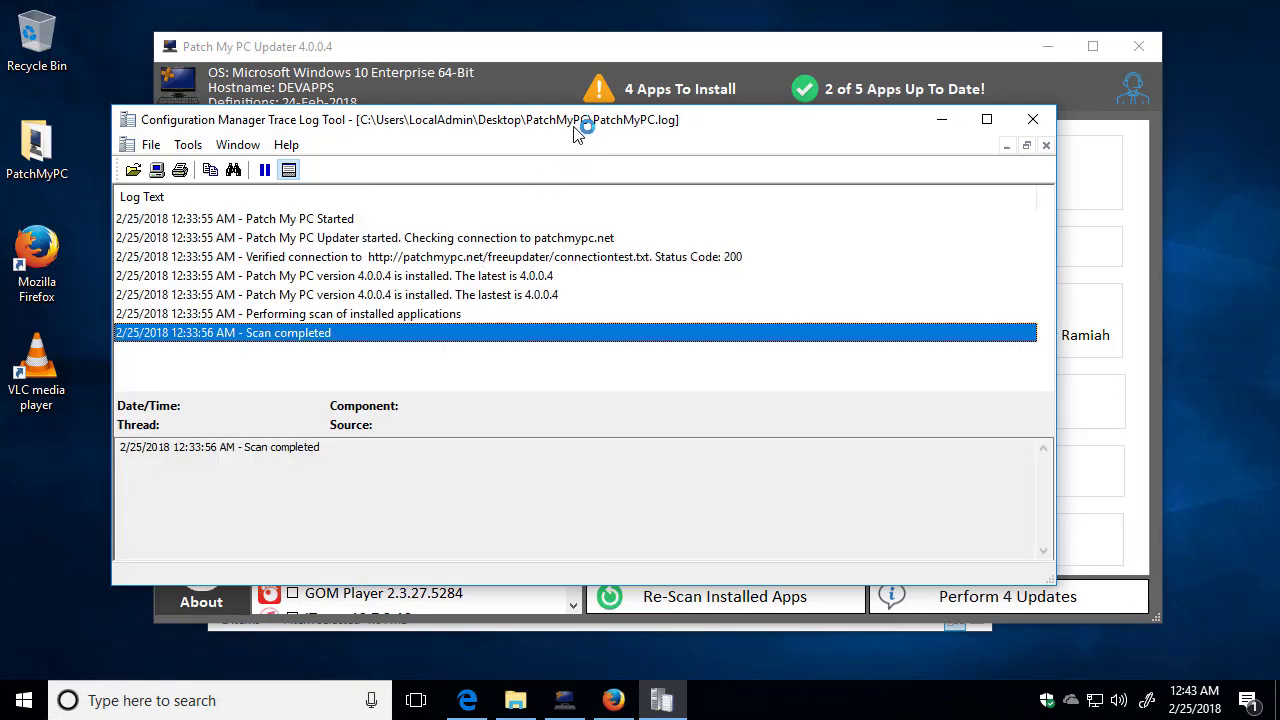
click(986, 119)
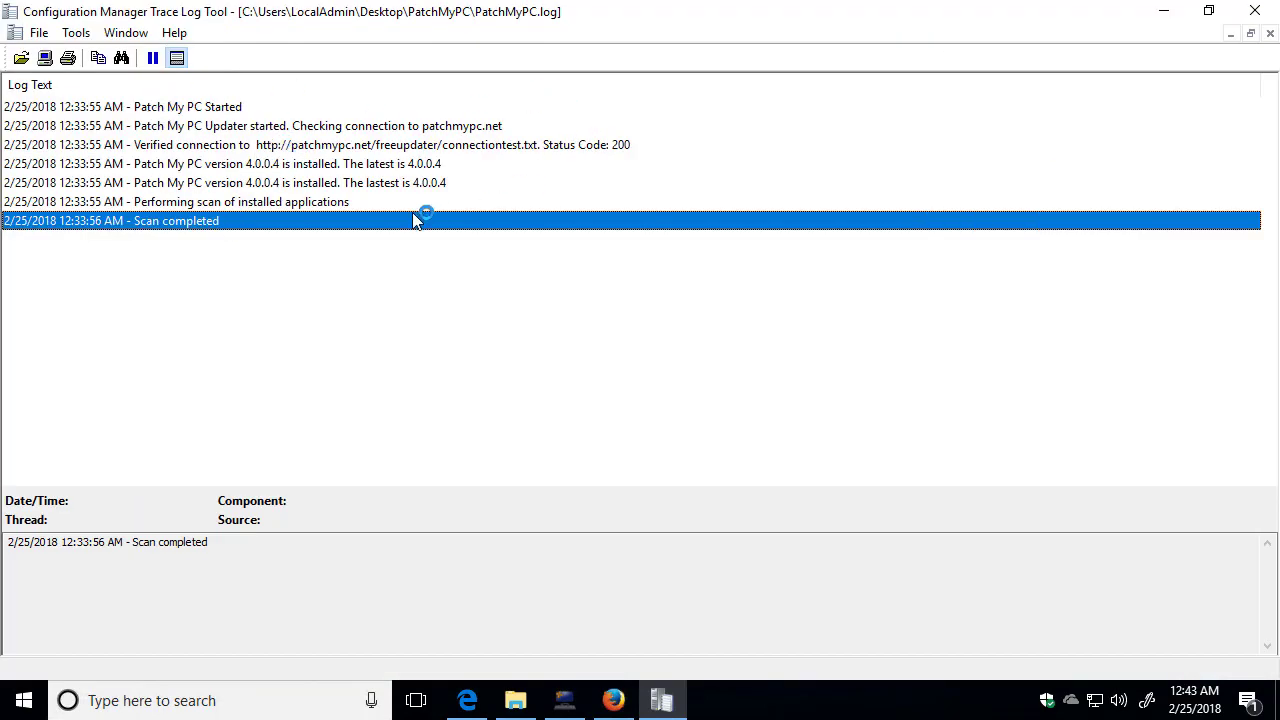
mouse_move(1063, 165)
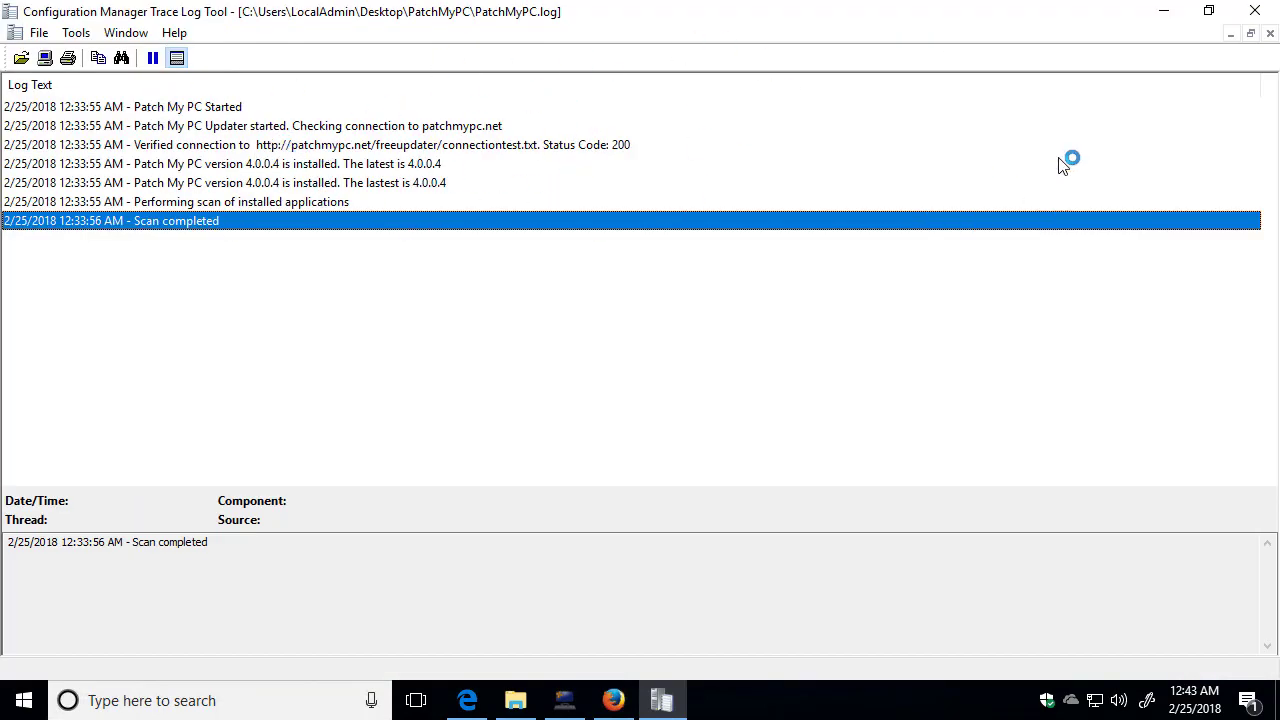
mouse_move(1178, 25)
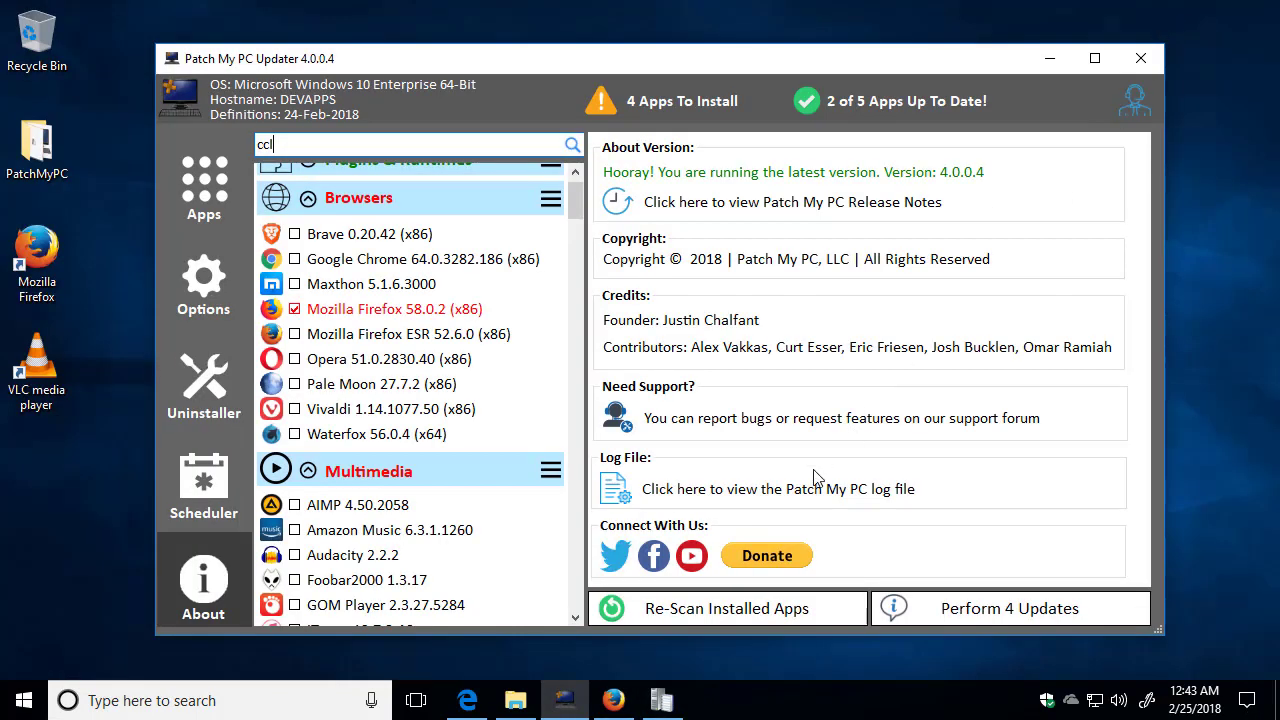
mouse_move(640, 560)
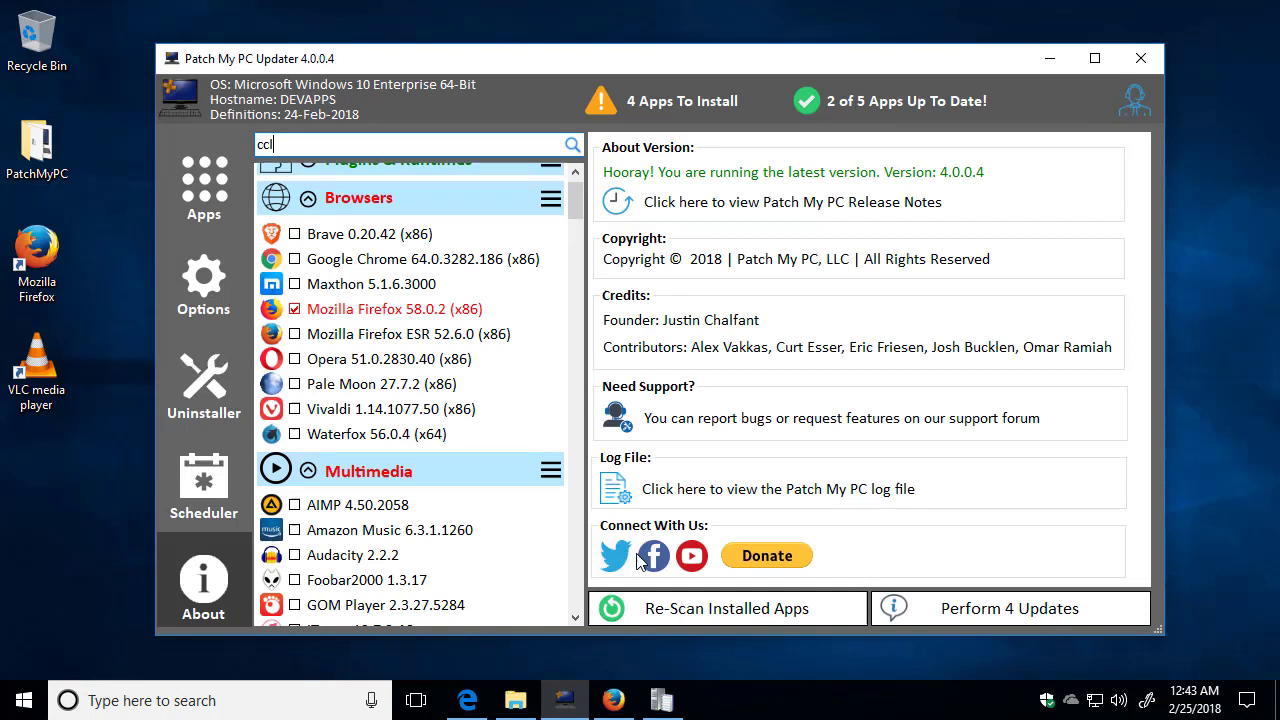
mouse_move(632, 392)
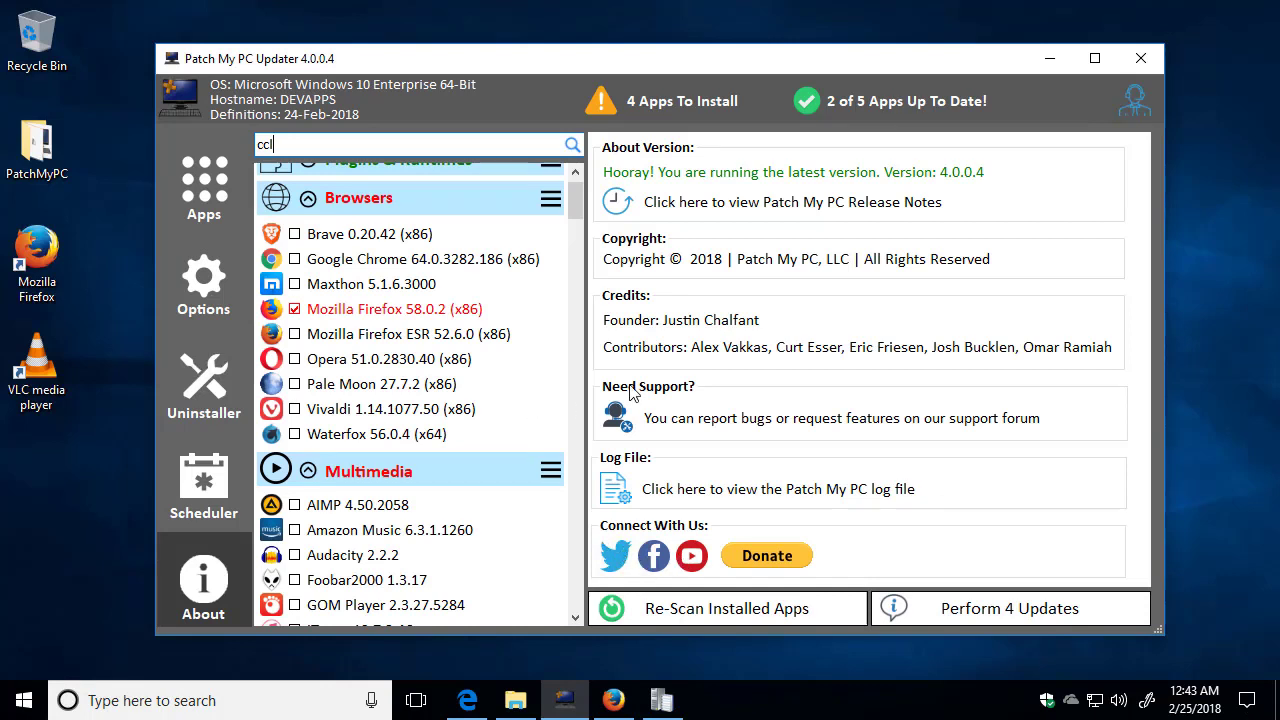
mouse_move(617, 420)
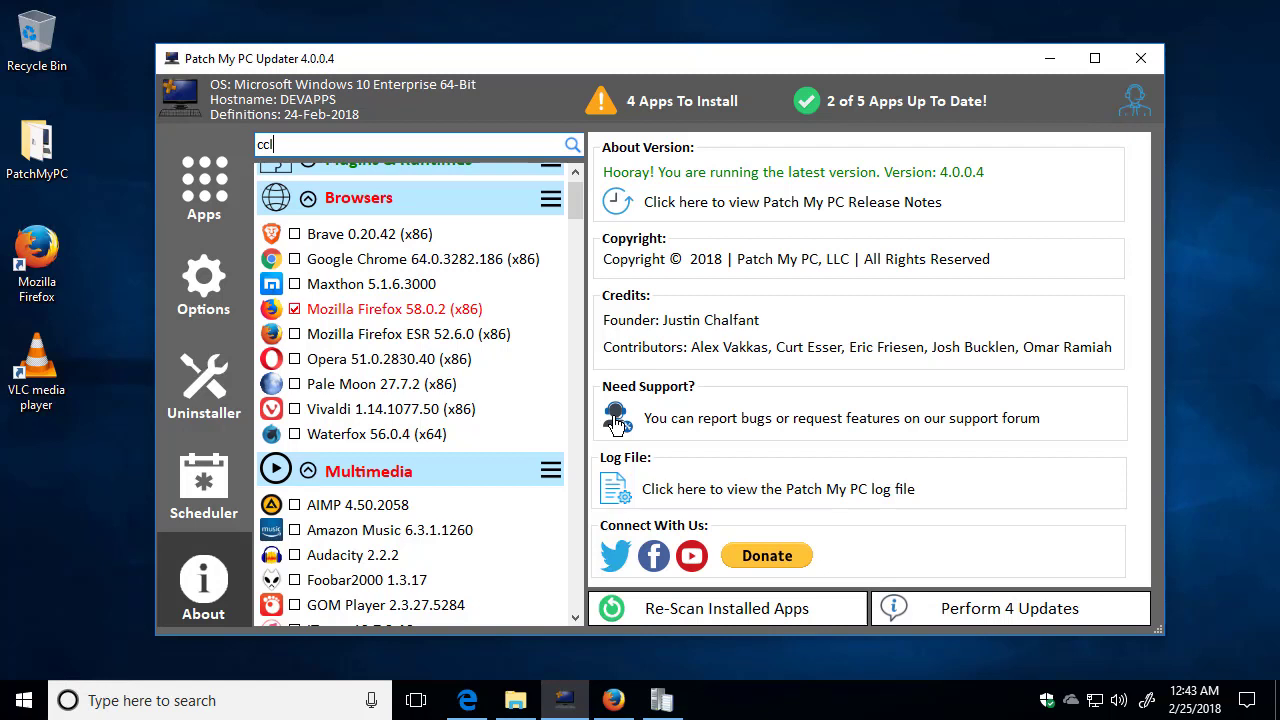
mouse_move(947, 468)
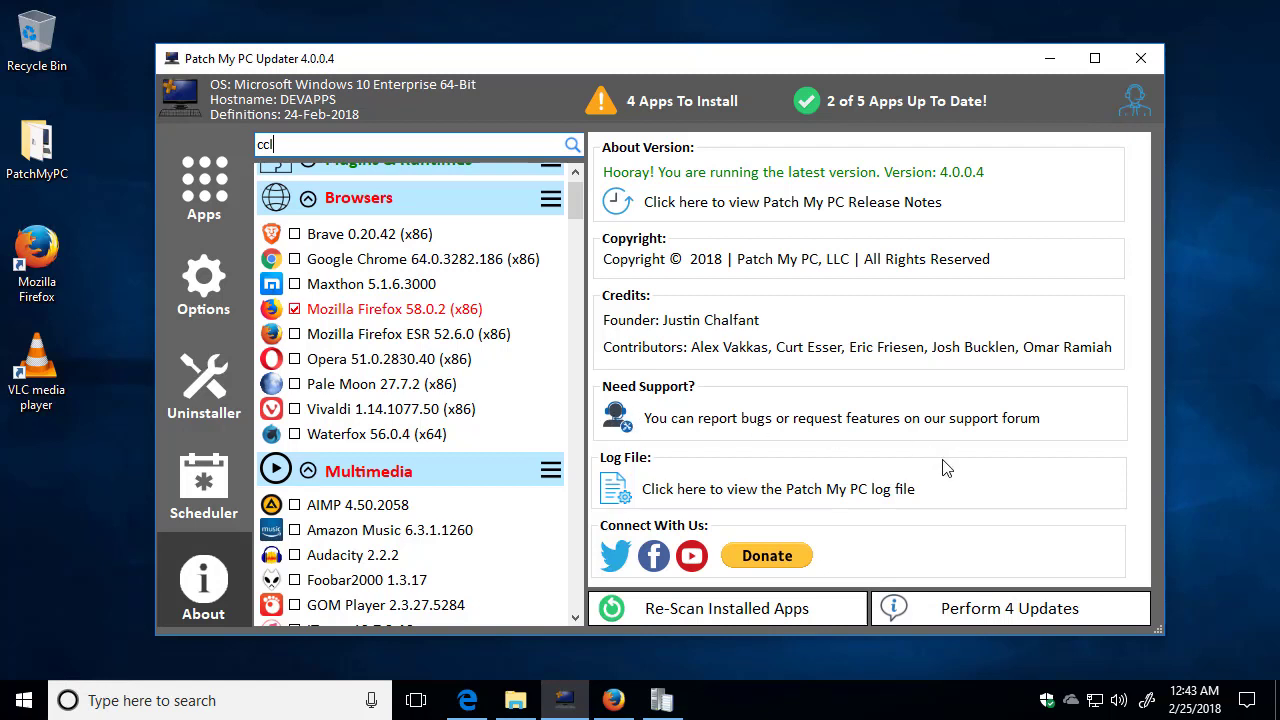
Run the four pending updates and browse the Options page while they install
click(1009, 608)
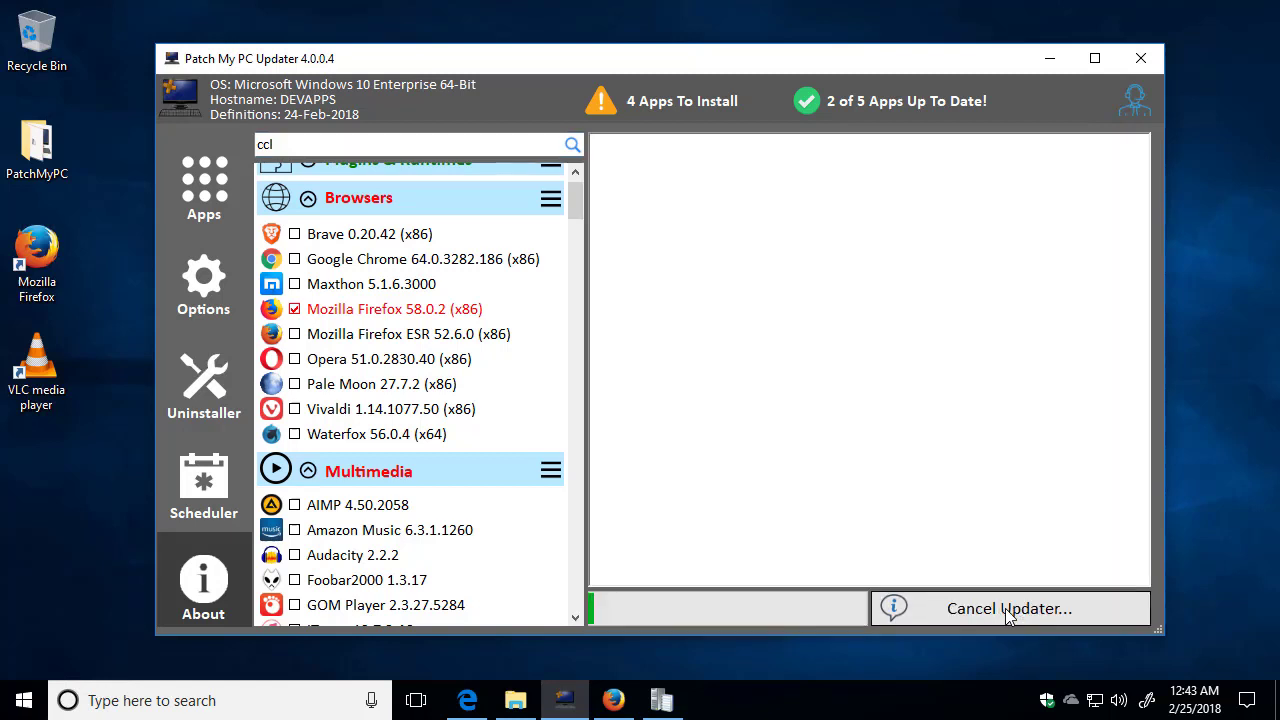
click(1010, 608)
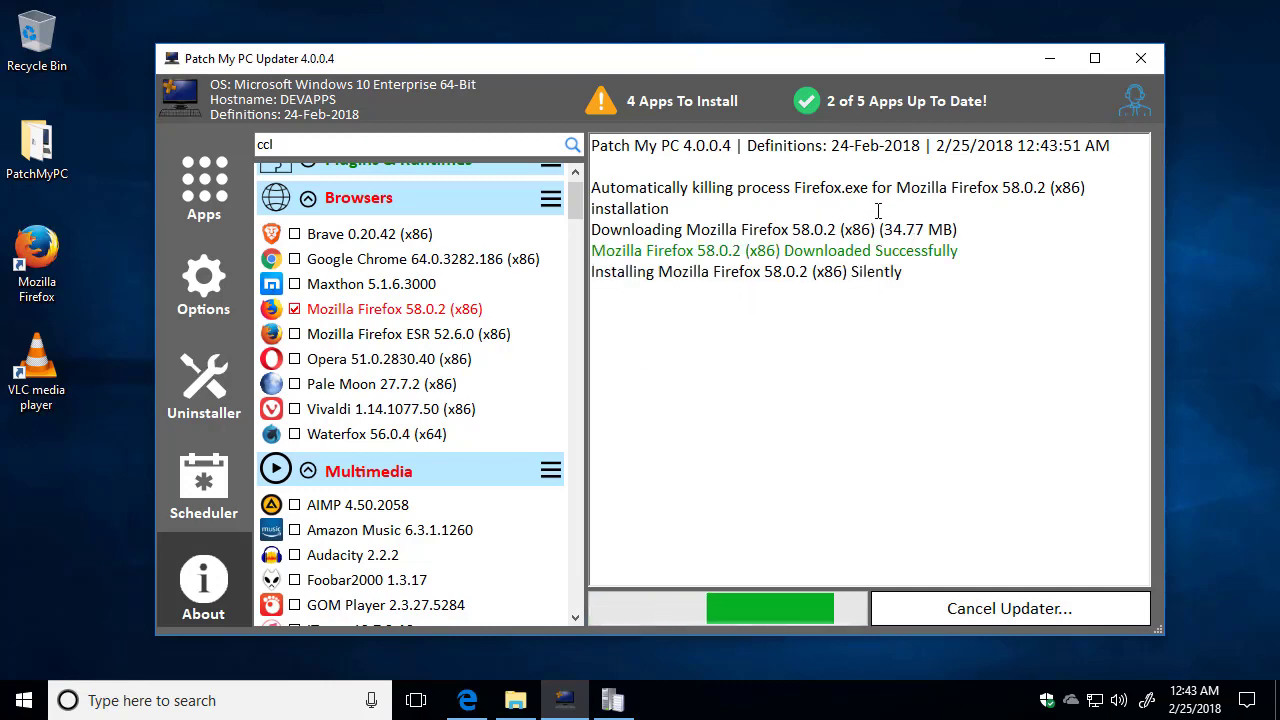
click(203, 280)
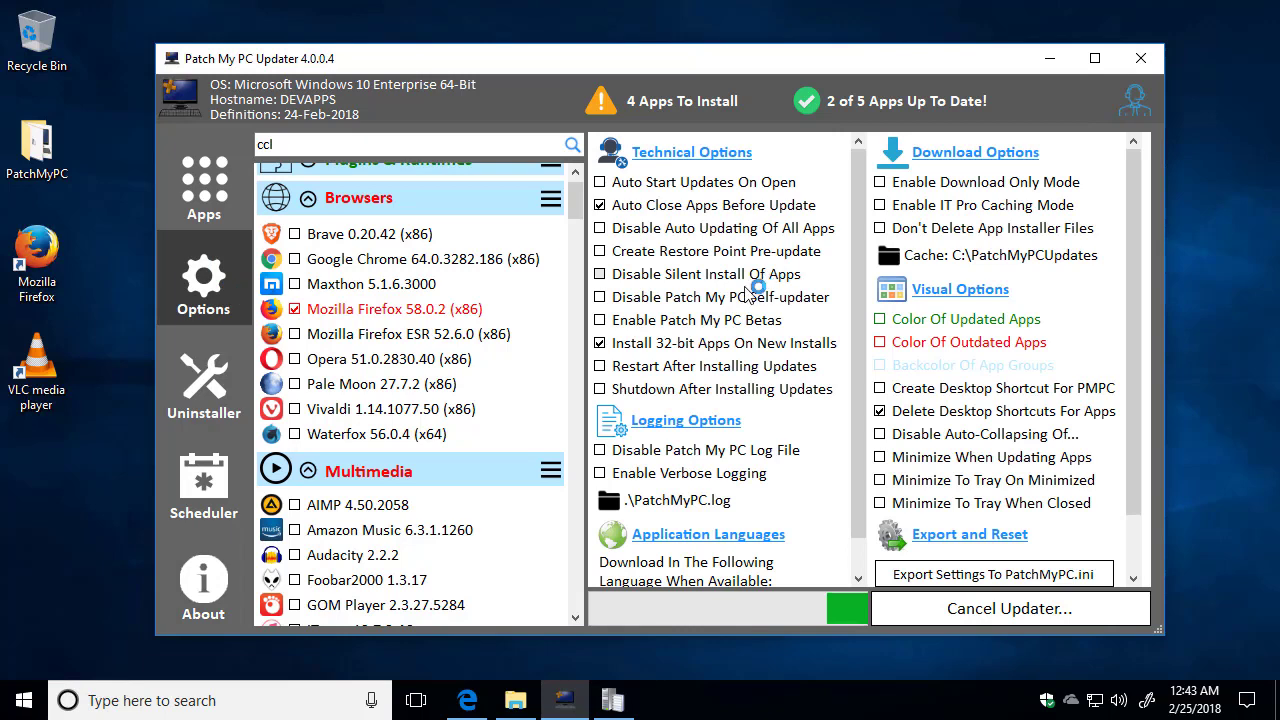
scroll(up, 3)
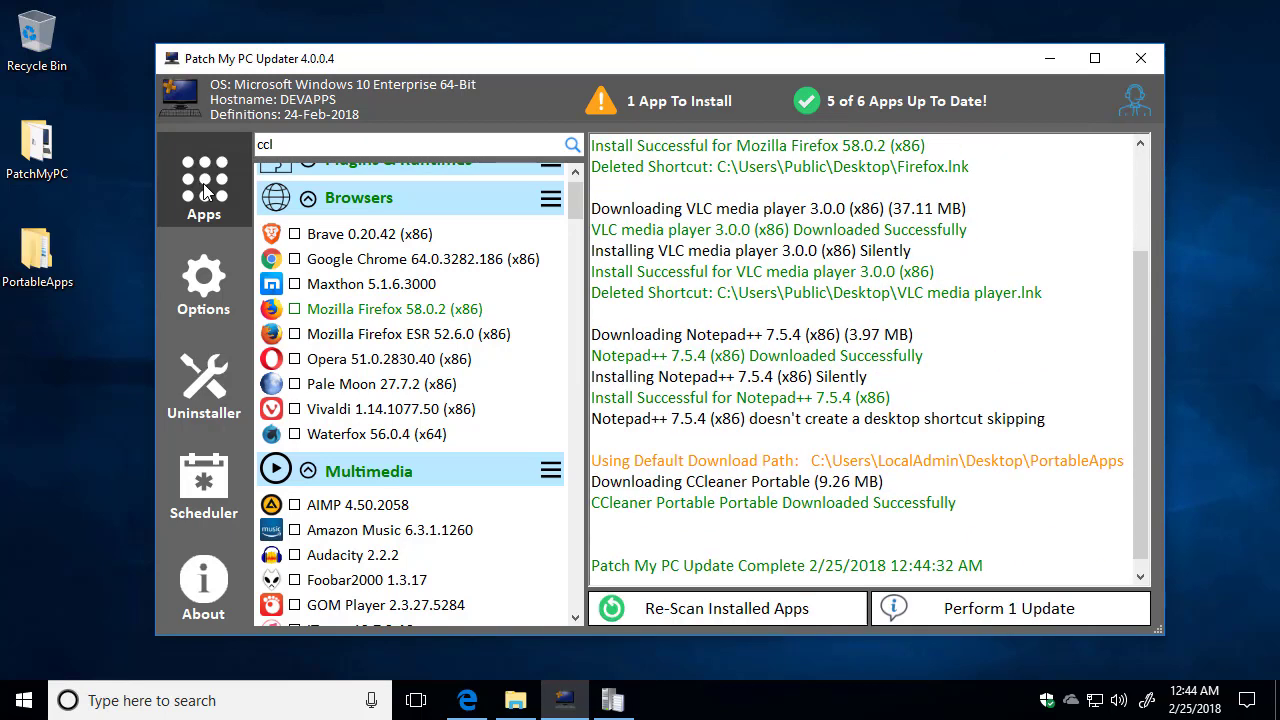
click(1009, 608)
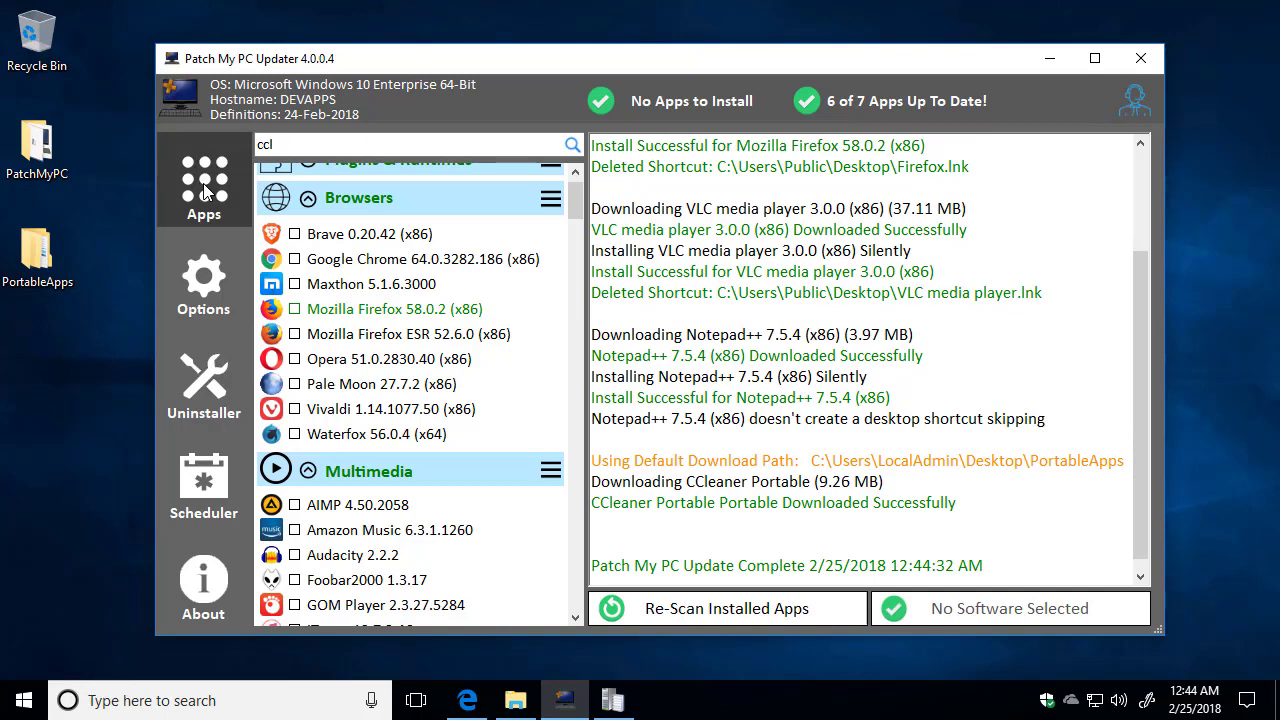
mouse_move(210, 218)
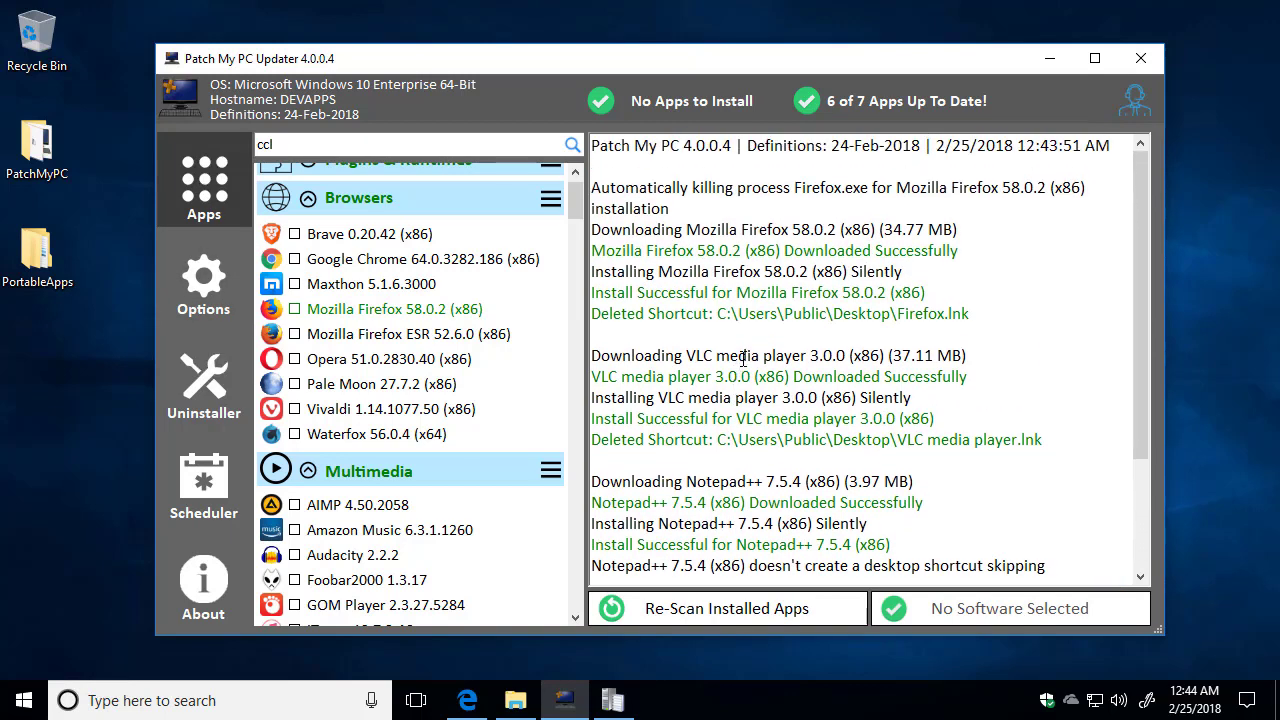
mouse_move(612, 698)
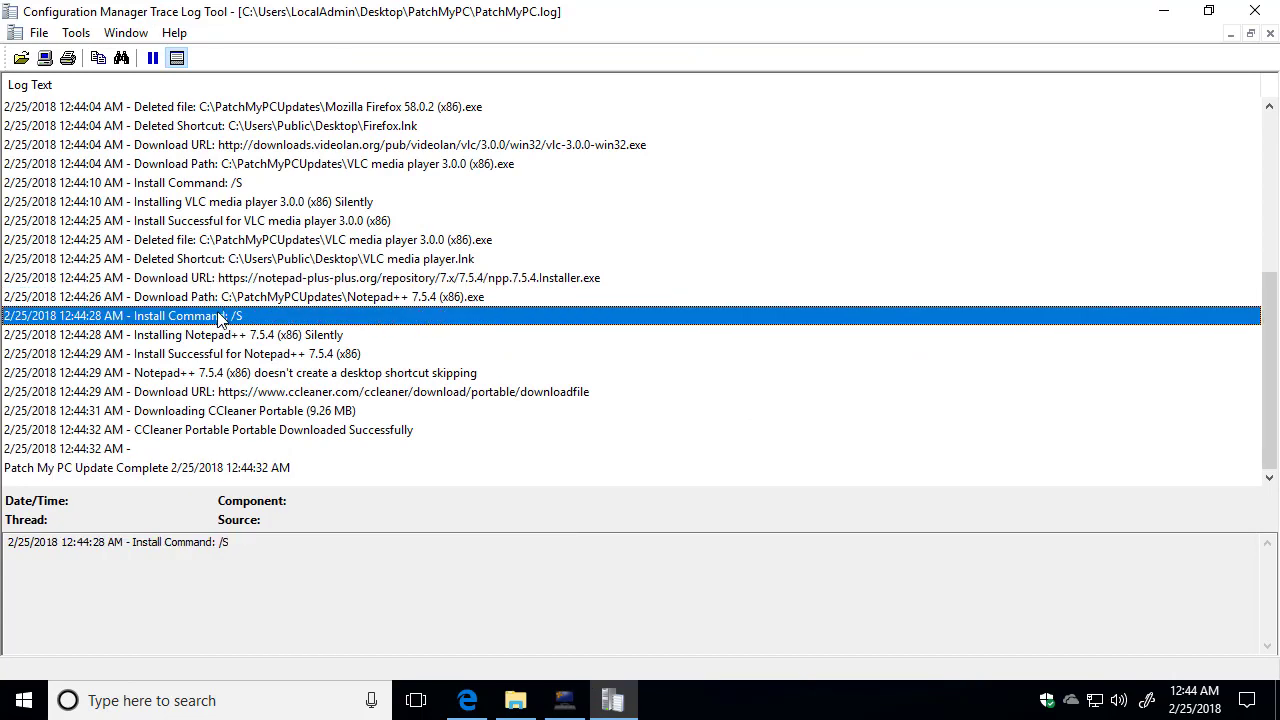
mouse_move(221, 315)
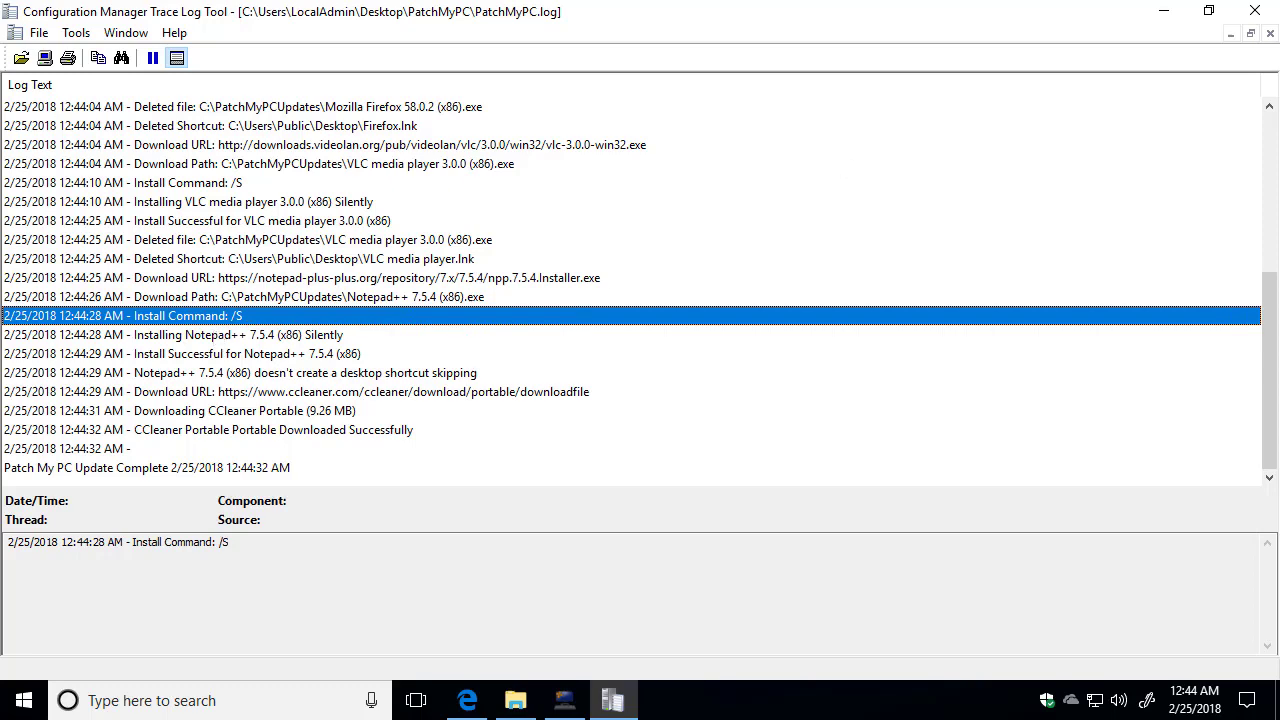
click(564, 700)
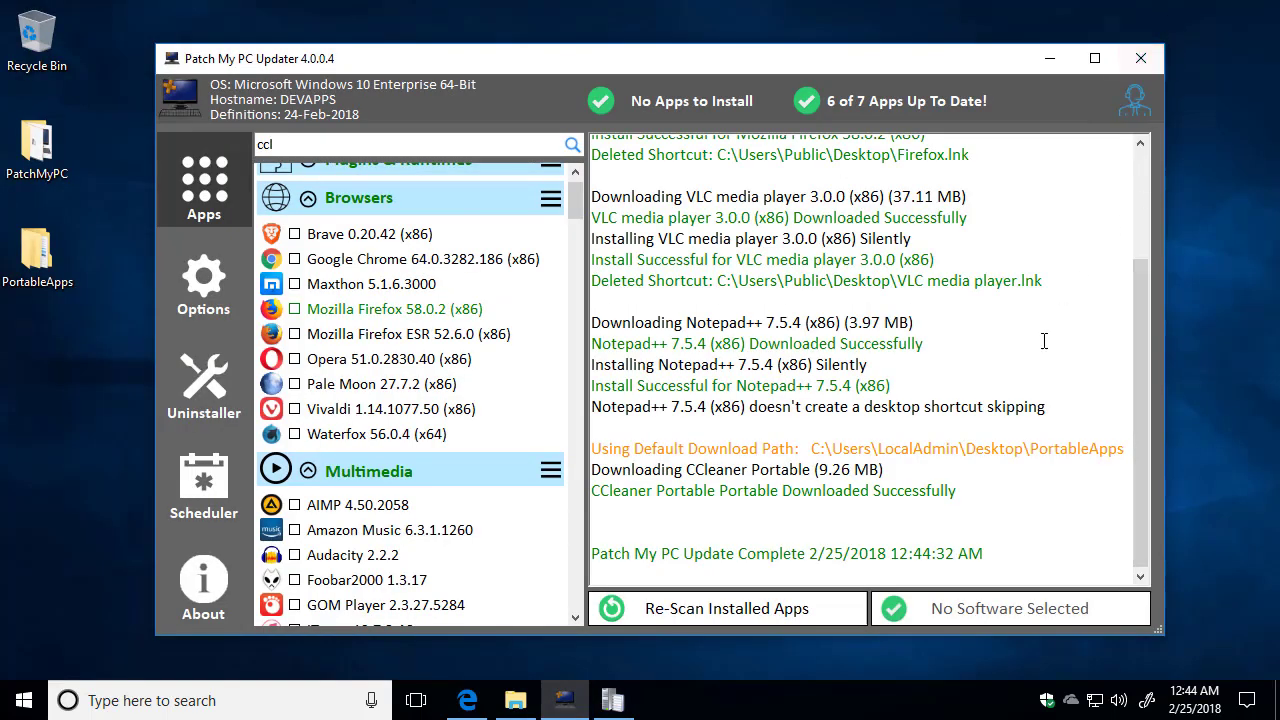
Re-scan installed apps to confirm update status, then search the catalogue for 7-Zip
click(727, 608)
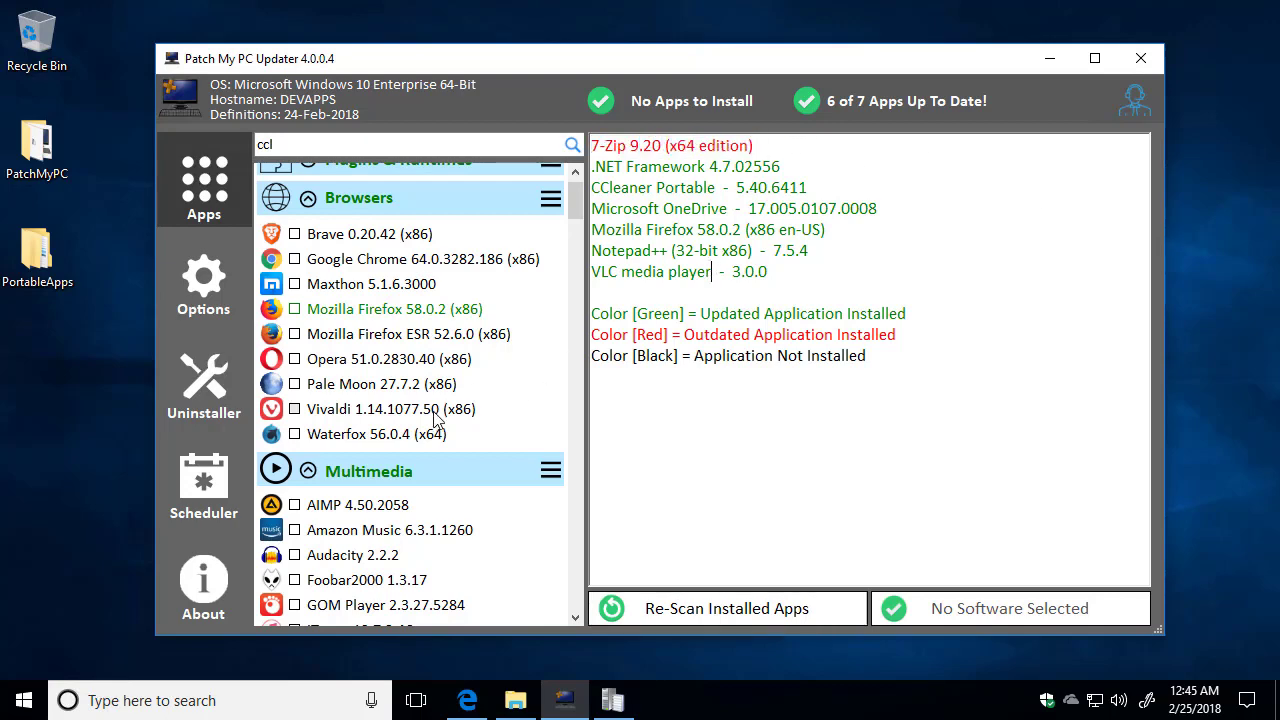
scroll(down, 3)
text(7-)
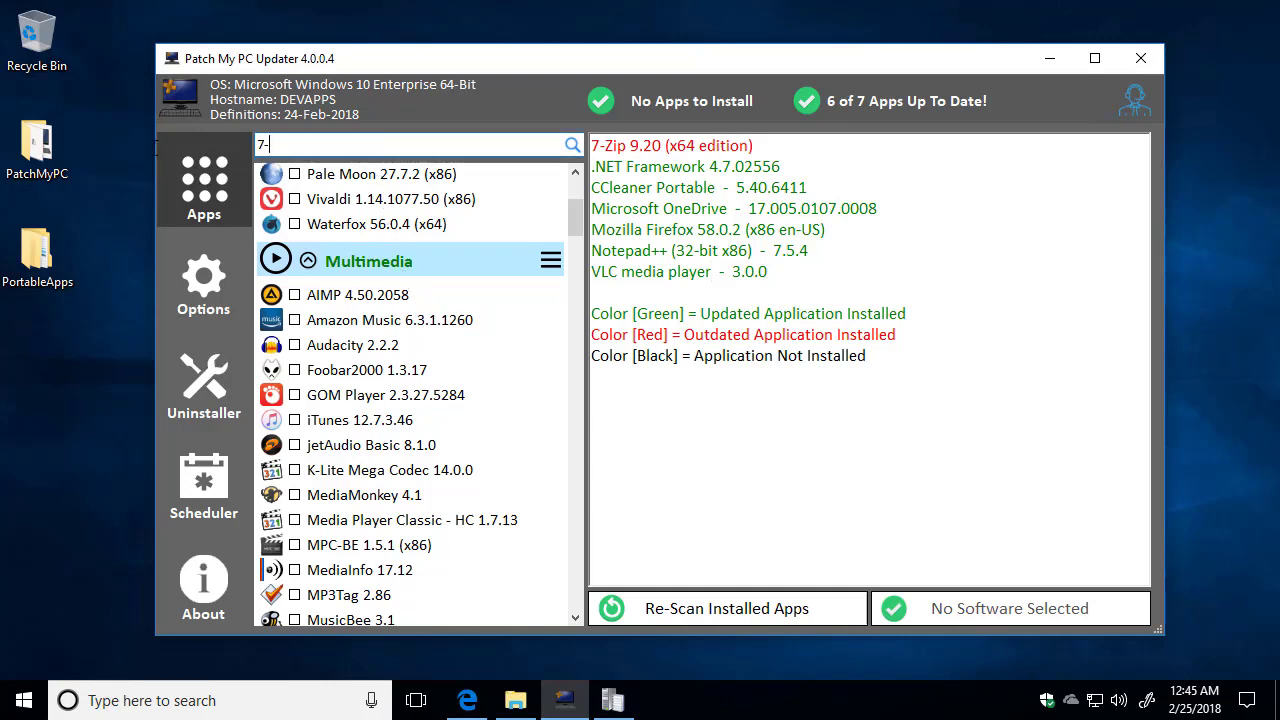
text(z)
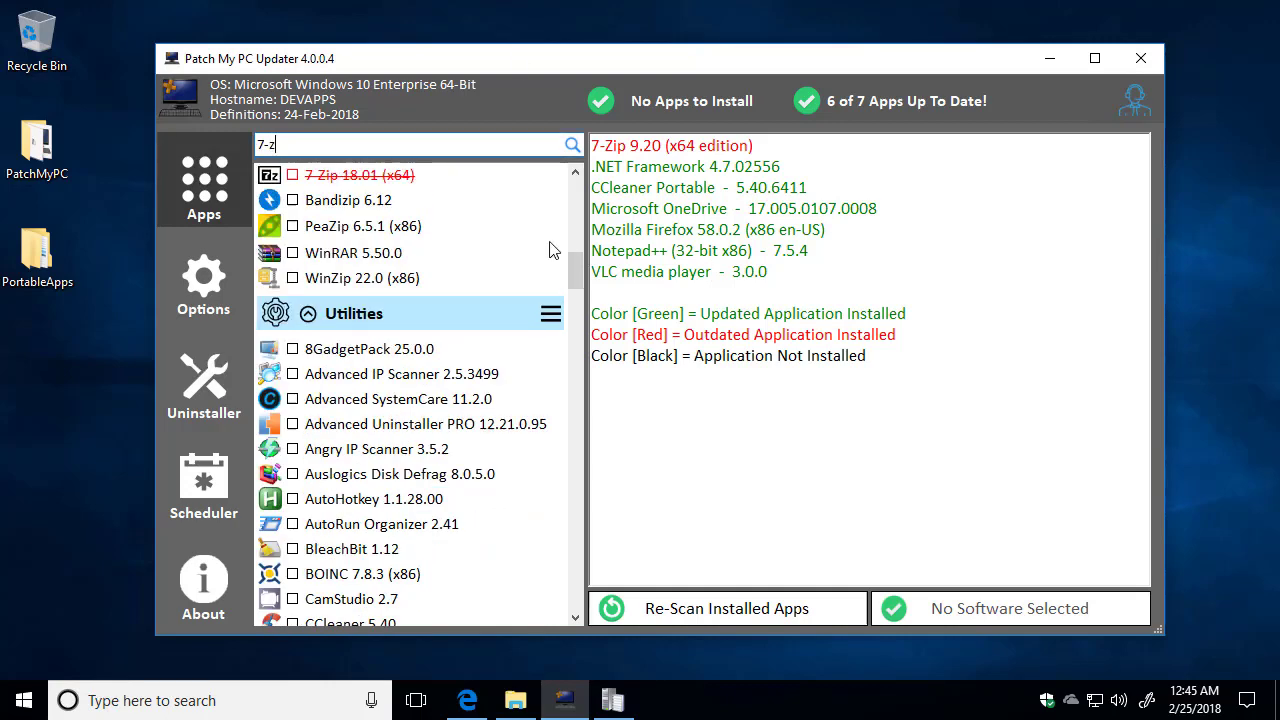